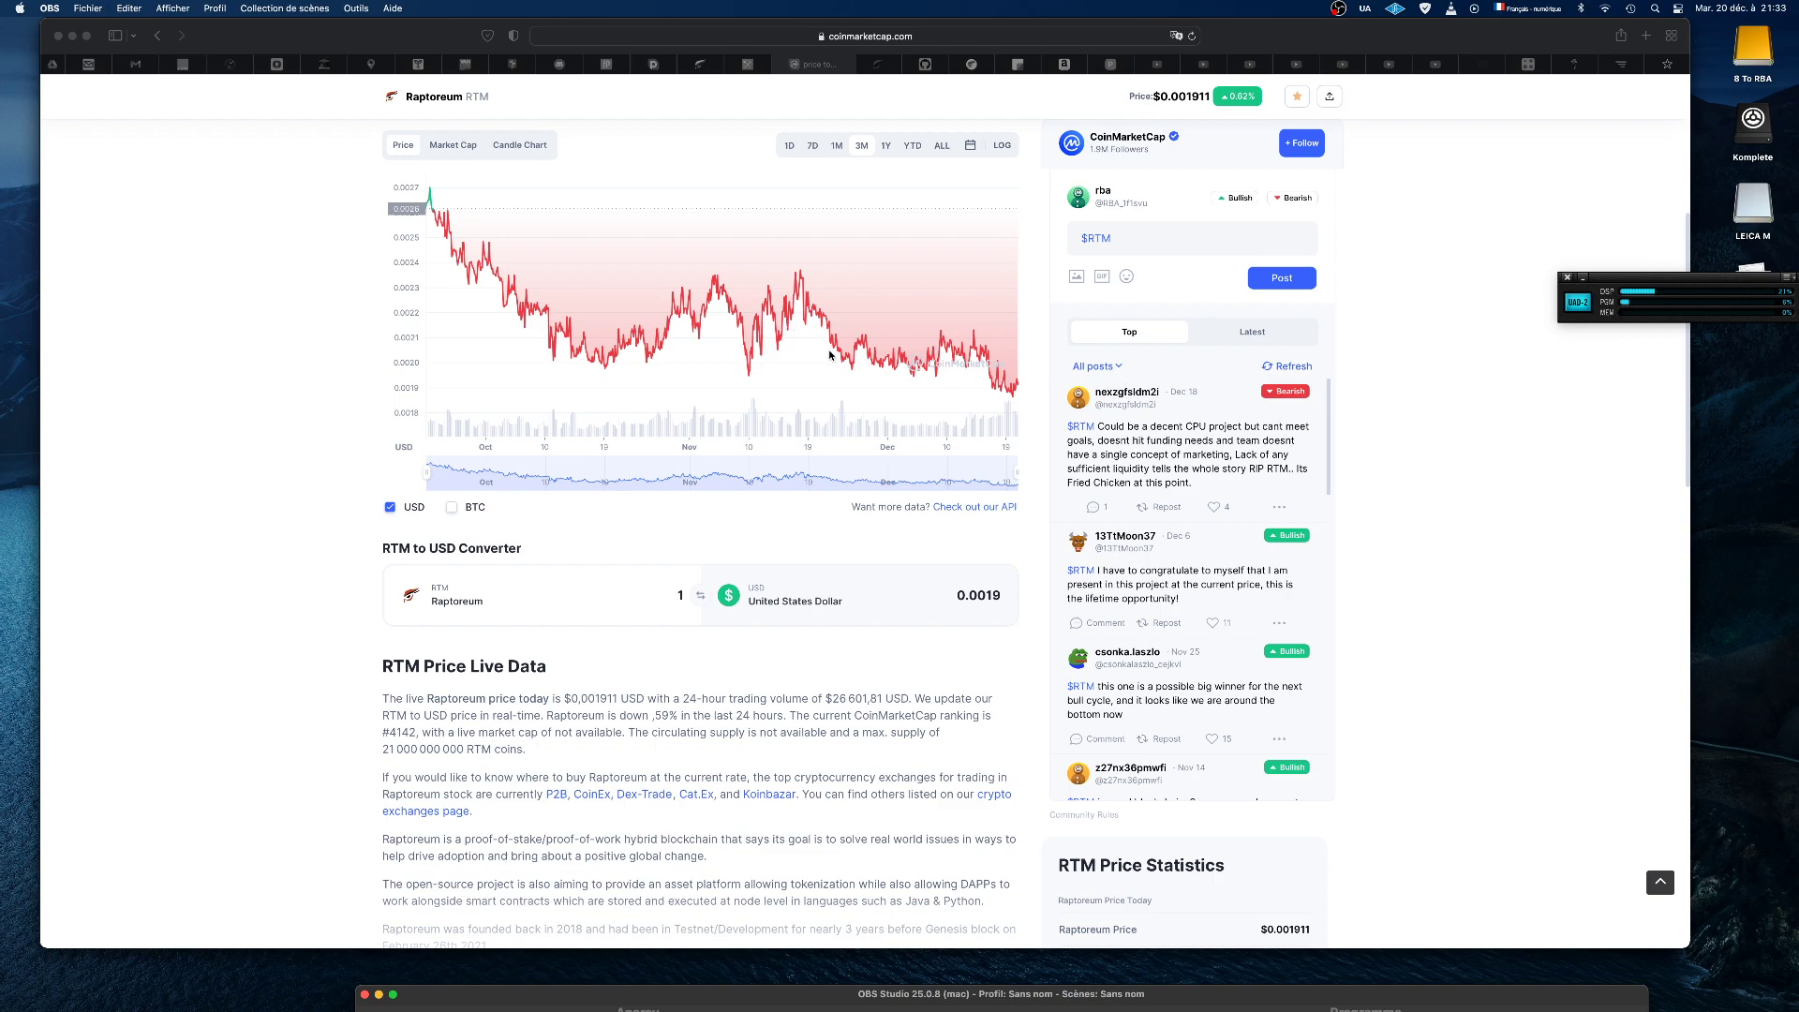
mouse_move(529, 257)
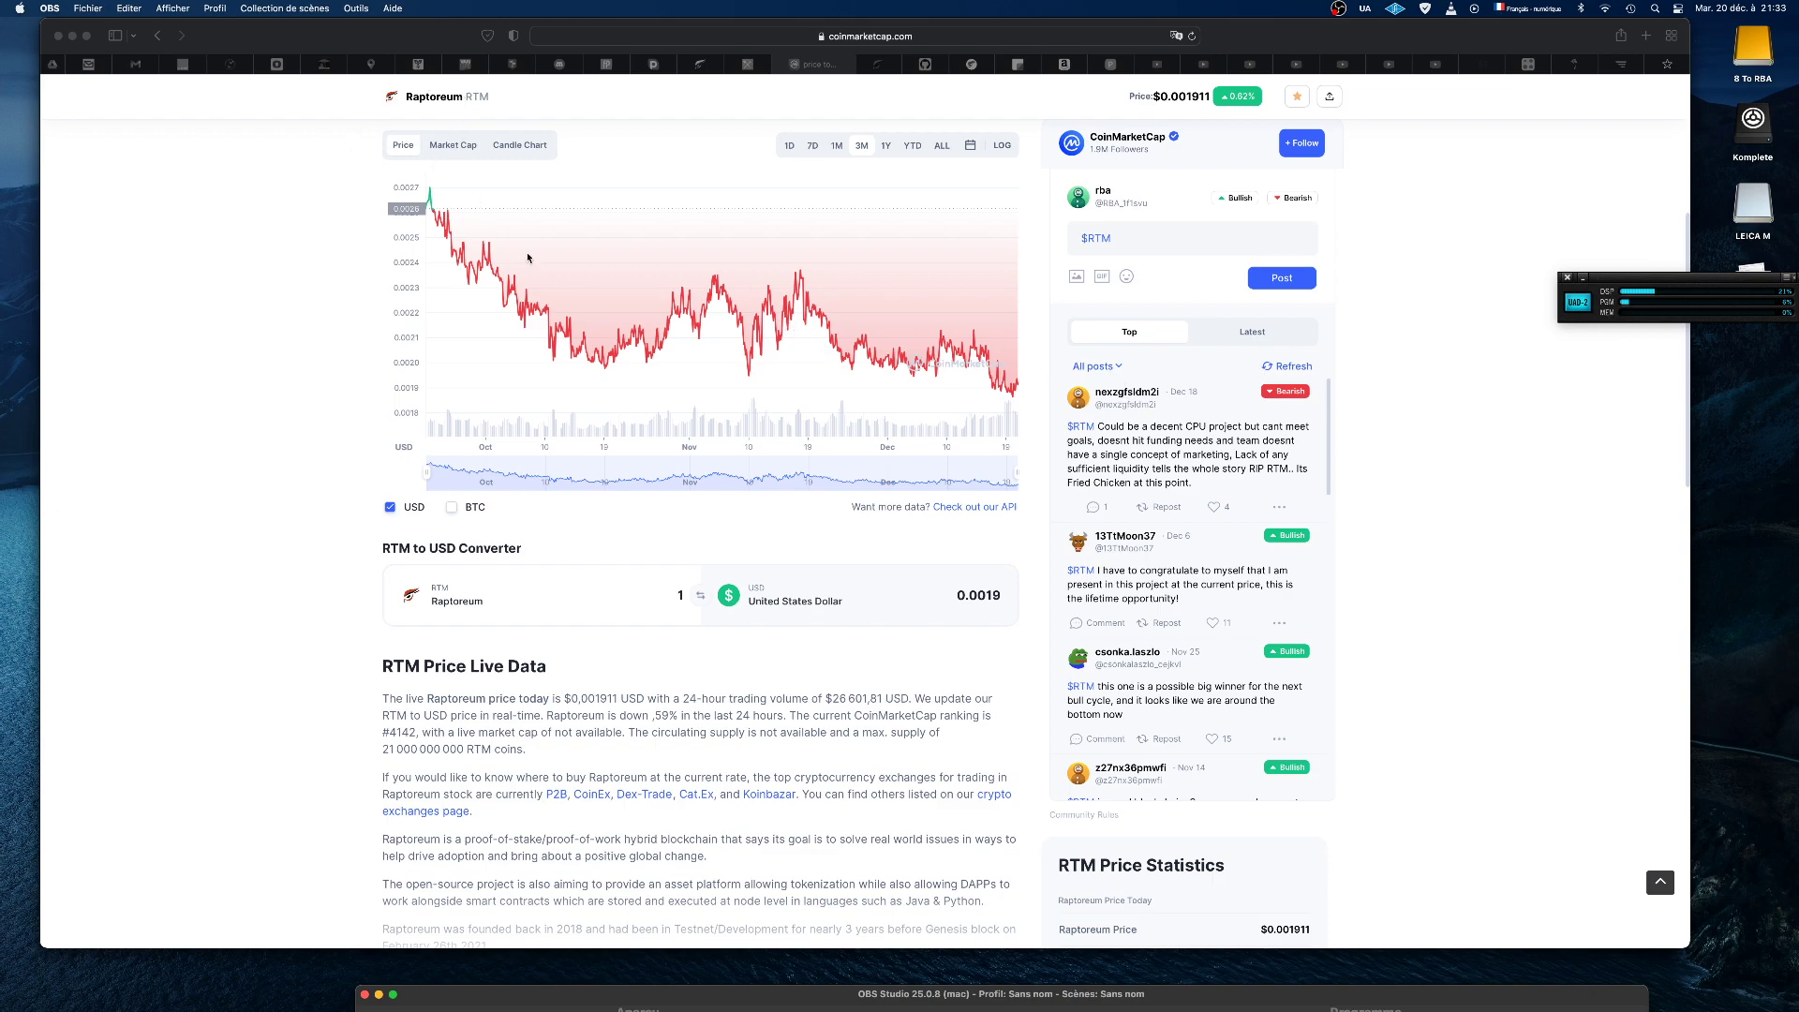
mouse_move(566, 195)
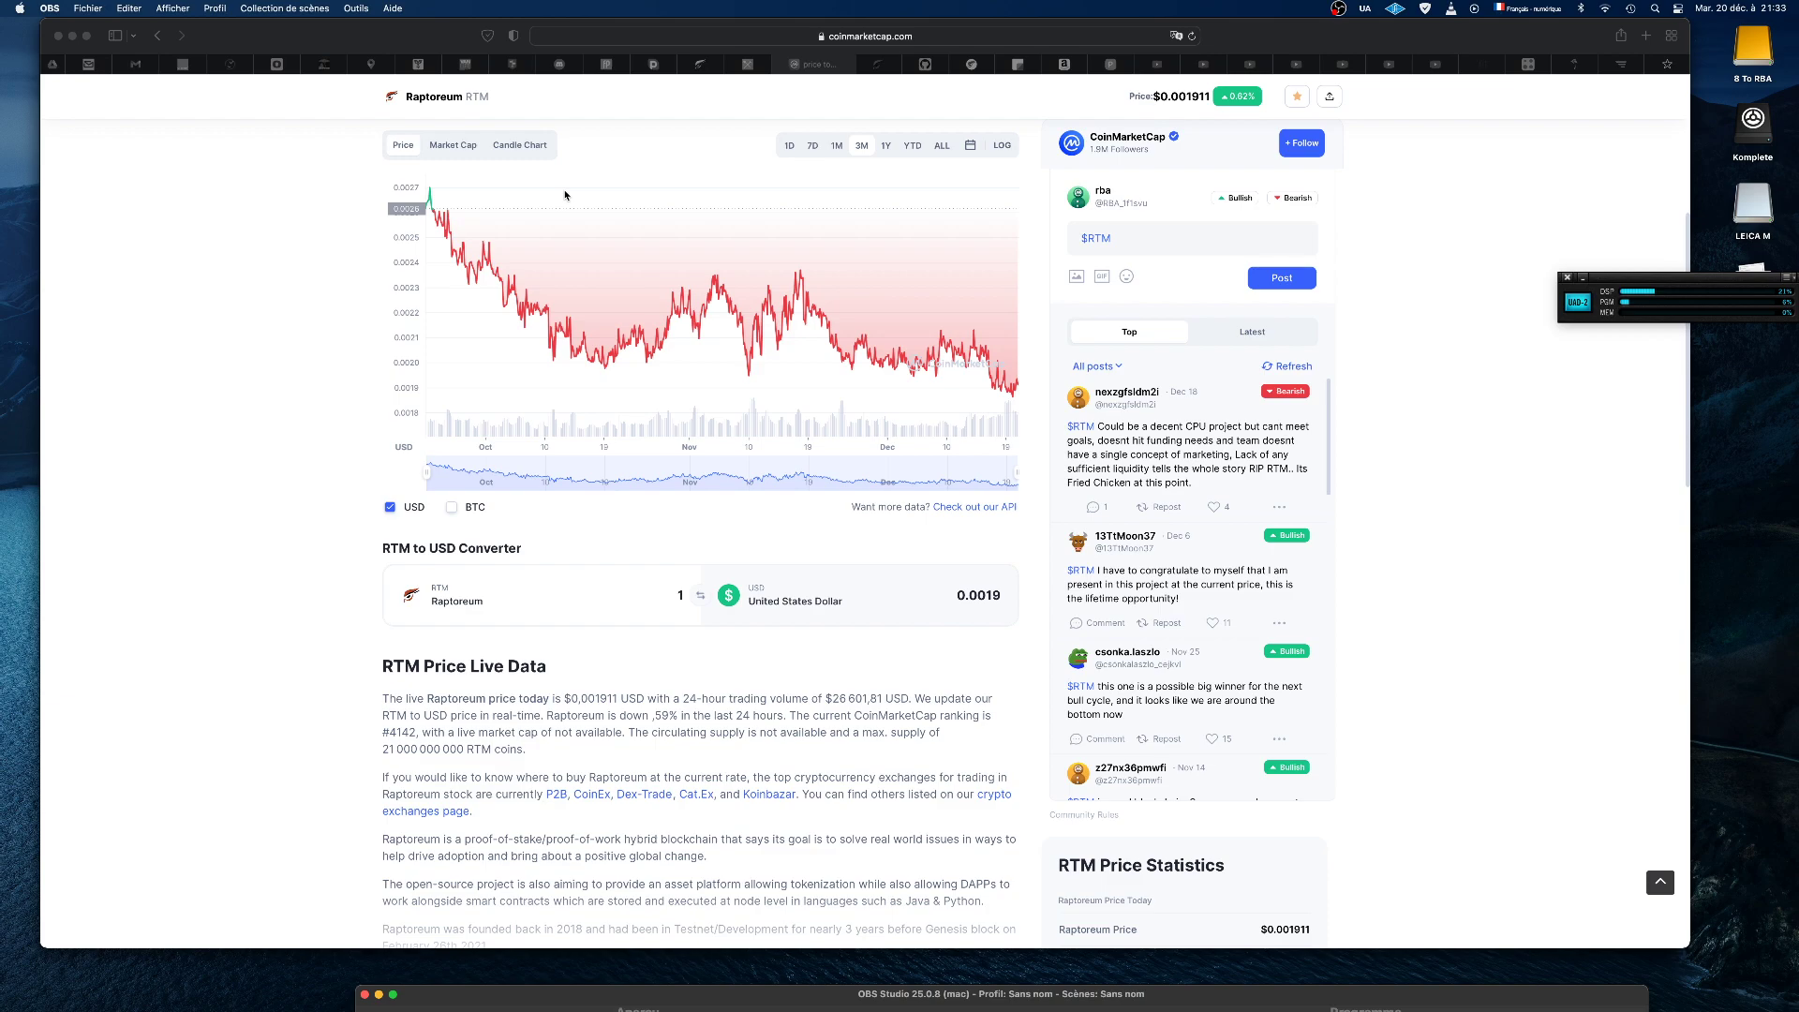
mouse_move(685, 225)
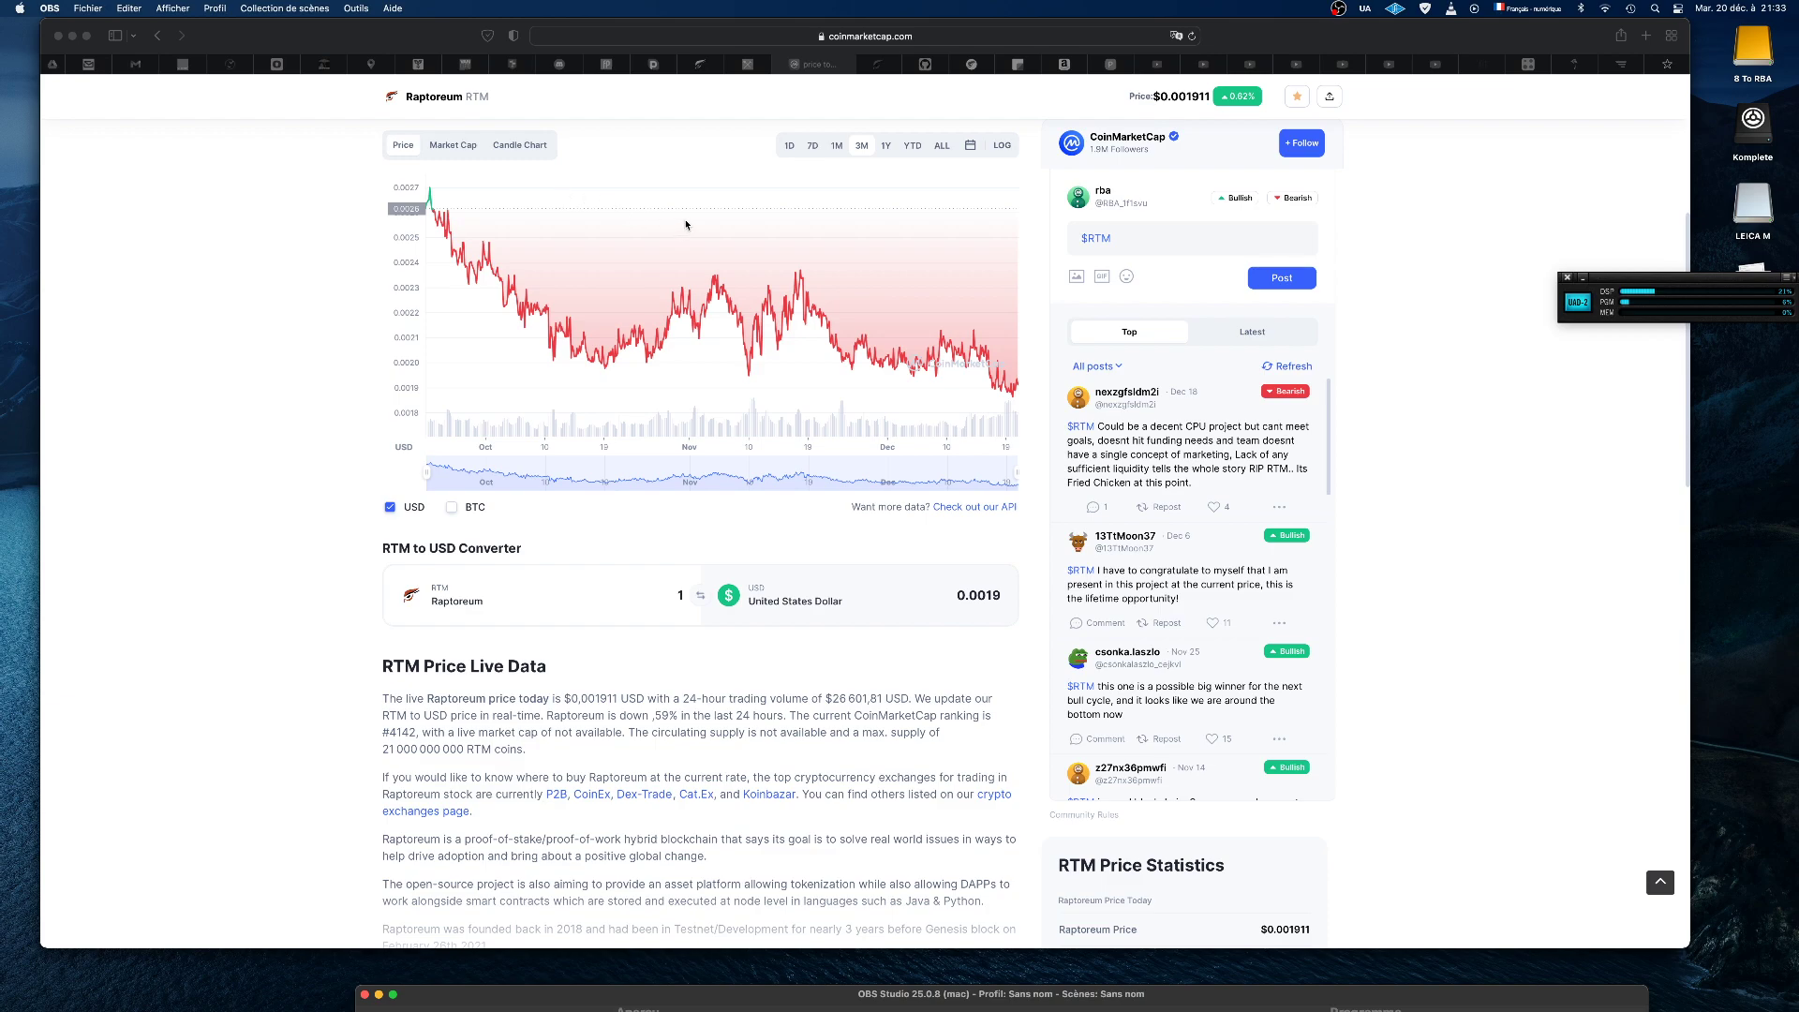
mouse_move(675, 242)
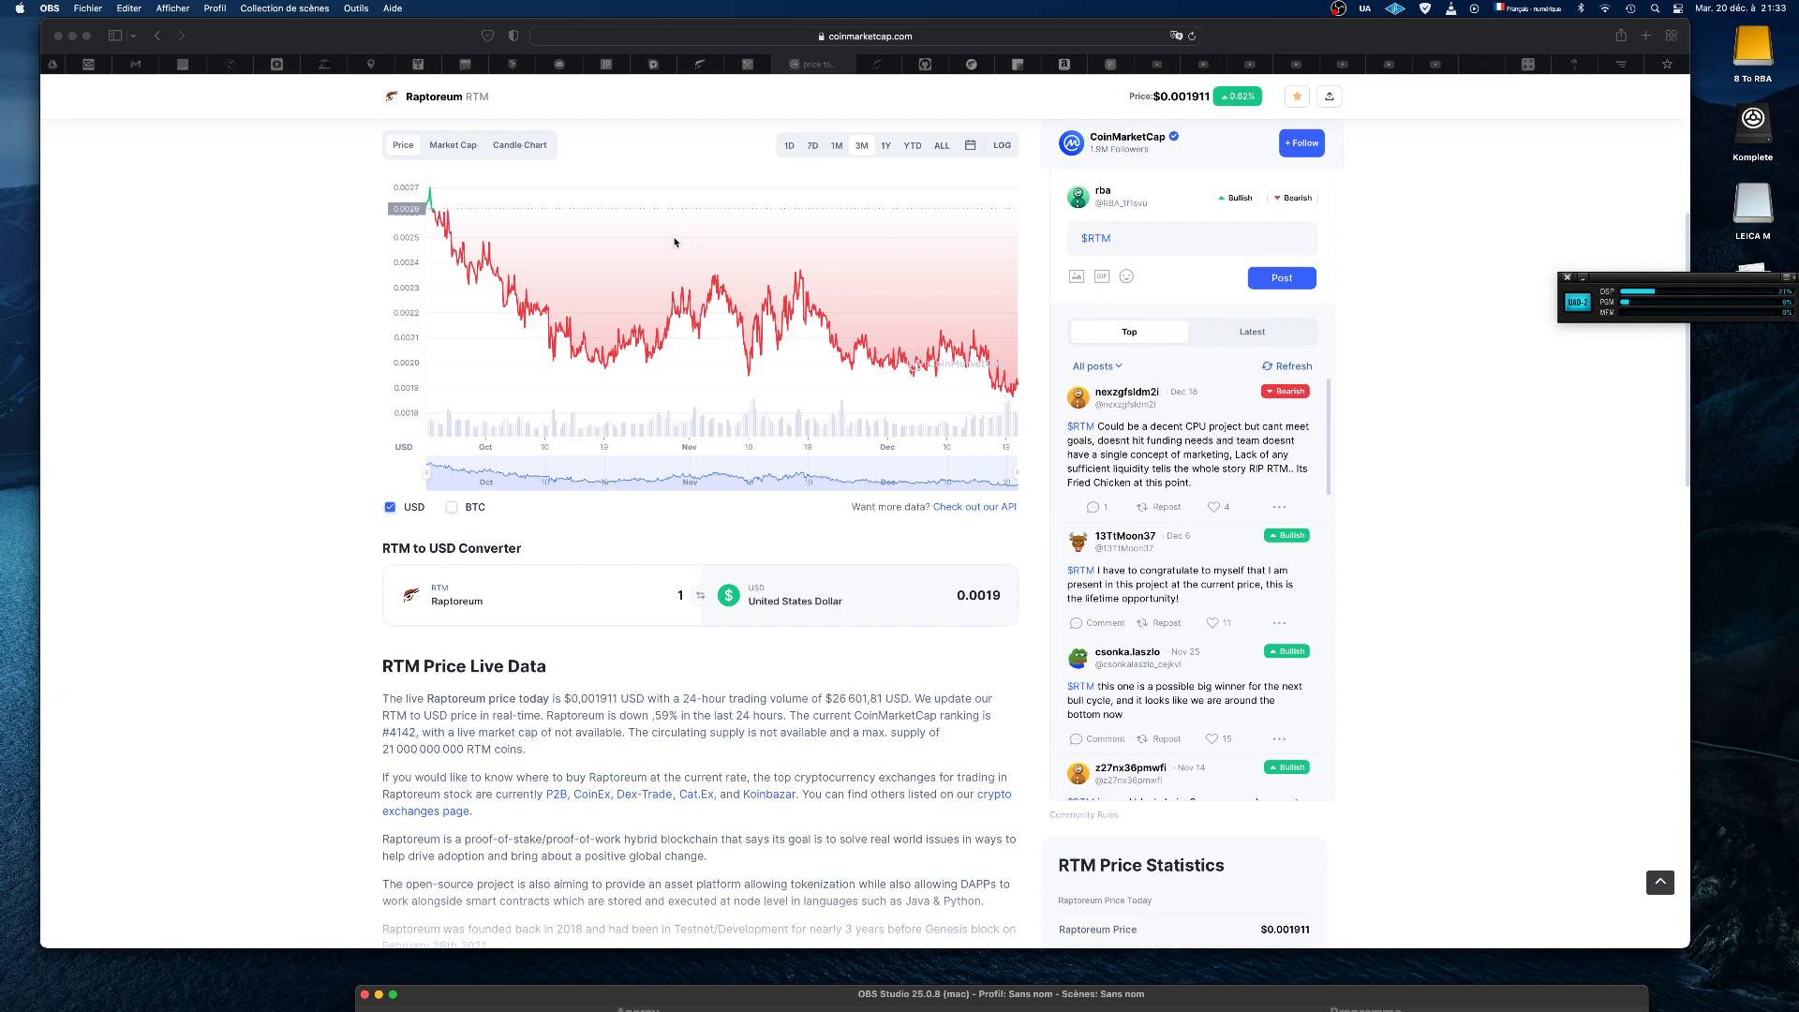
mouse_move(979, 420)
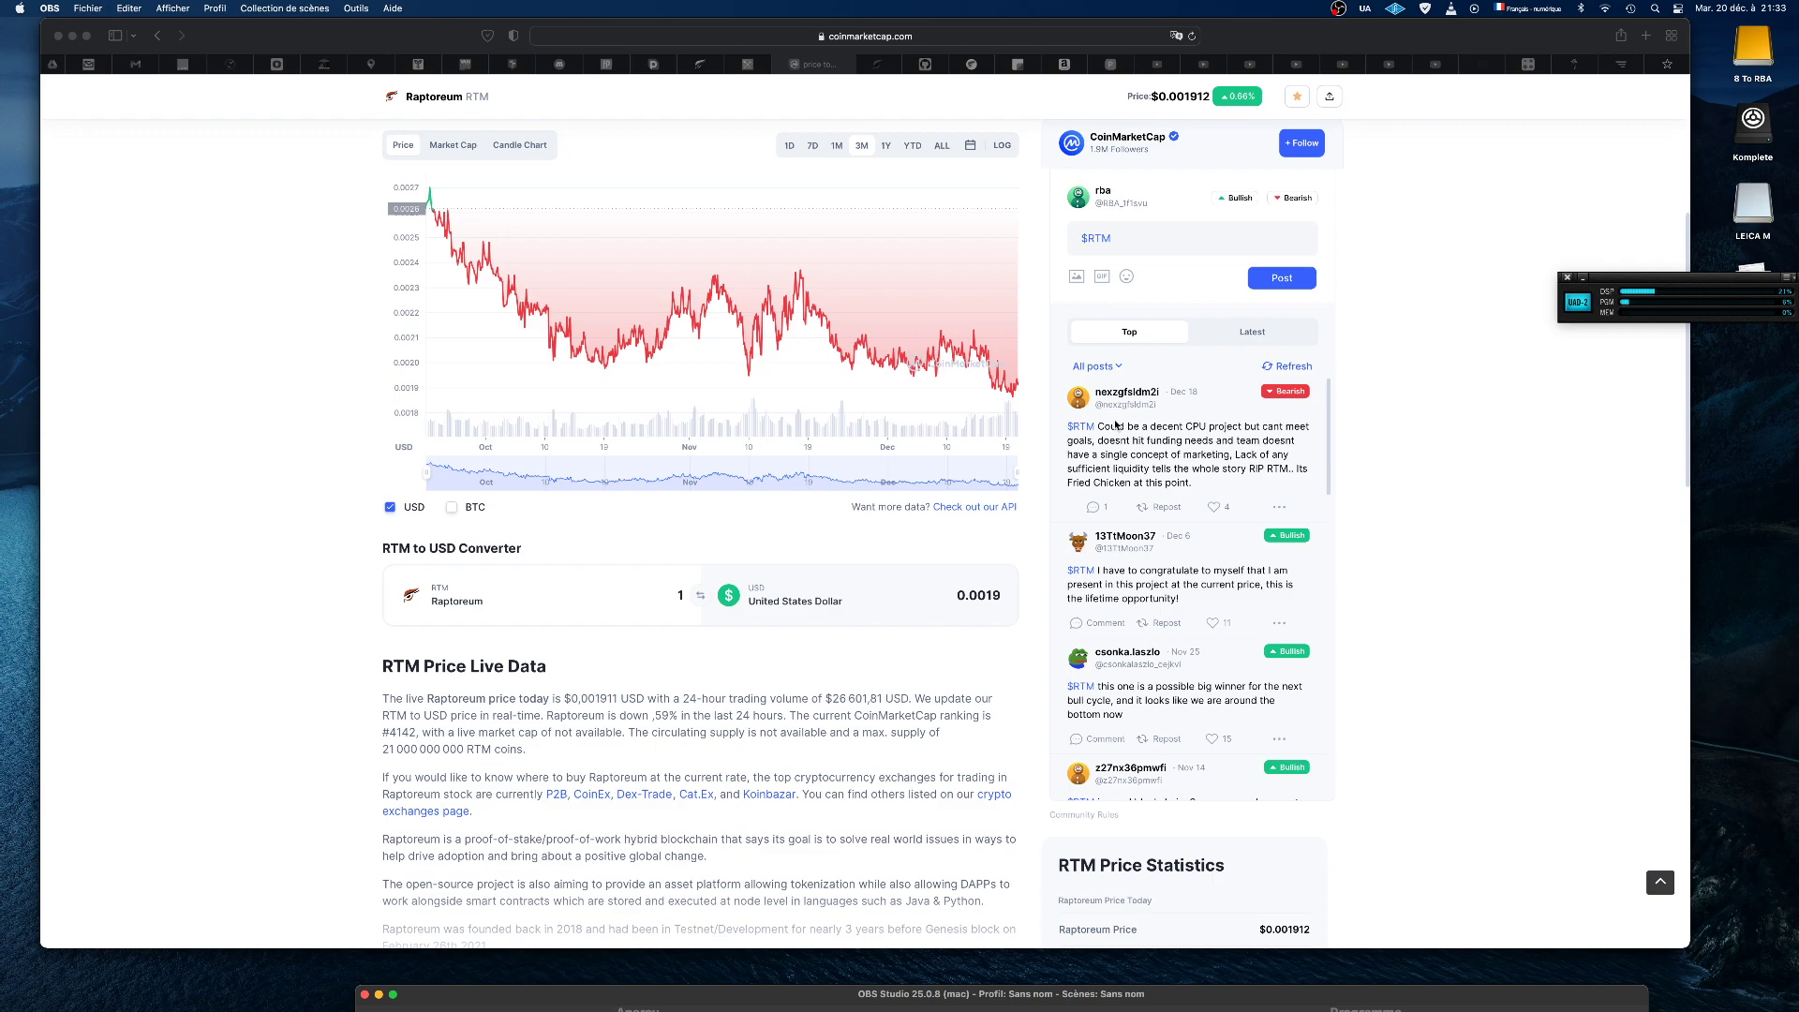
mouse_move(1143, 414)
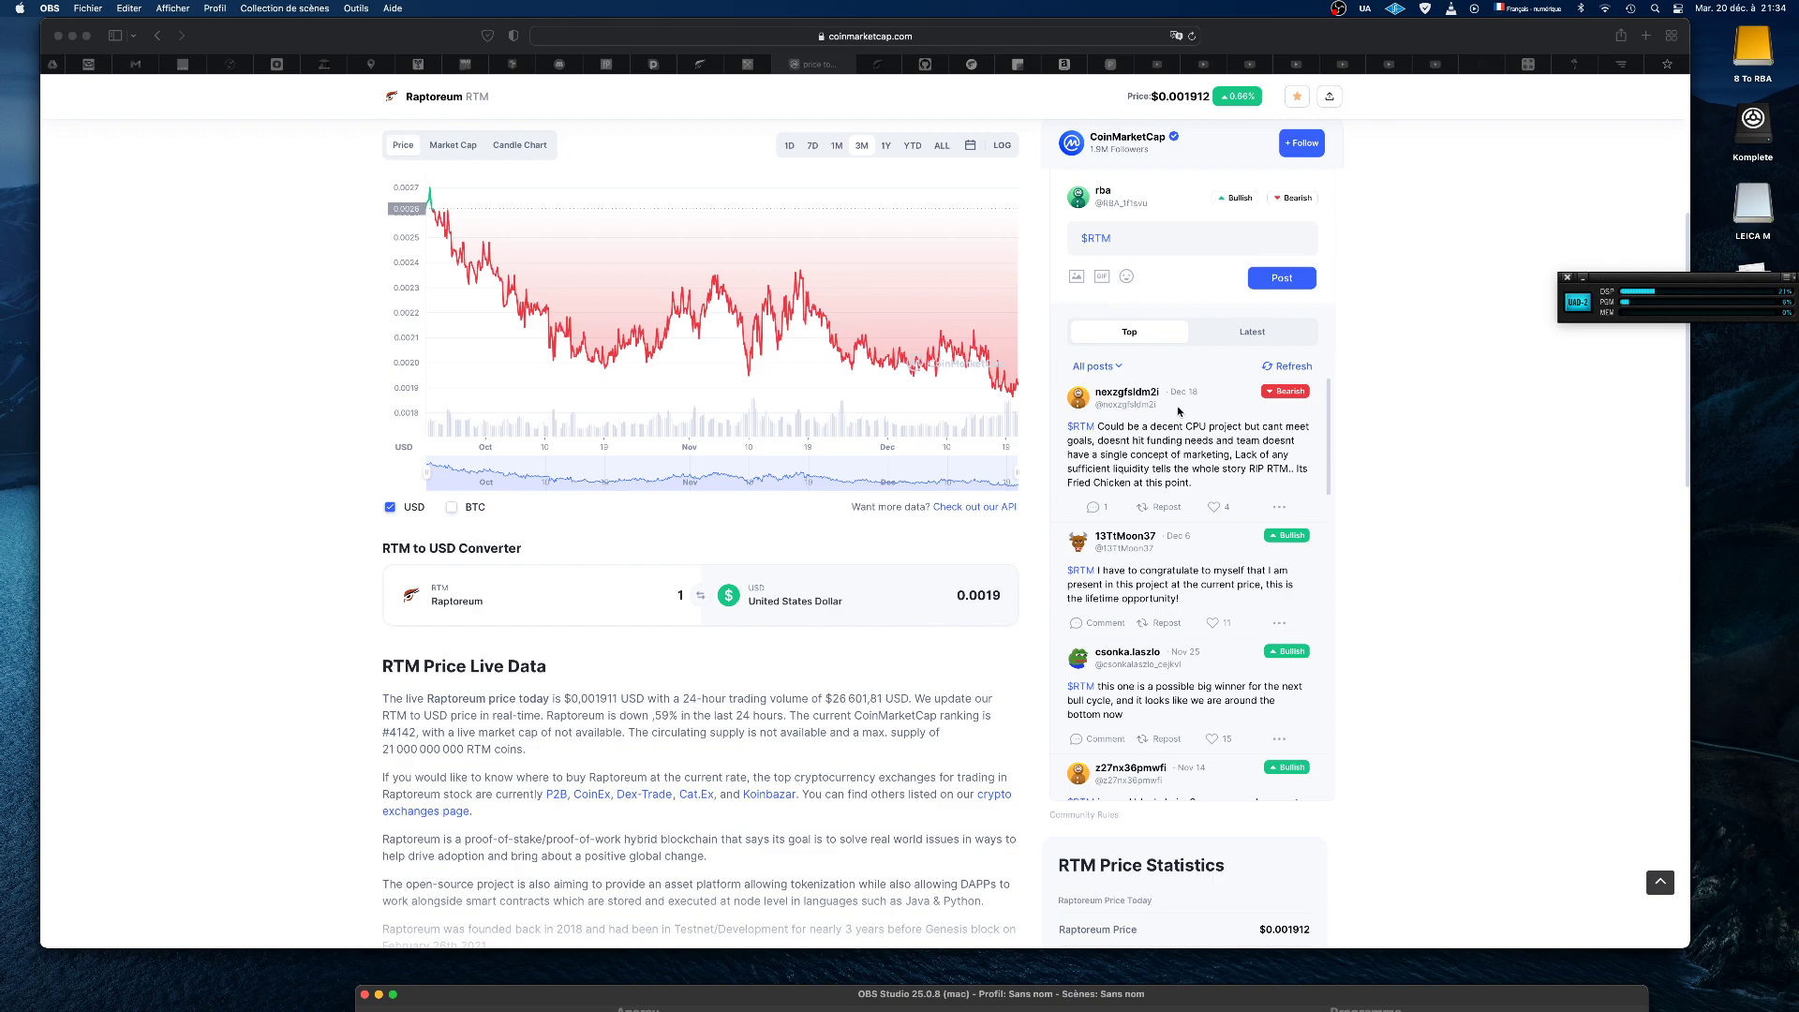
mouse_move(1197, 410)
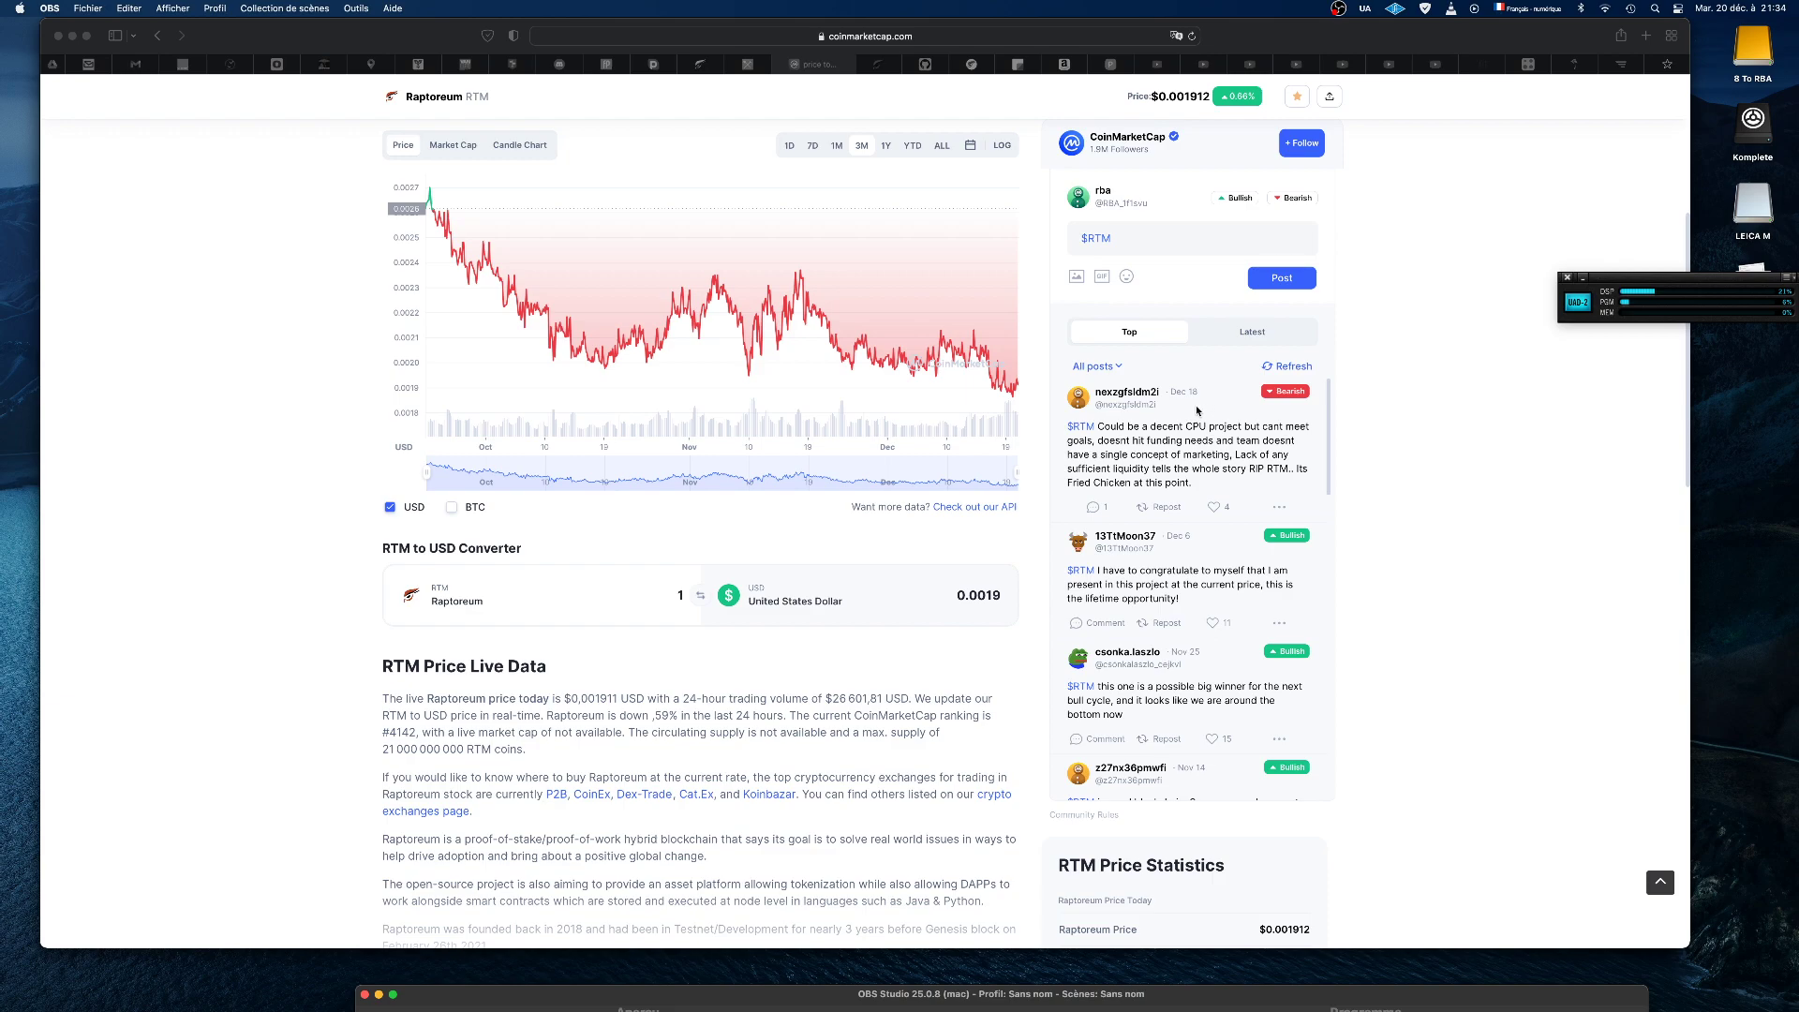
mouse_move(1154, 450)
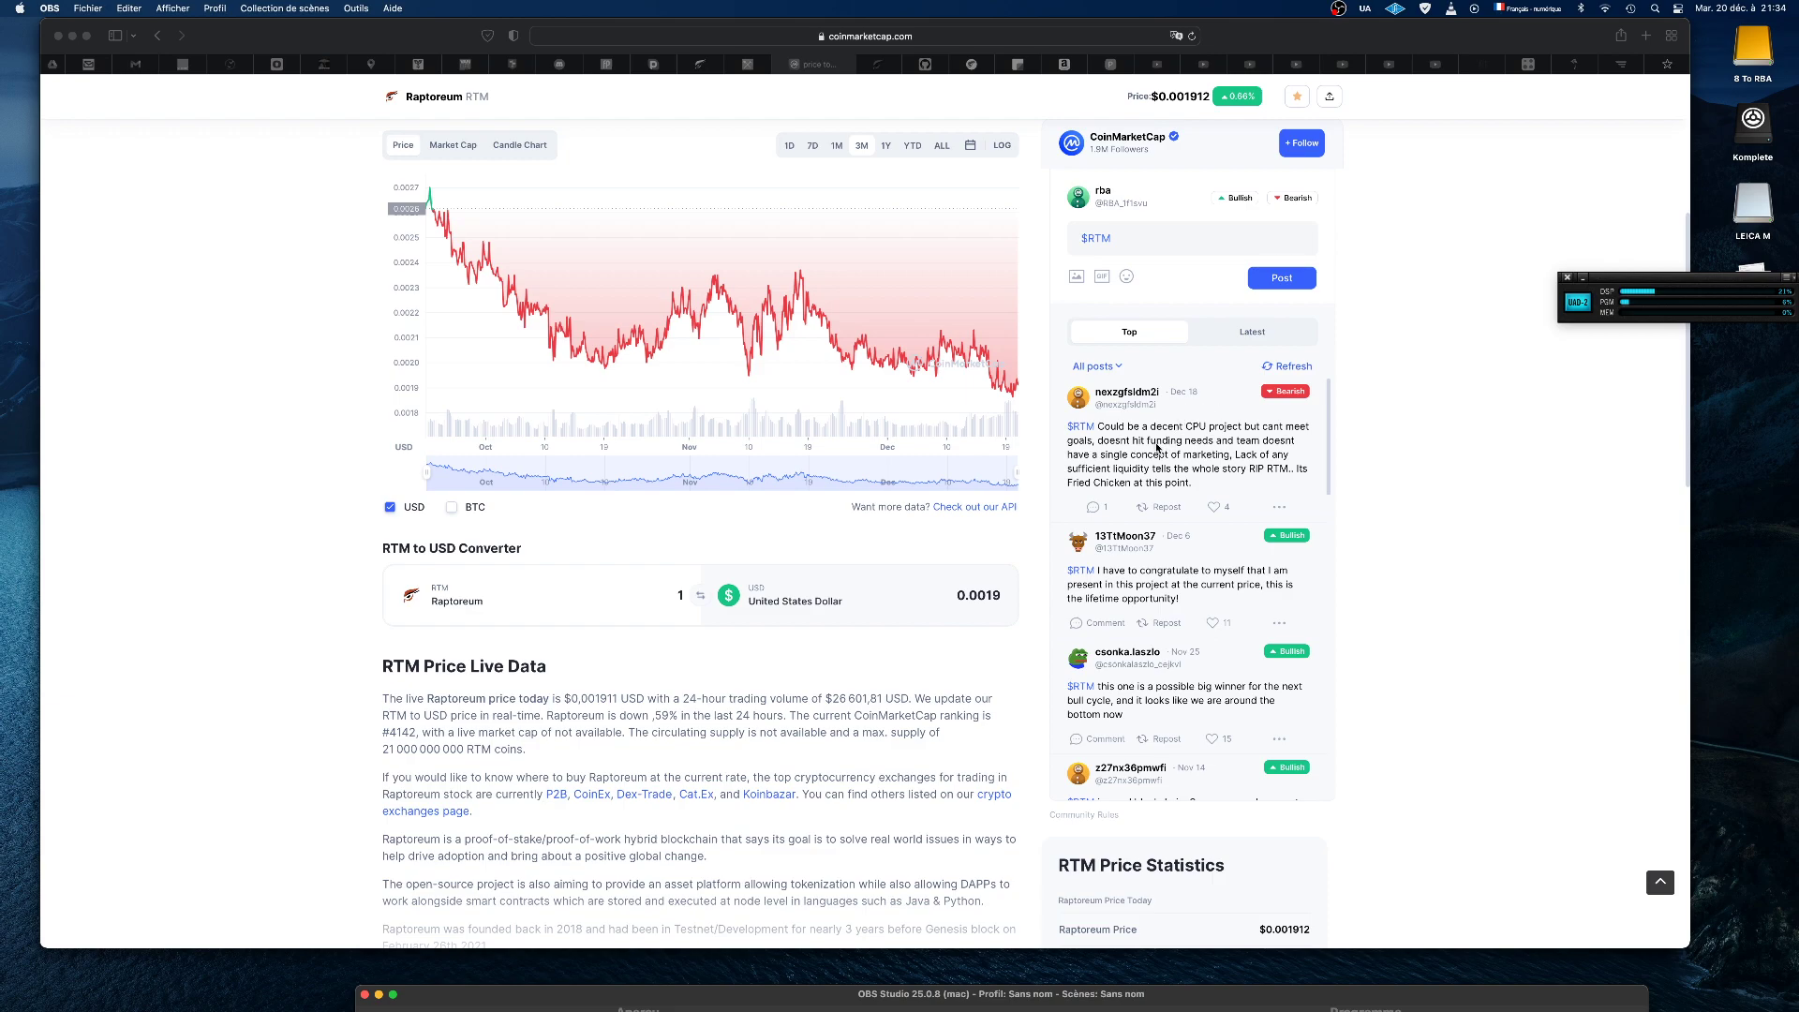
mouse_move(1192, 452)
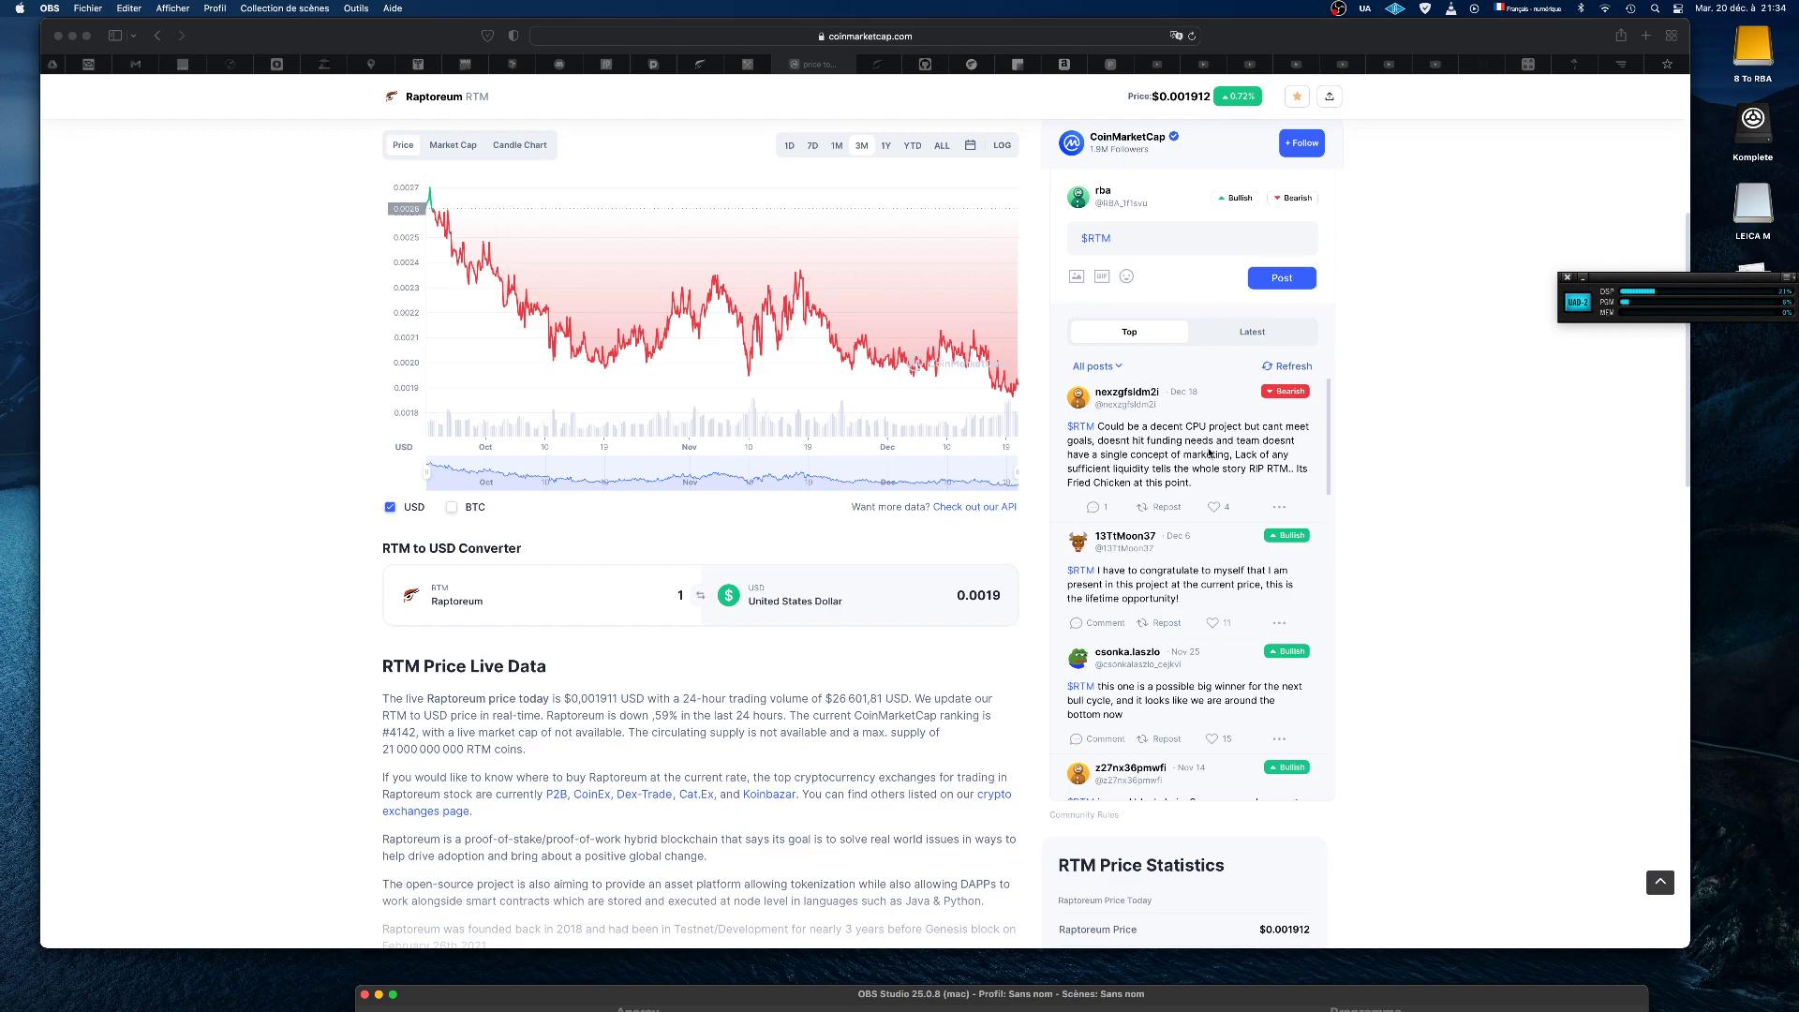
mouse_move(1311, 457)
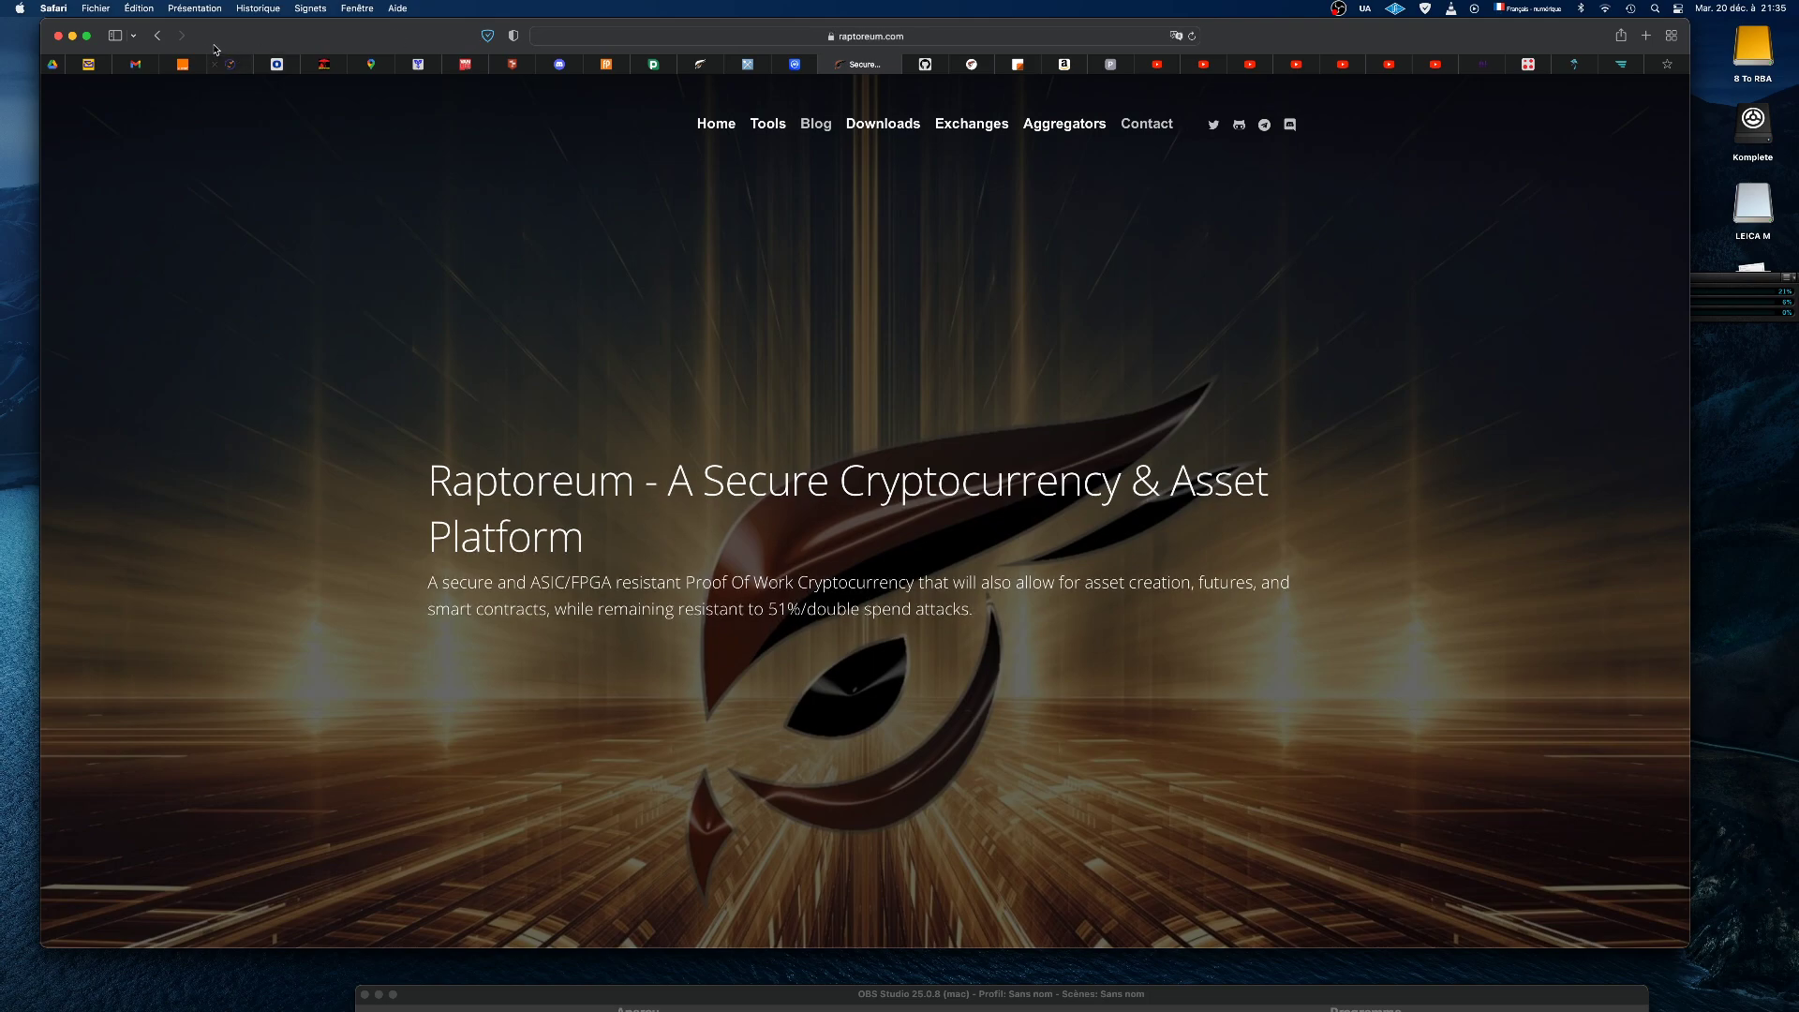
mouse_move(459, 34)
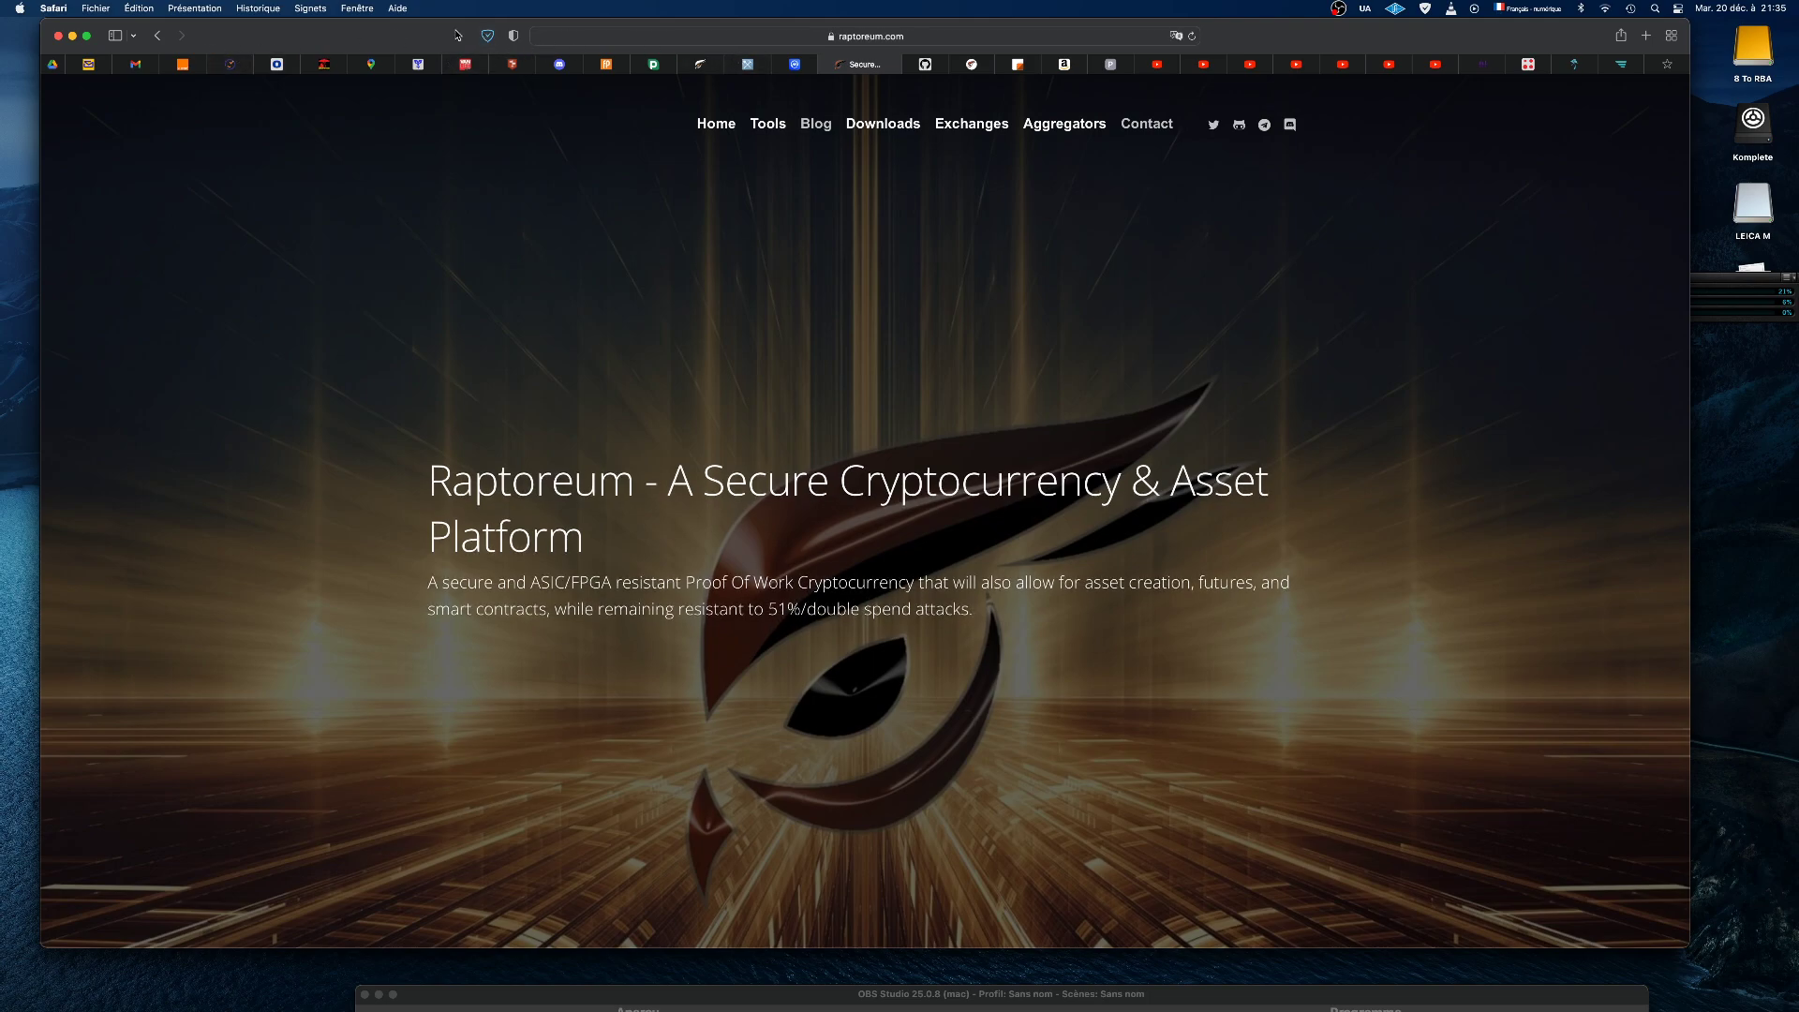
mouse_move(435, 156)
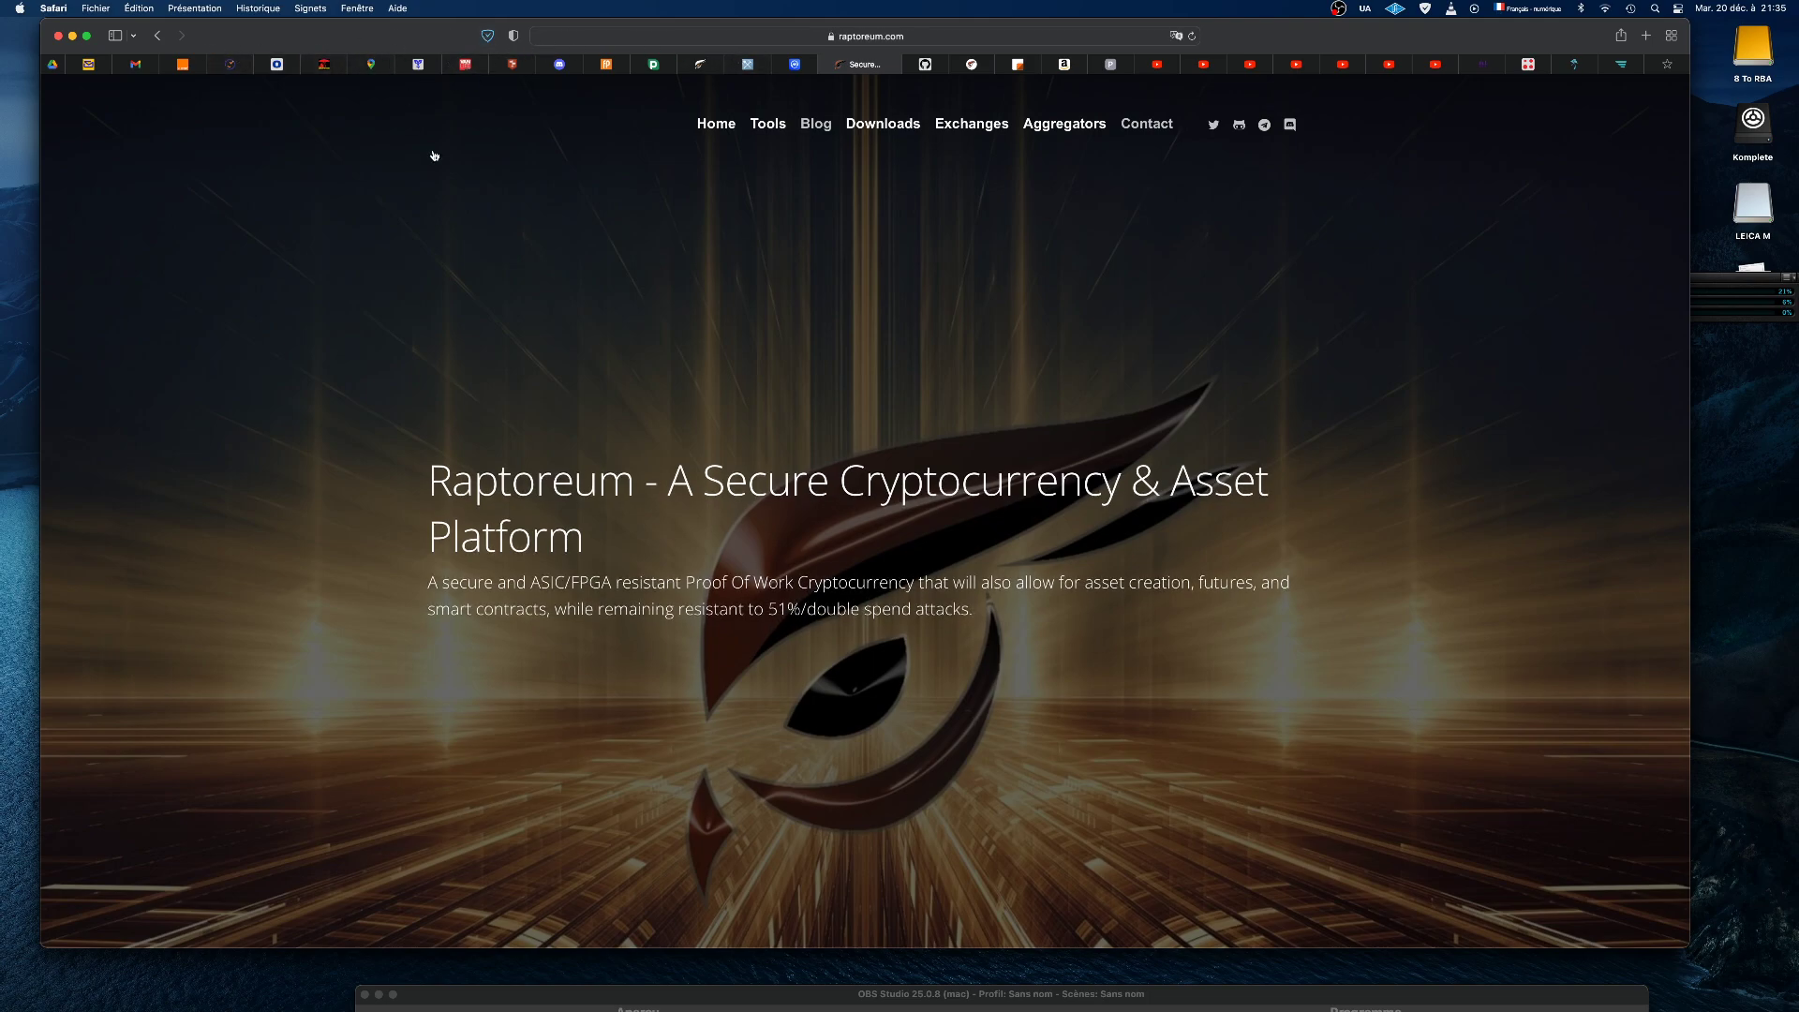
- Search YouTube for 'raptore' to find the Raptoreum channel
right_click(716, 123)
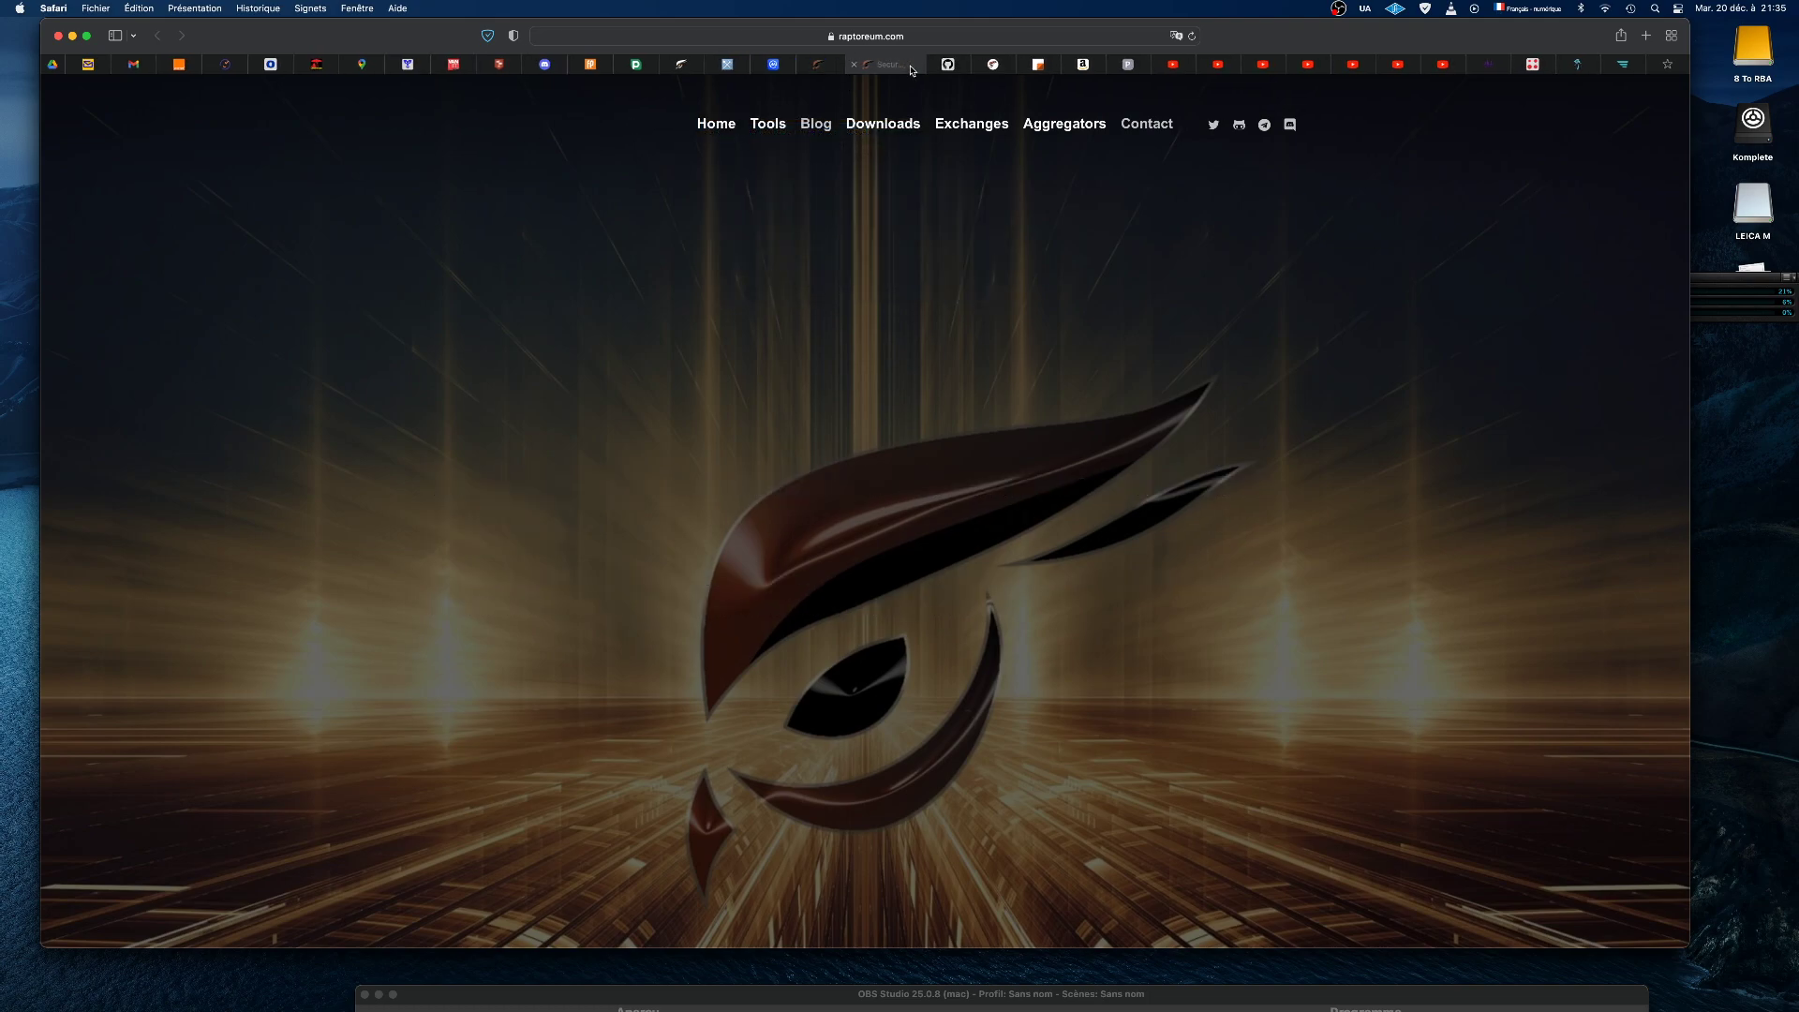
click(867, 36)
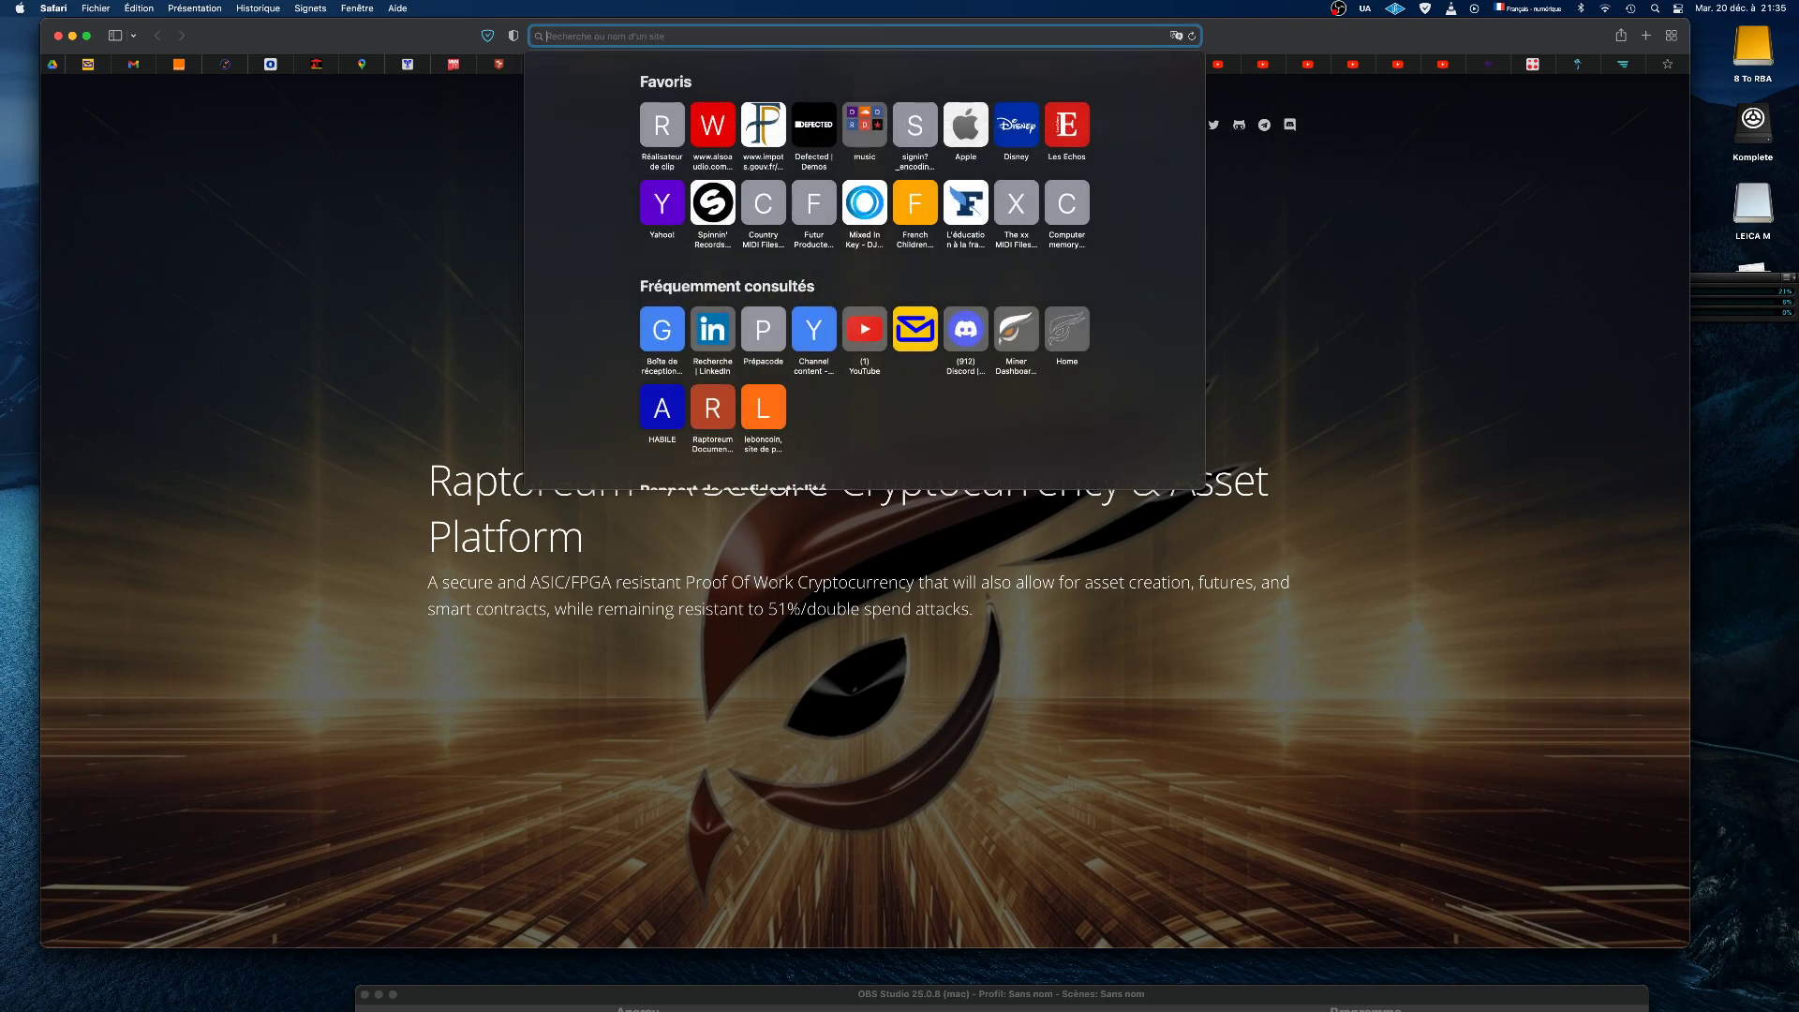
mouse_move(851, 296)
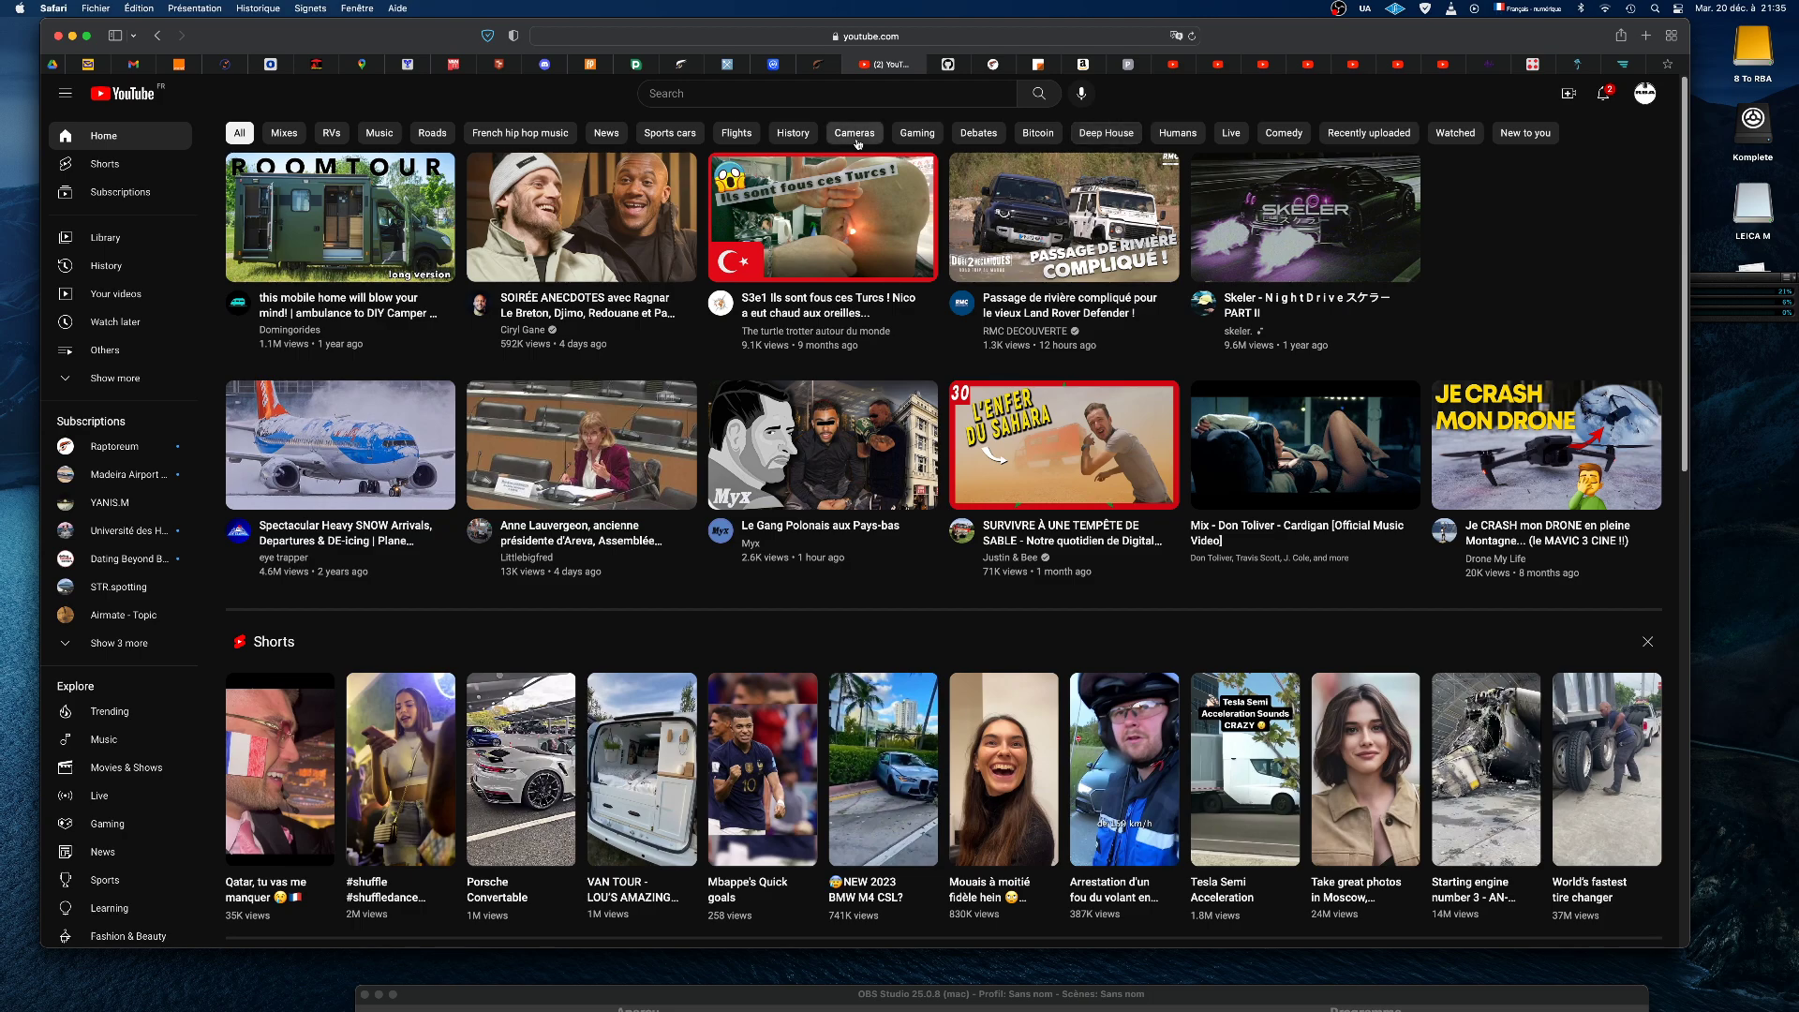
click(817, 94)
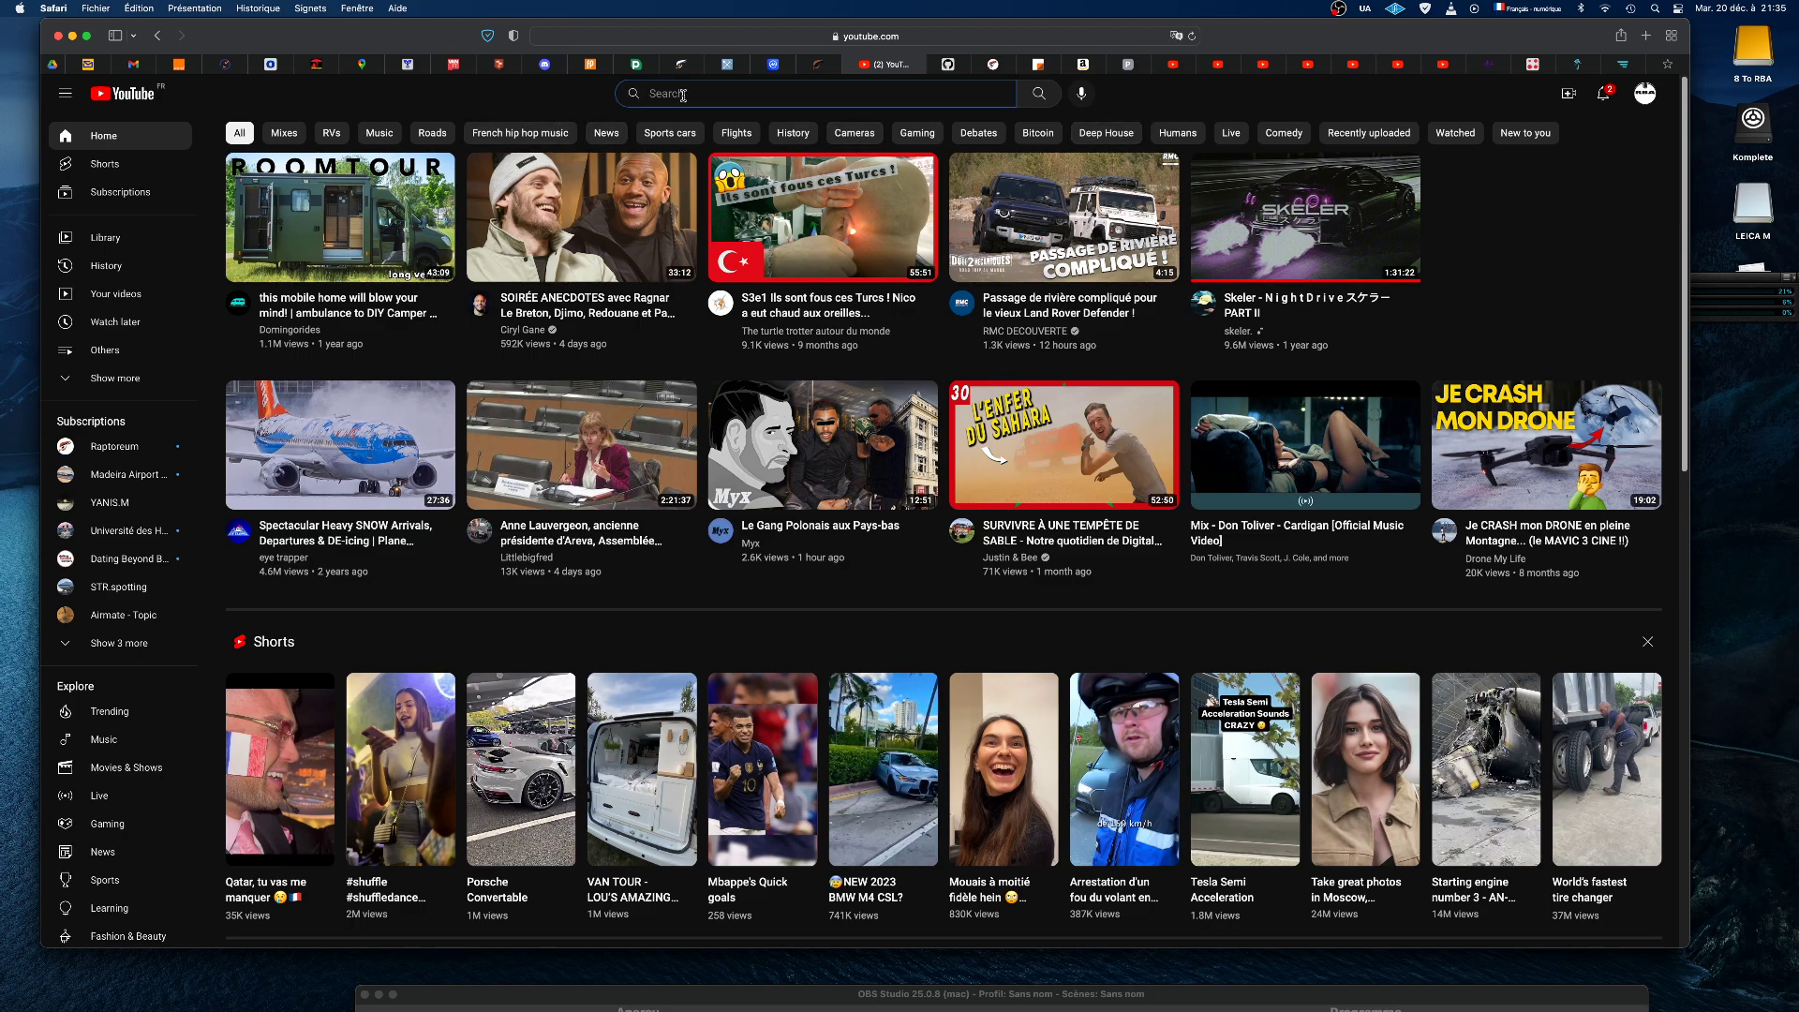
text(r)
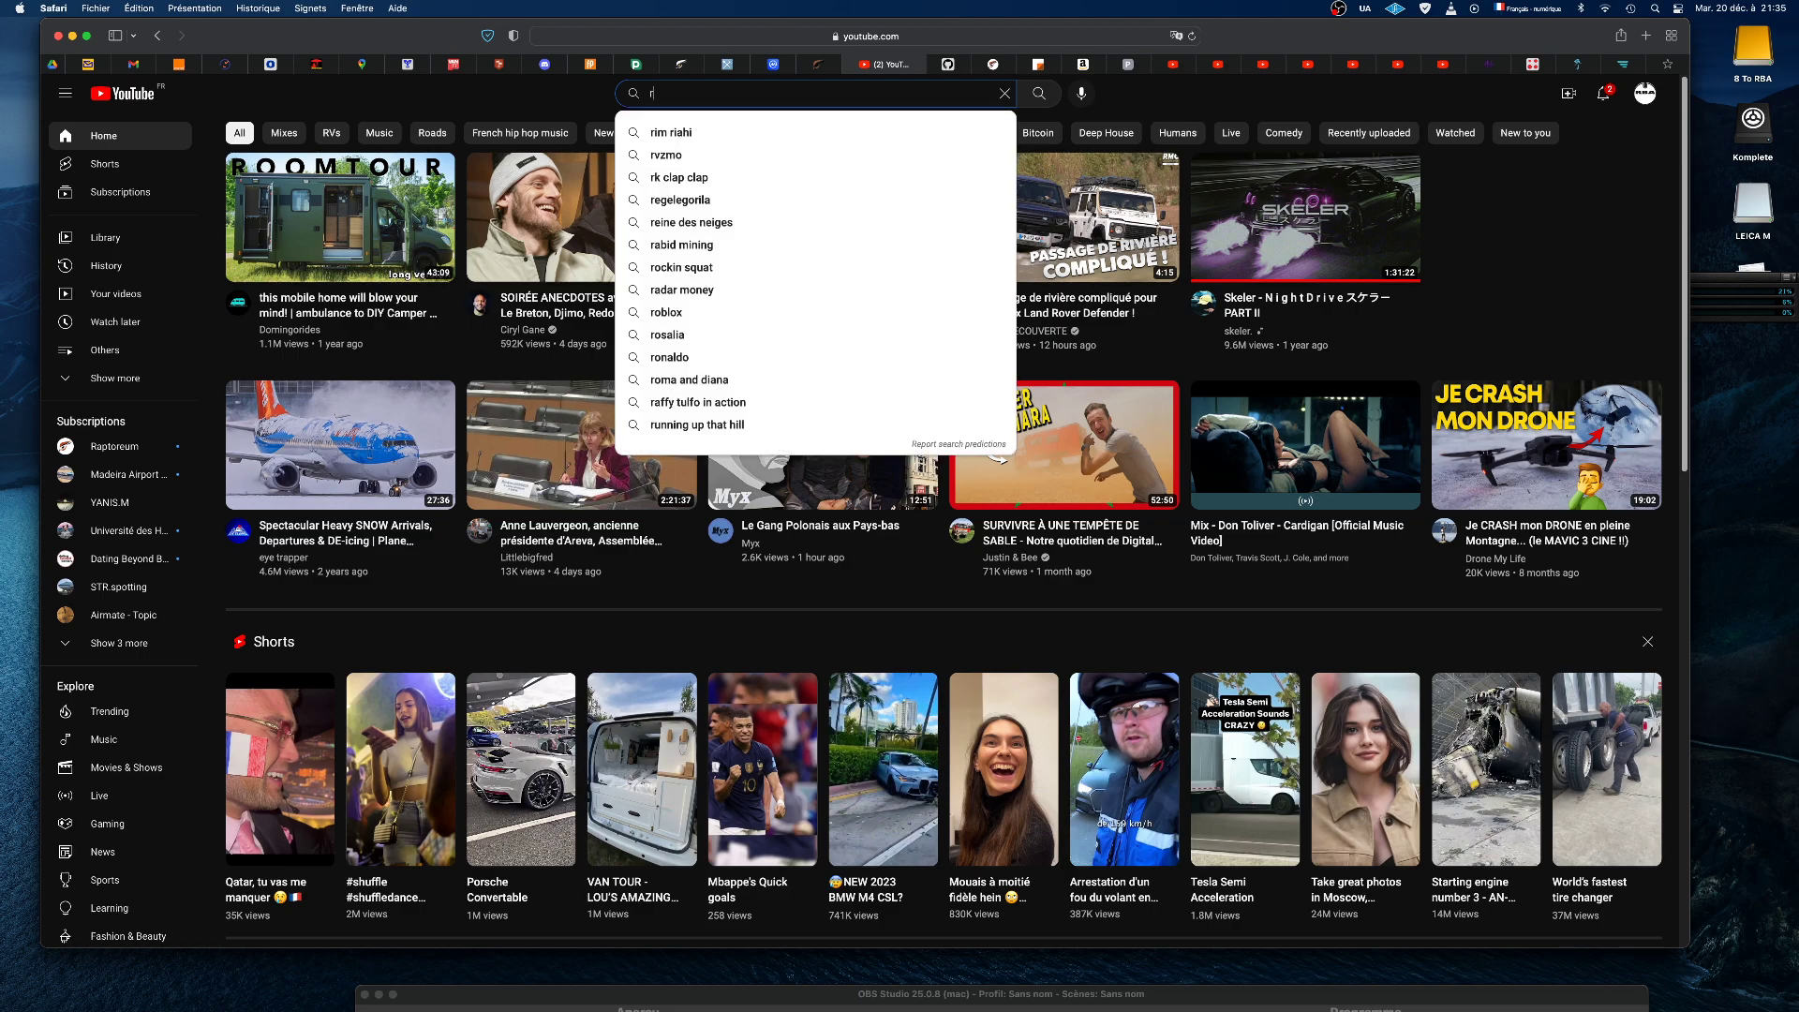
text(aptor)
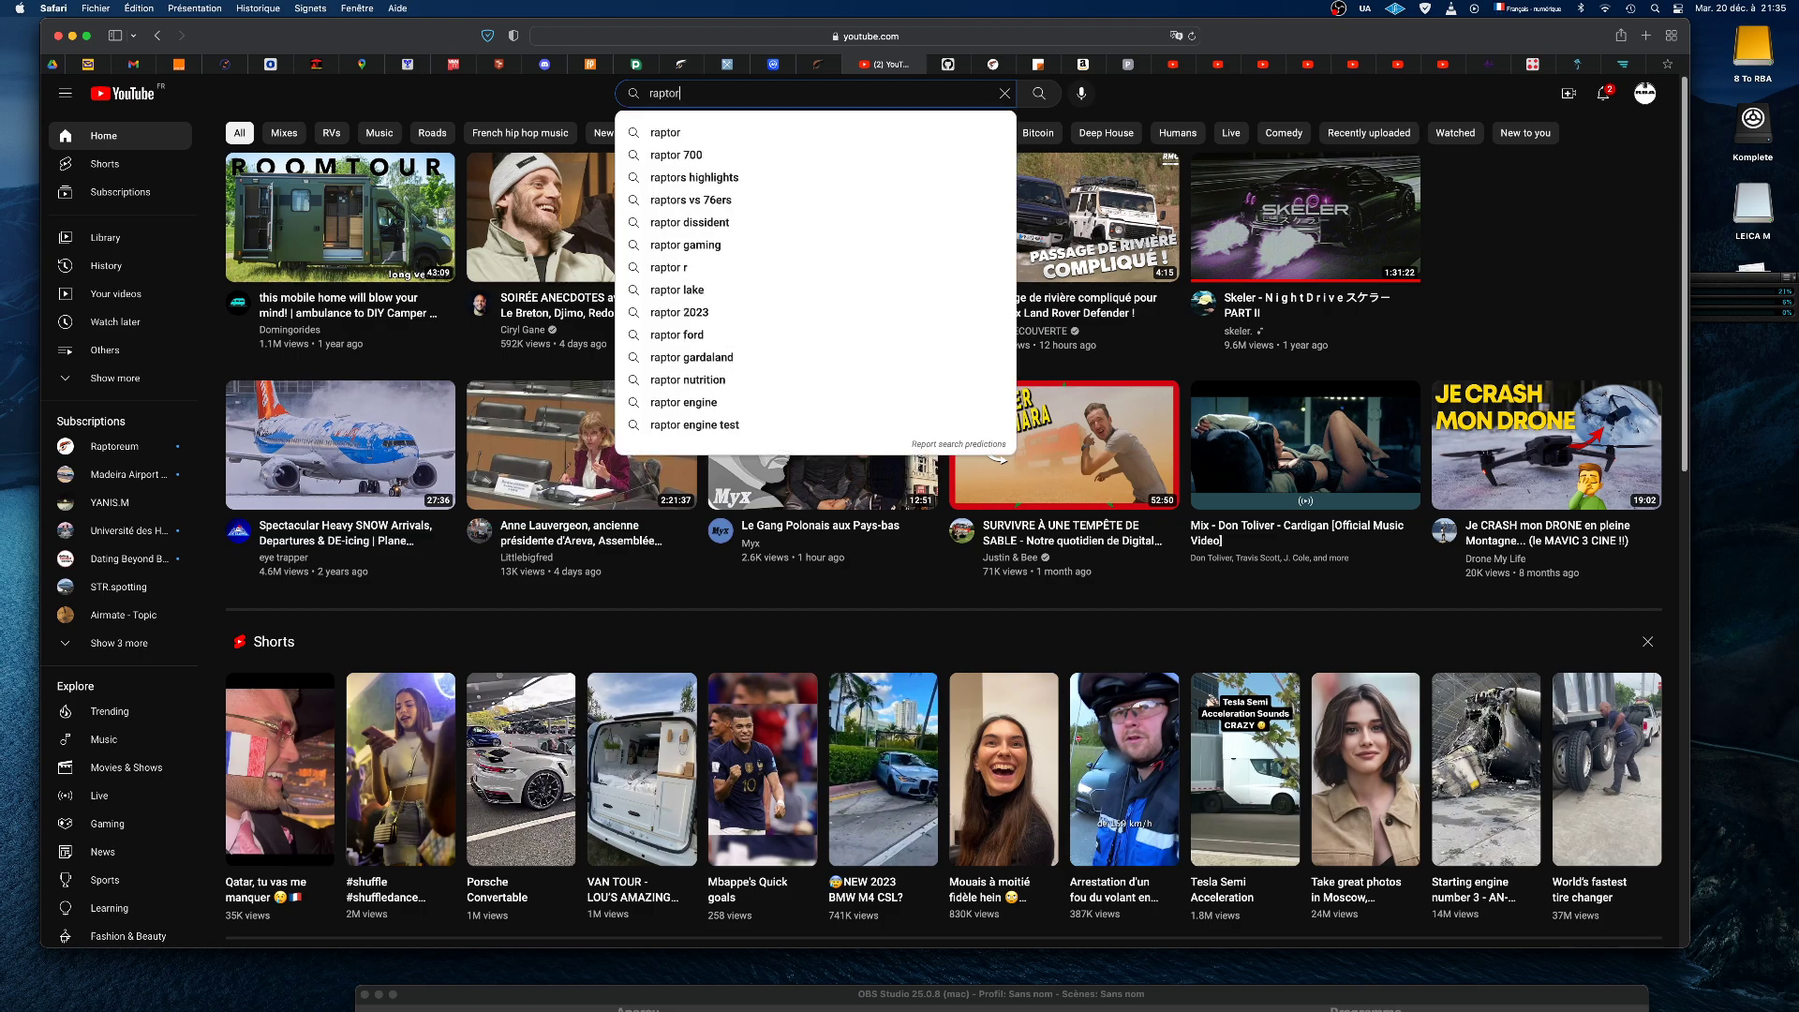
text(eum)
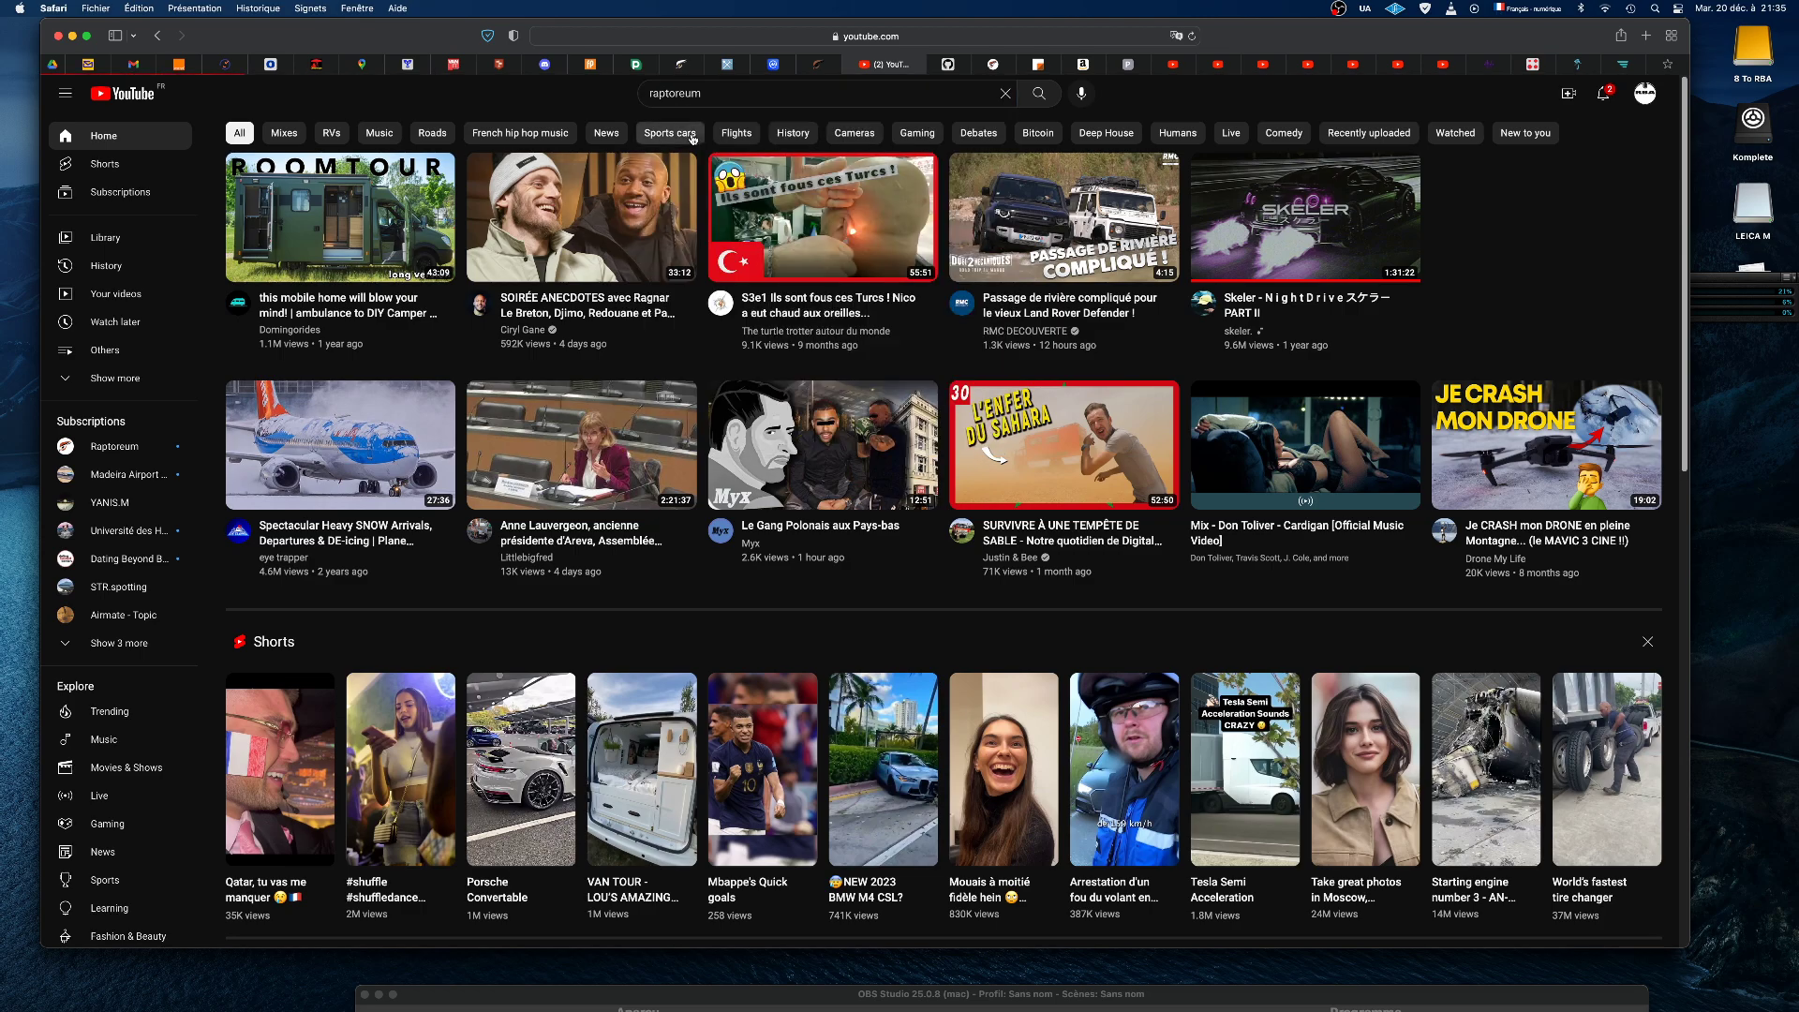
click(1038, 94)
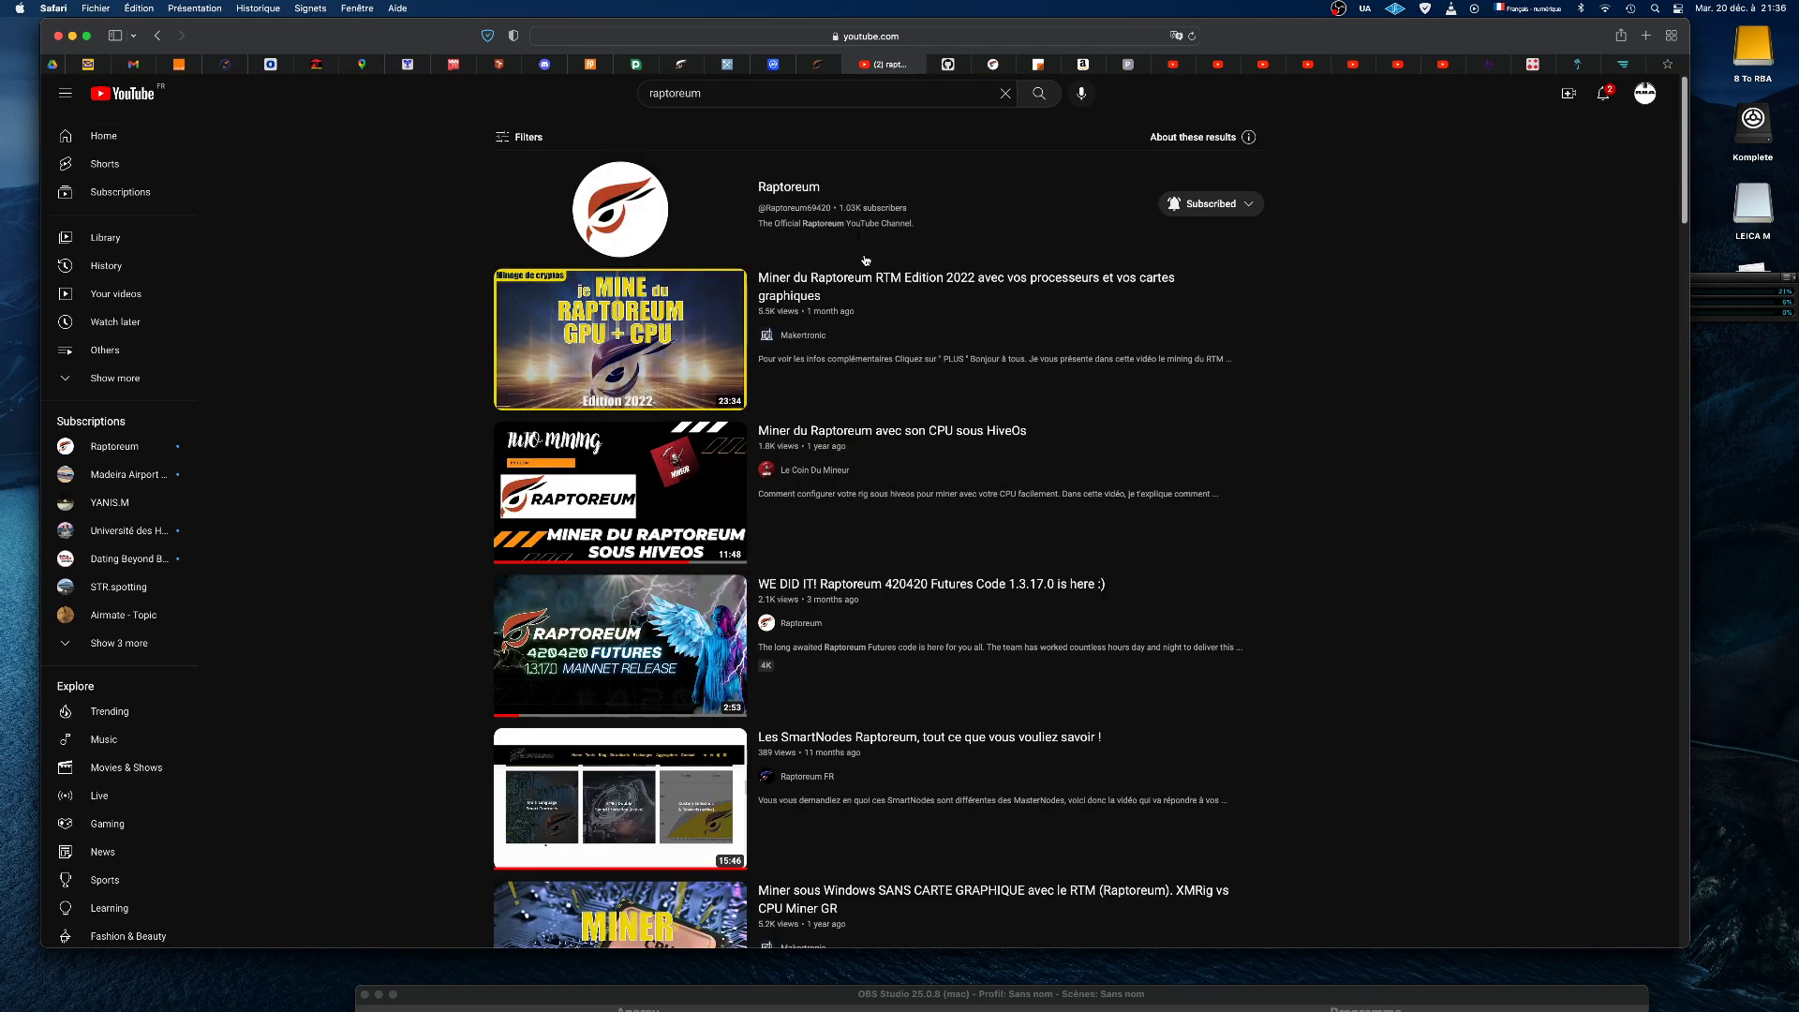
mouse_move(929, 600)
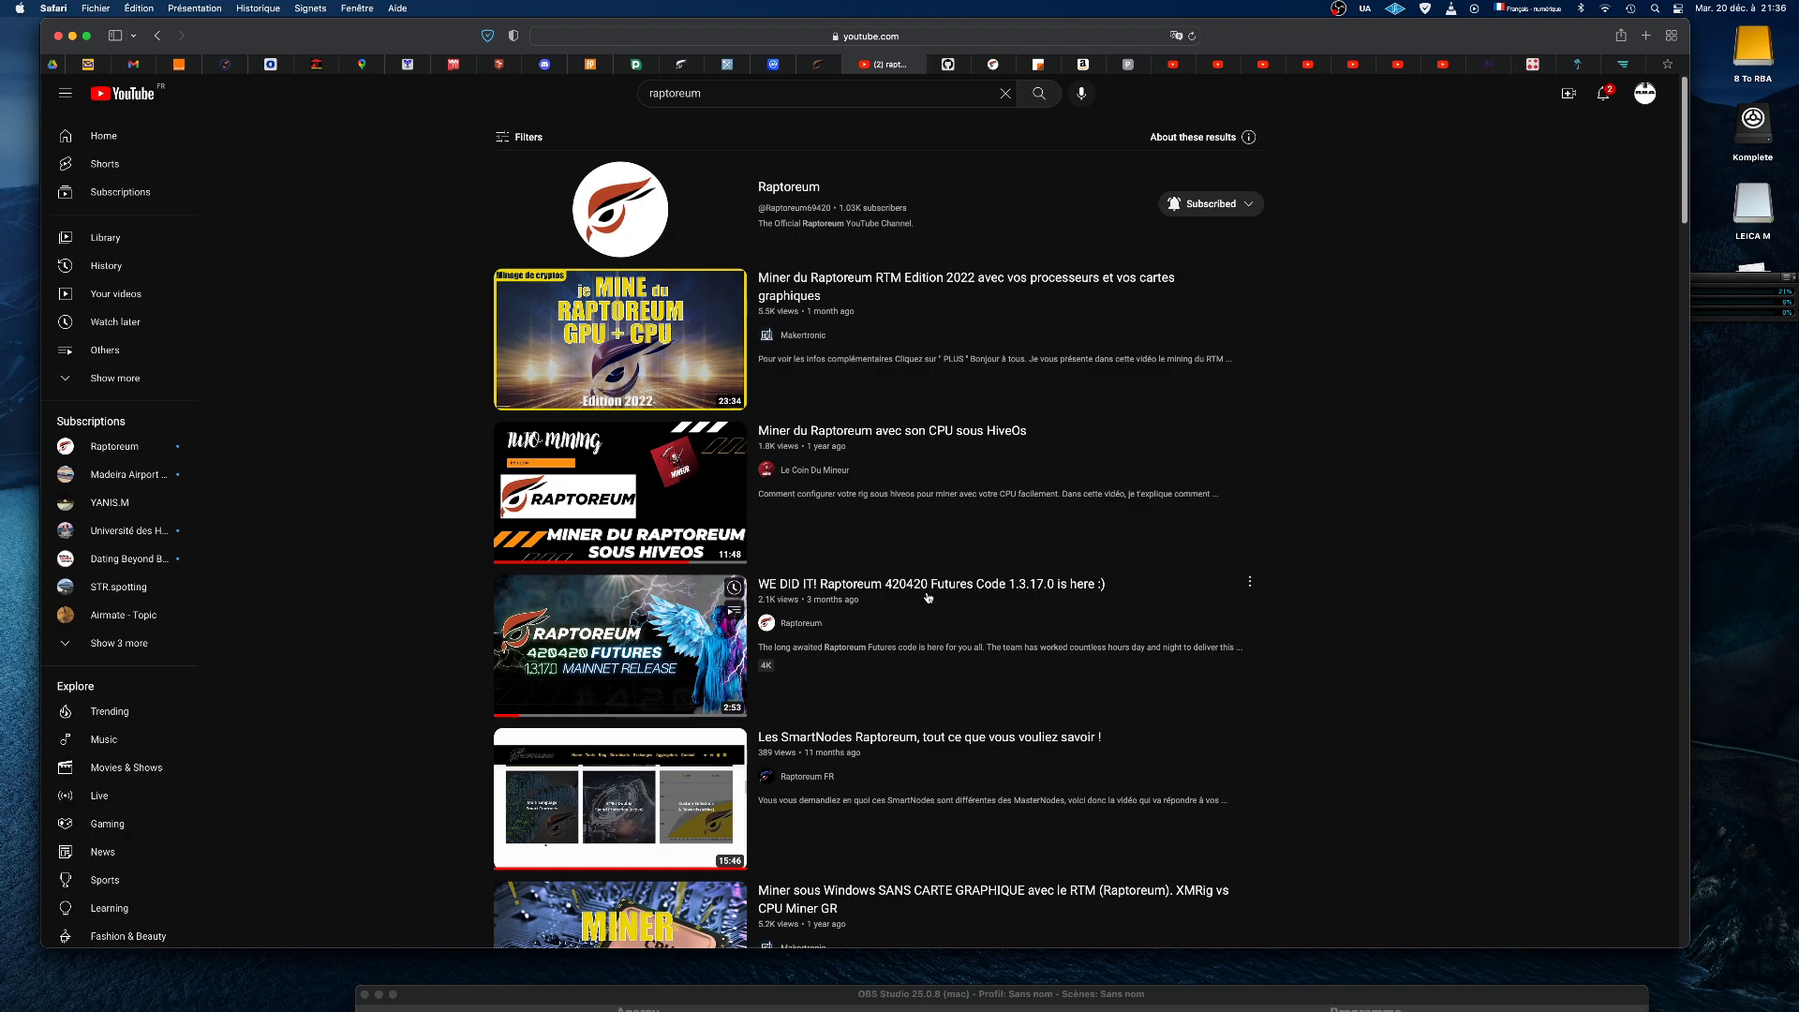
mouse_move(930, 593)
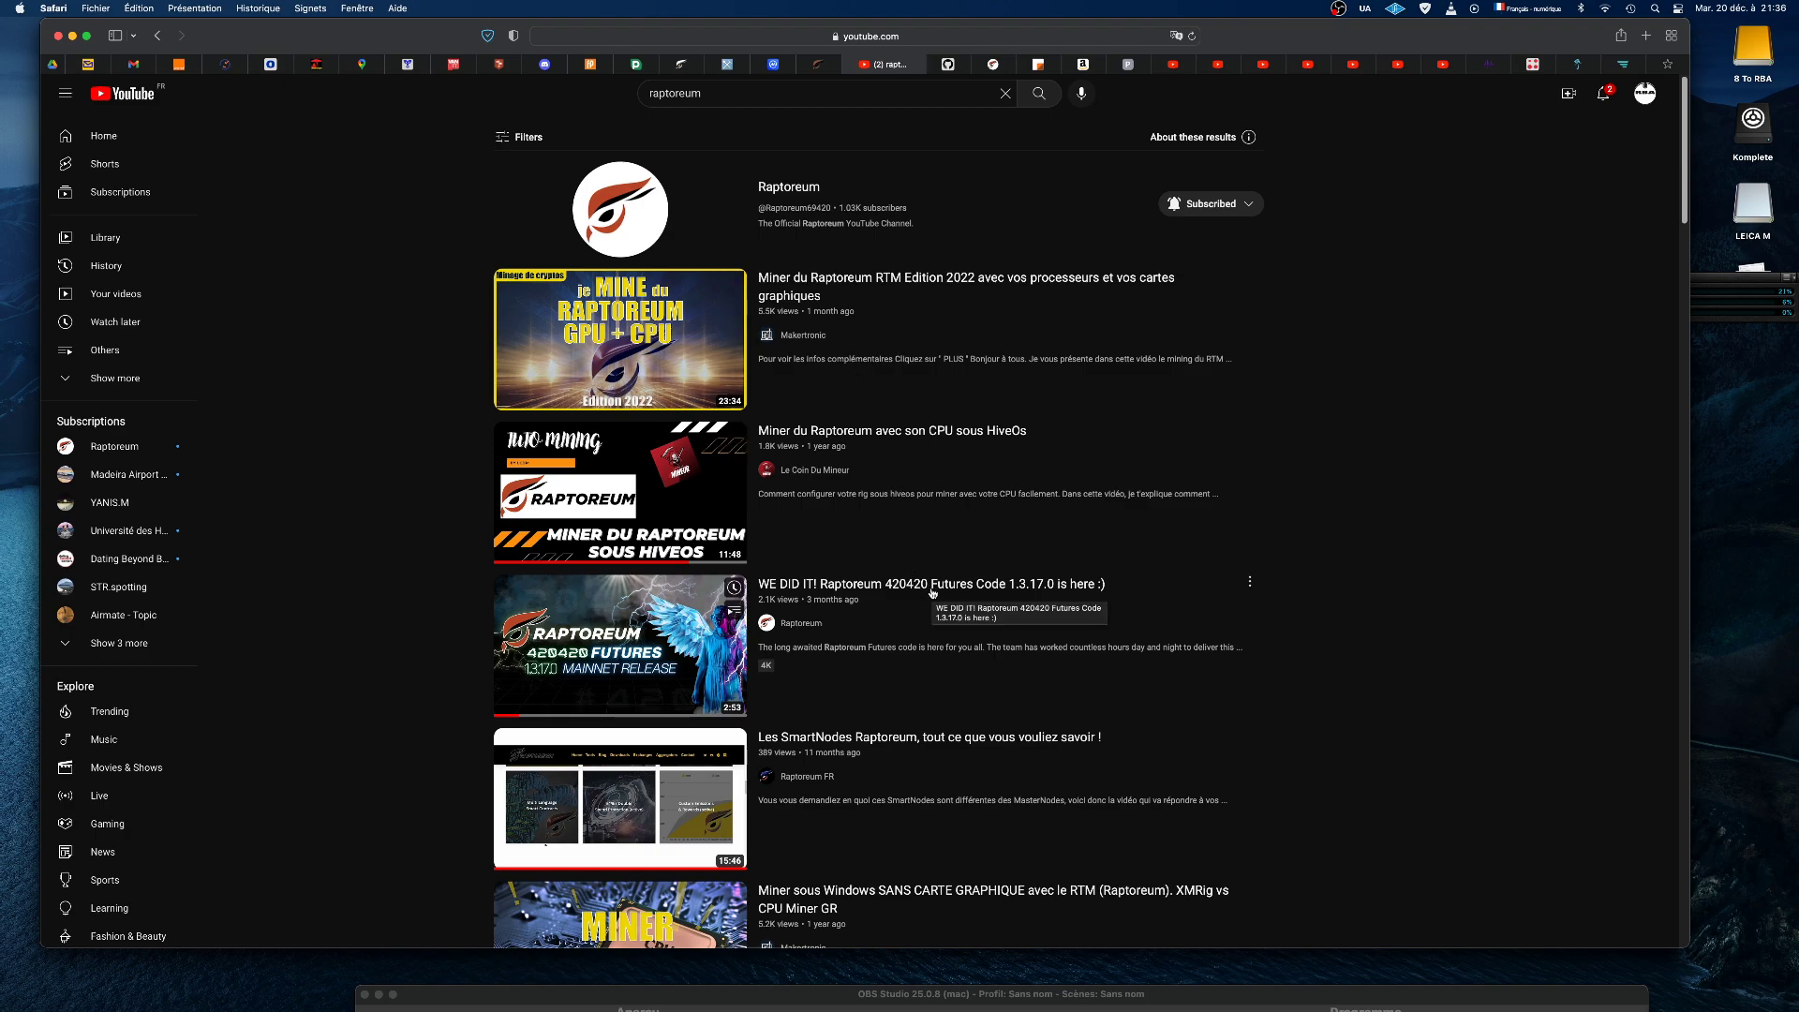
mouse_move(798, 191)
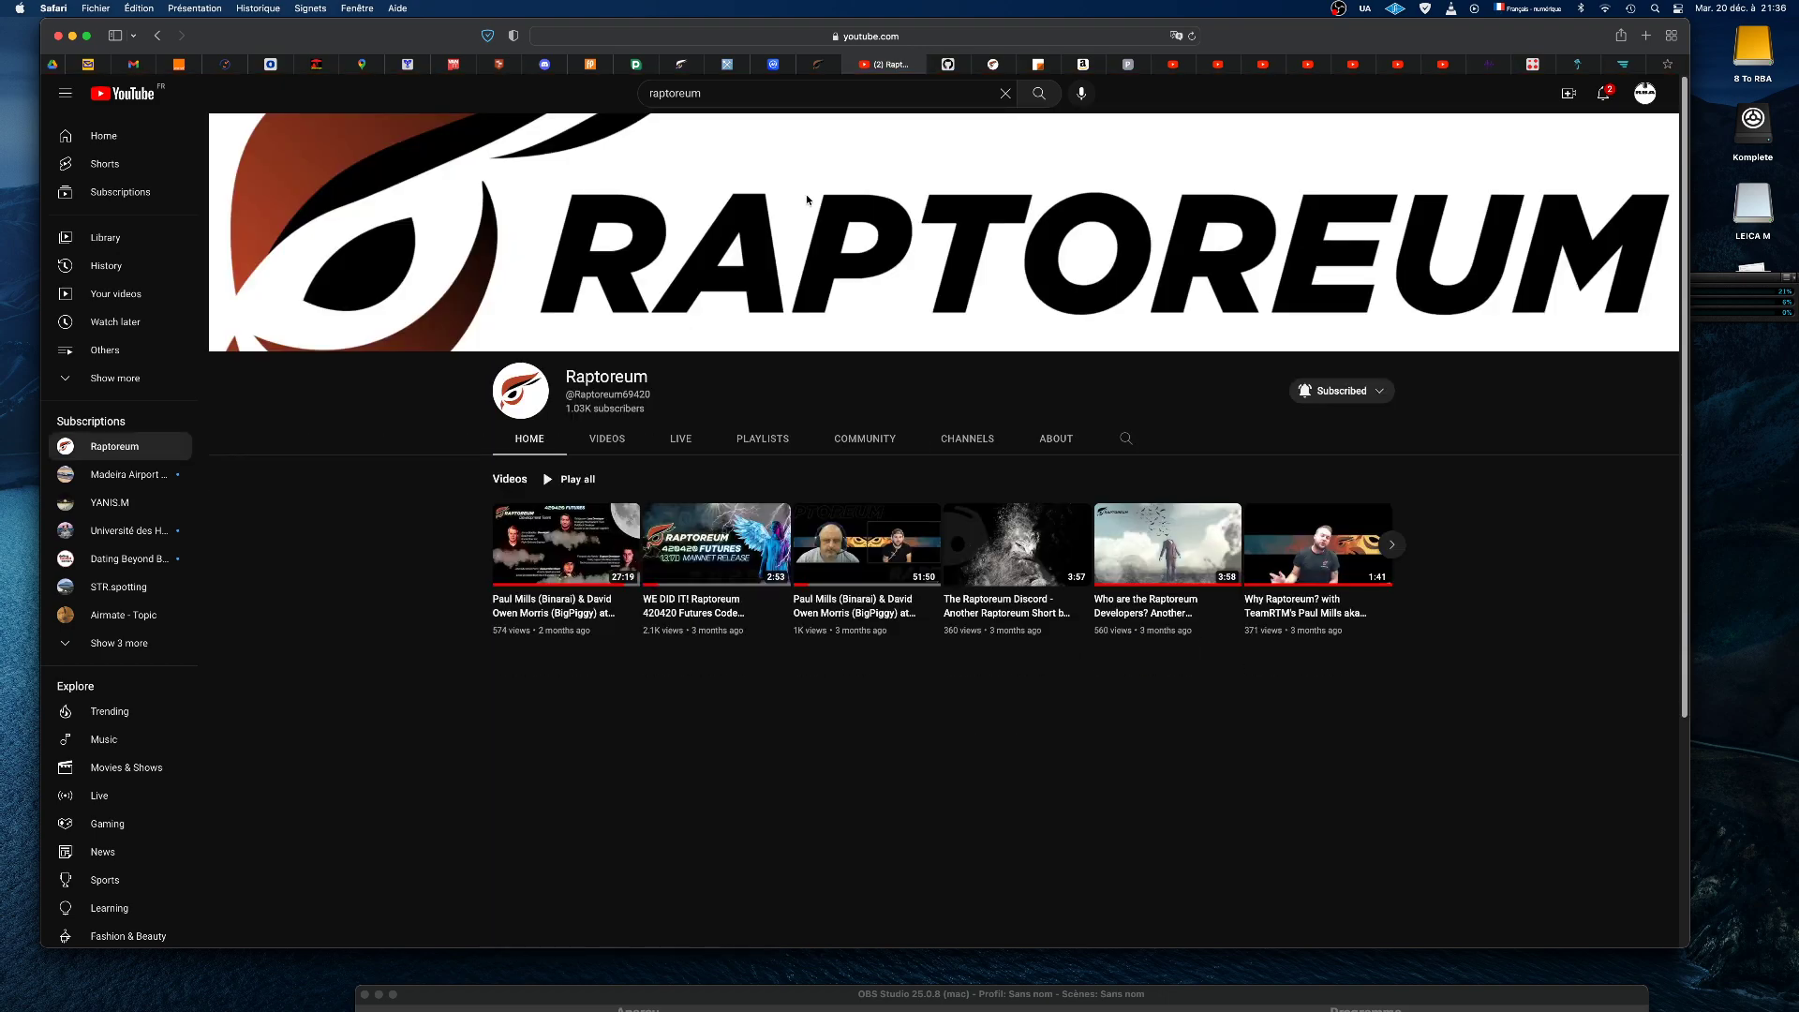
mouse_move(907, 510)
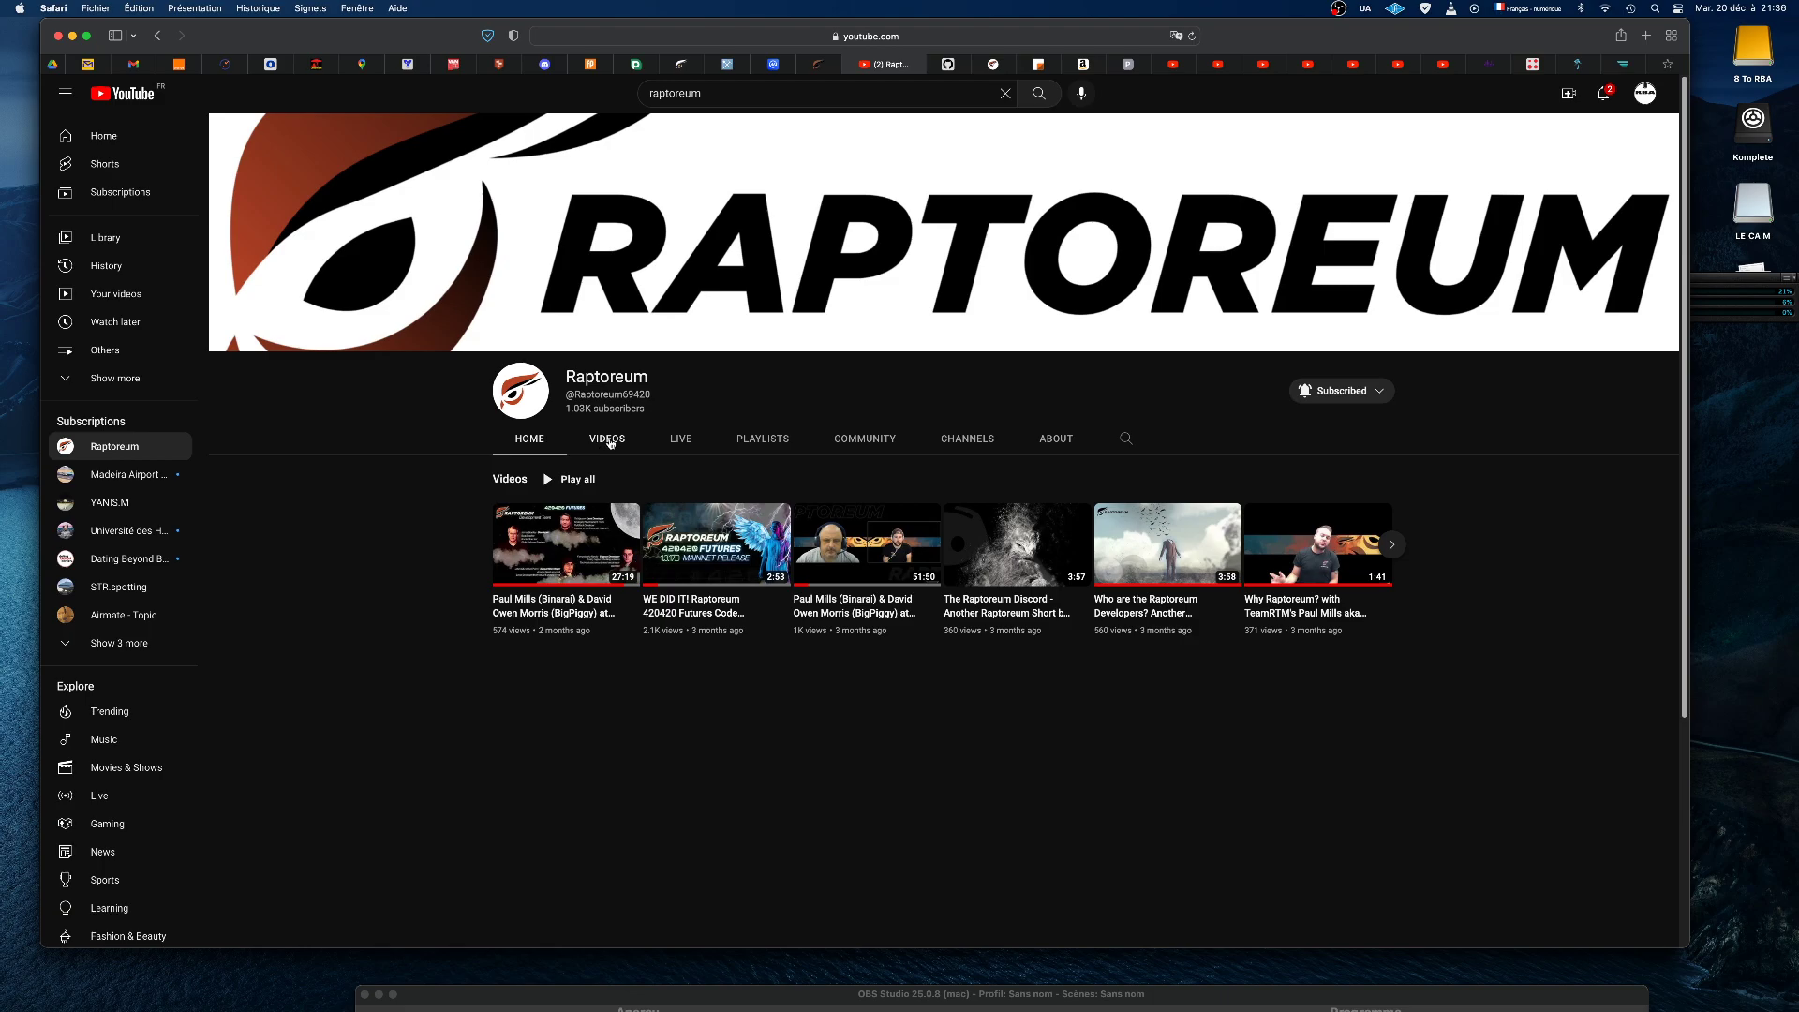
- Show all of the Raptoreum channel's videos and sort them by Popular
click(607, 438)
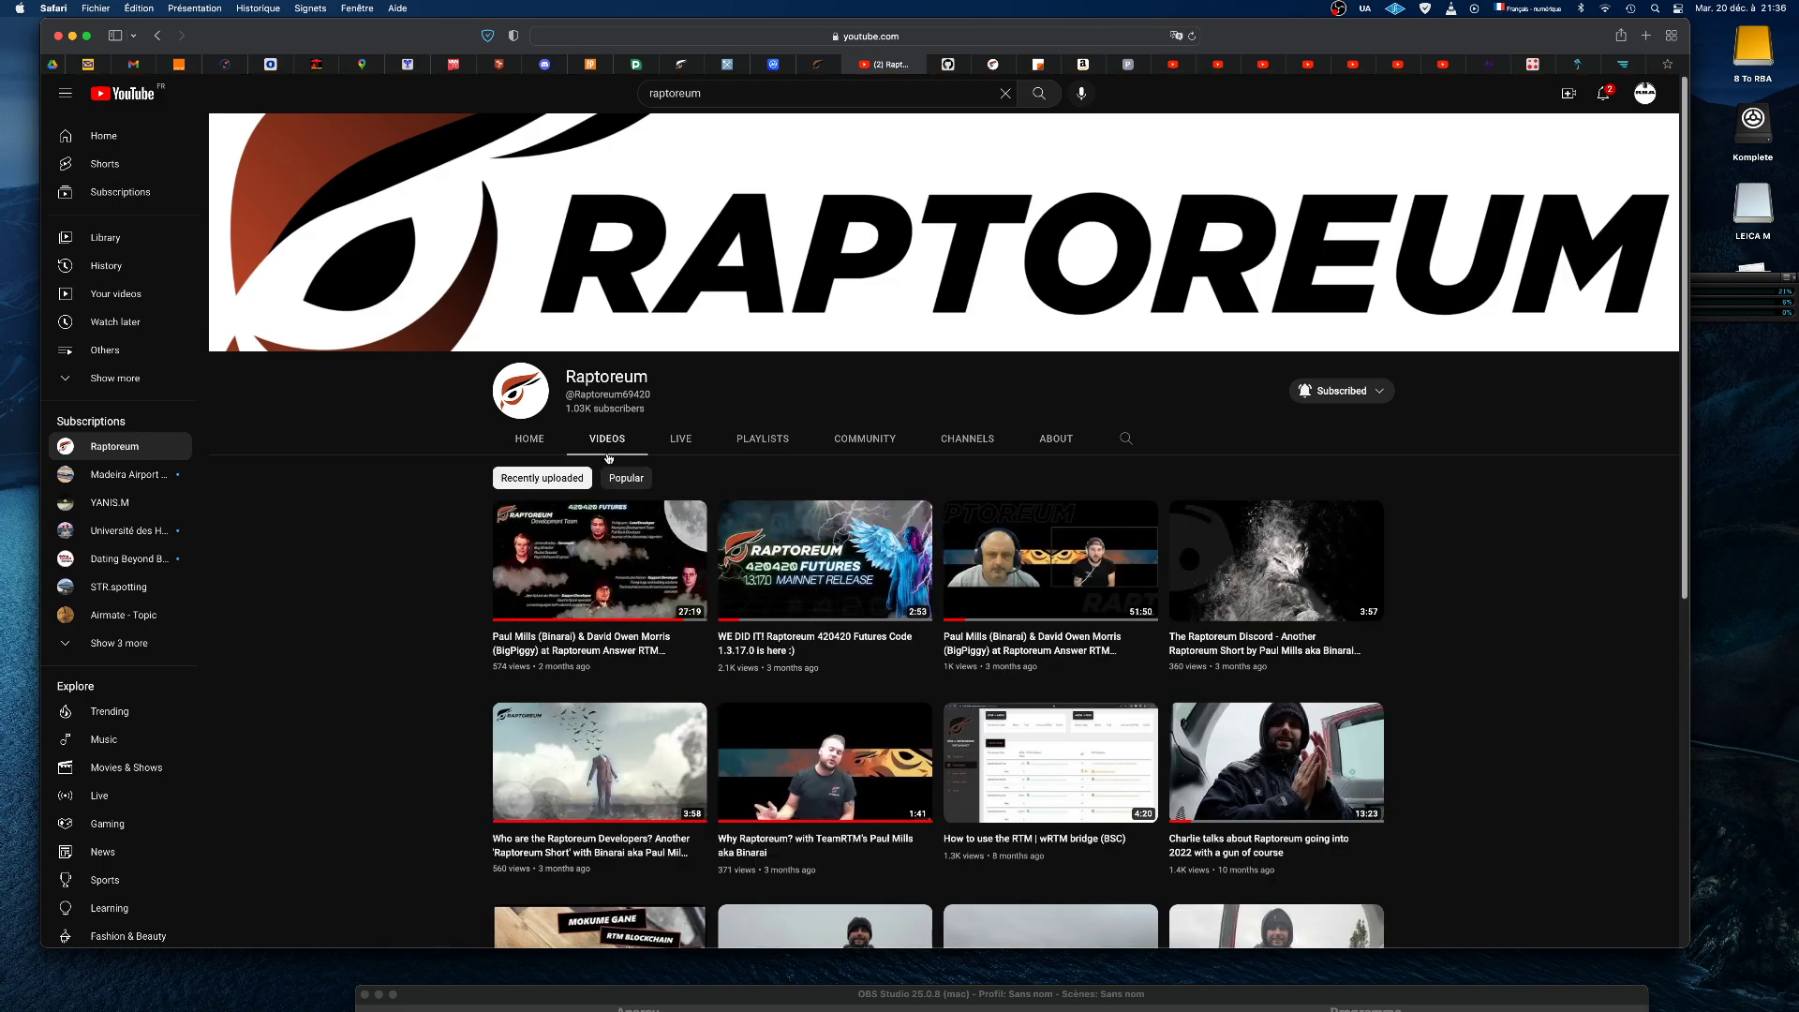
scroll(down, 3)
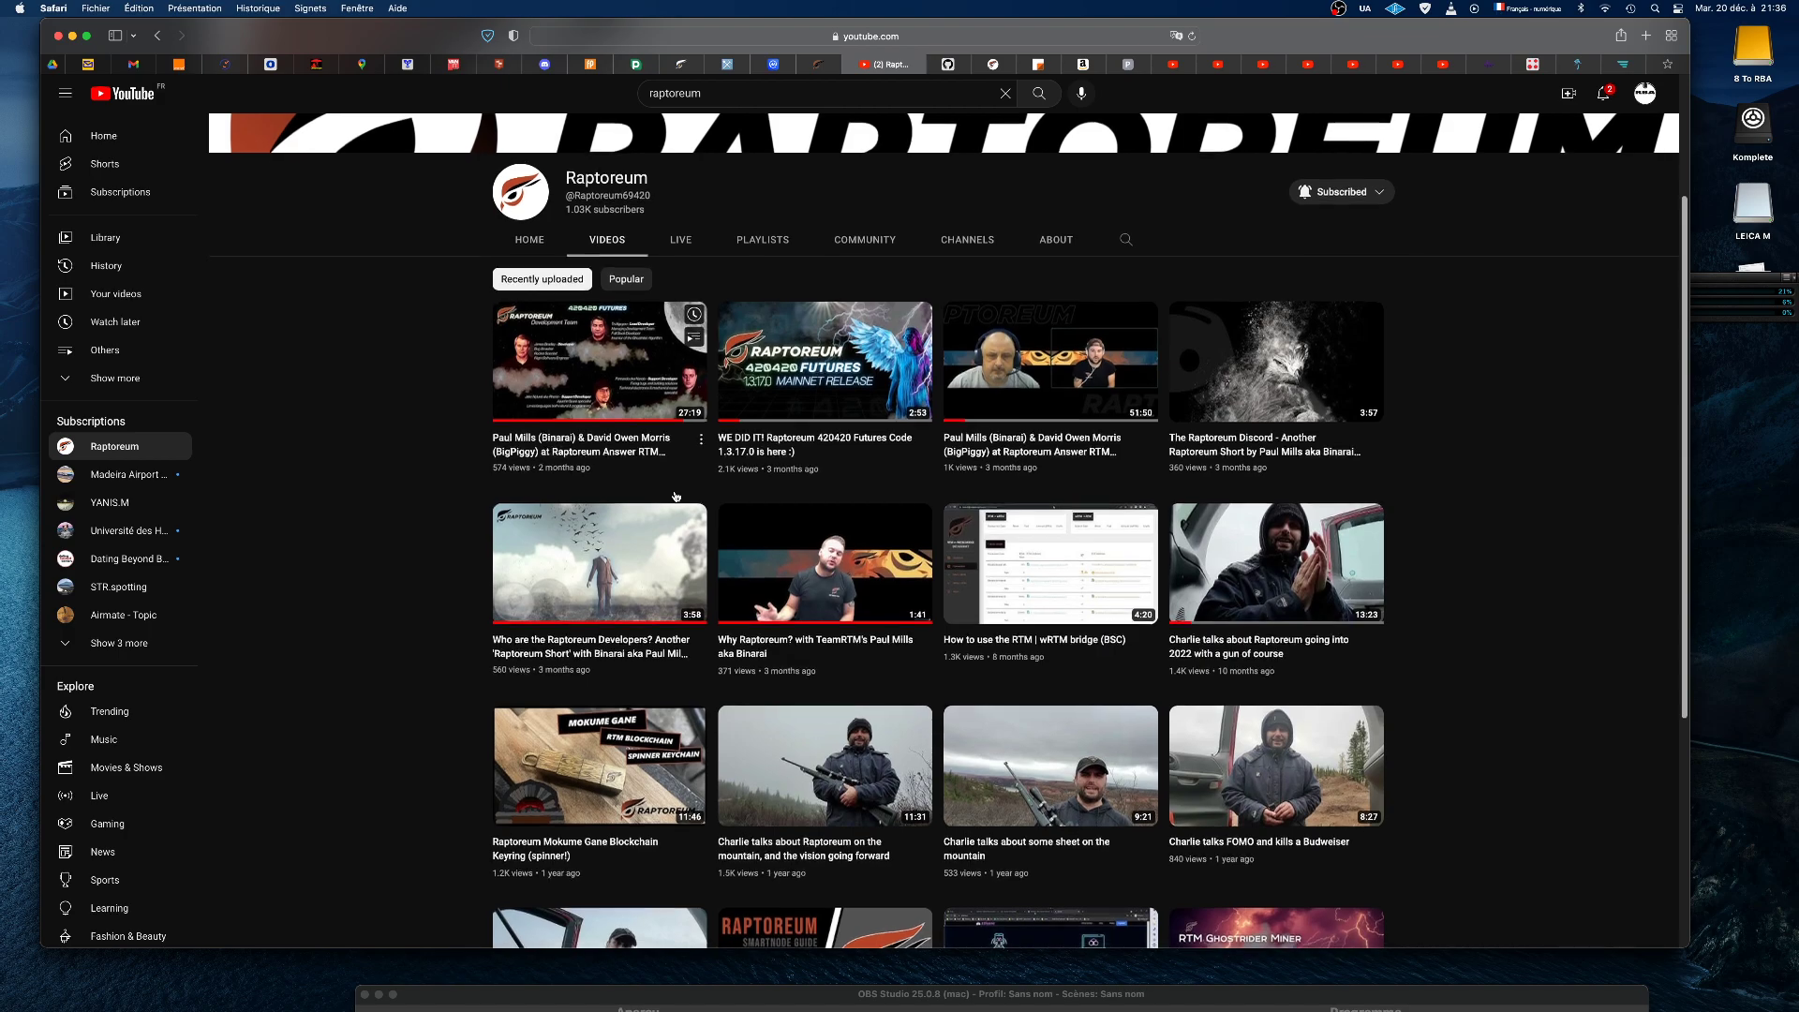
scroll(down, 3)
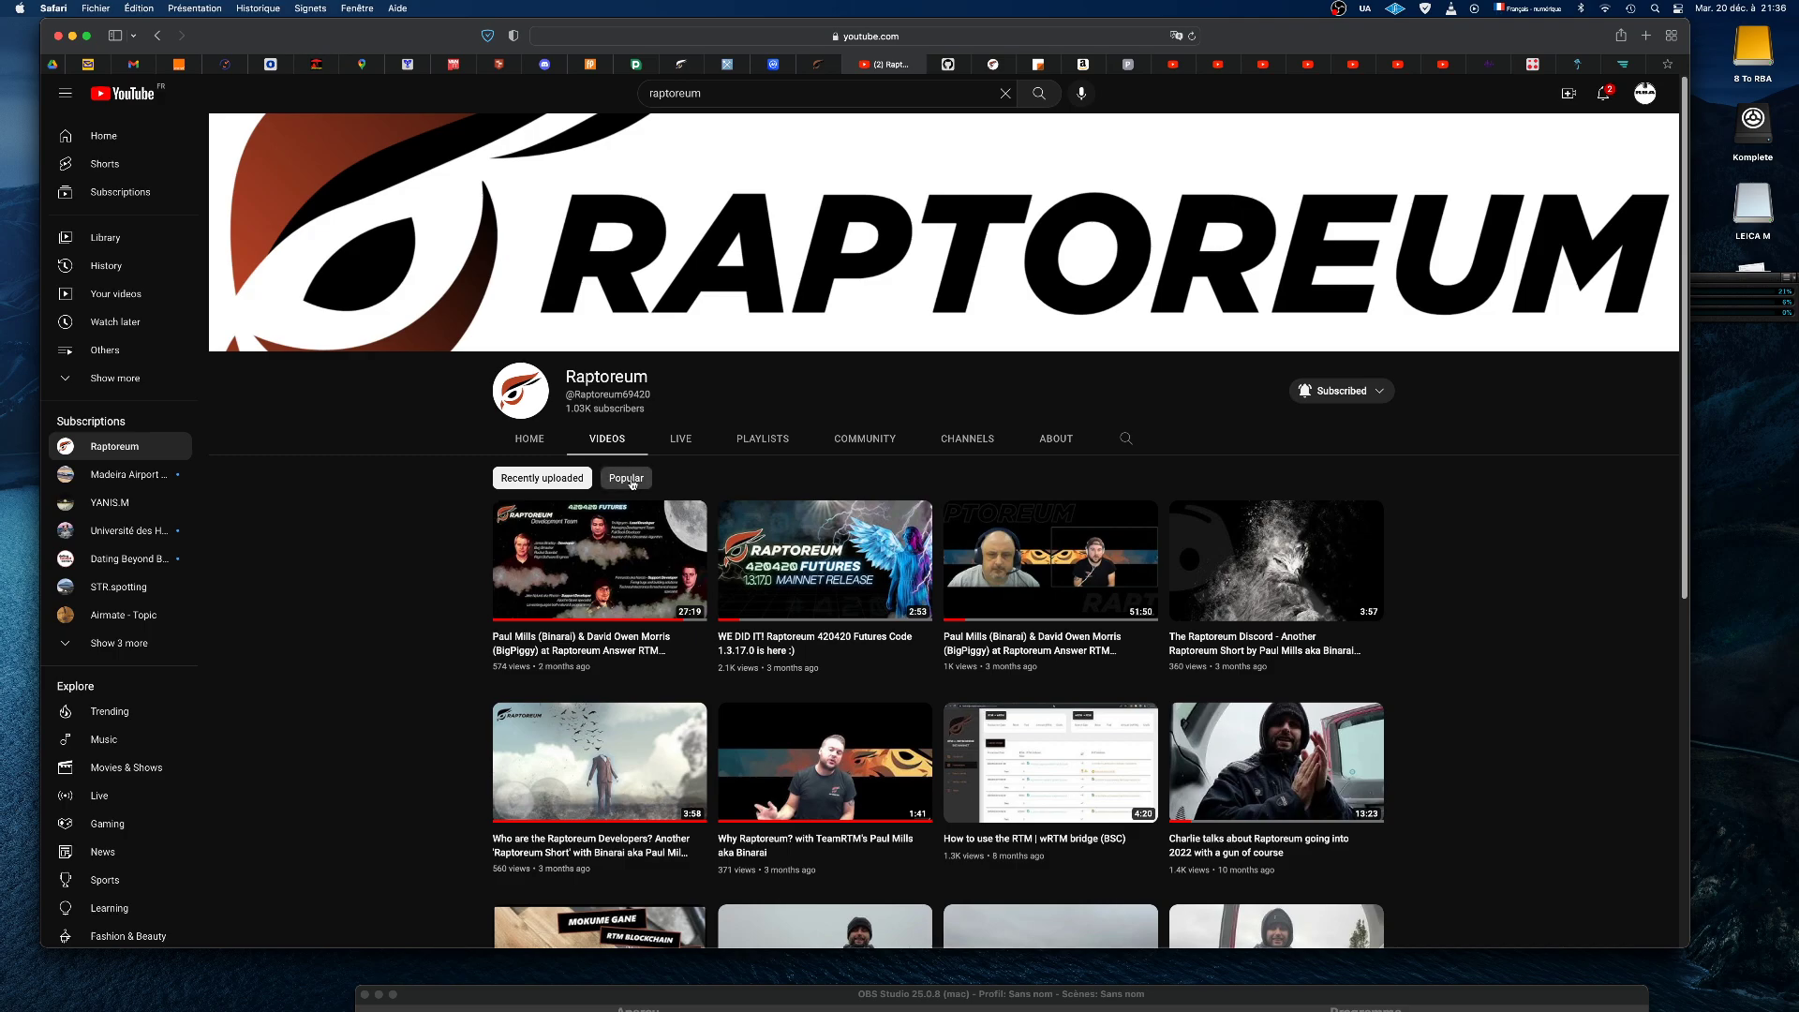
click(626, 478)
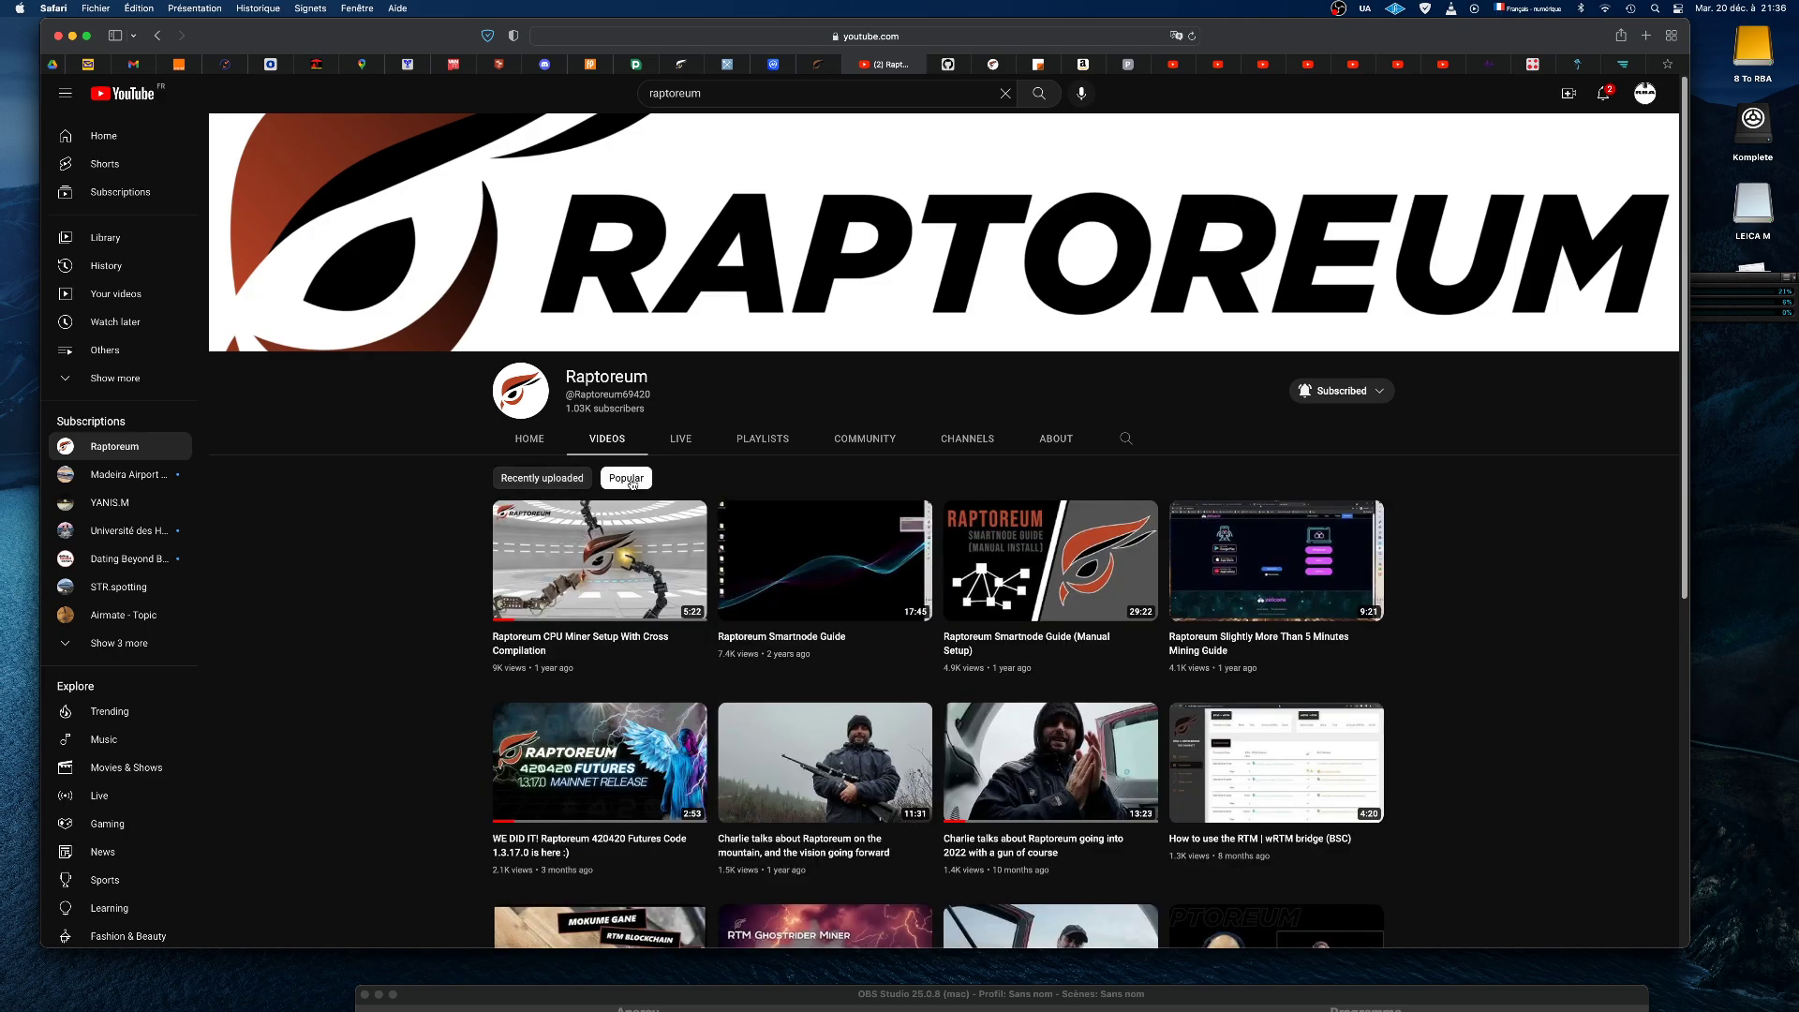
mouse_move(679, 573)
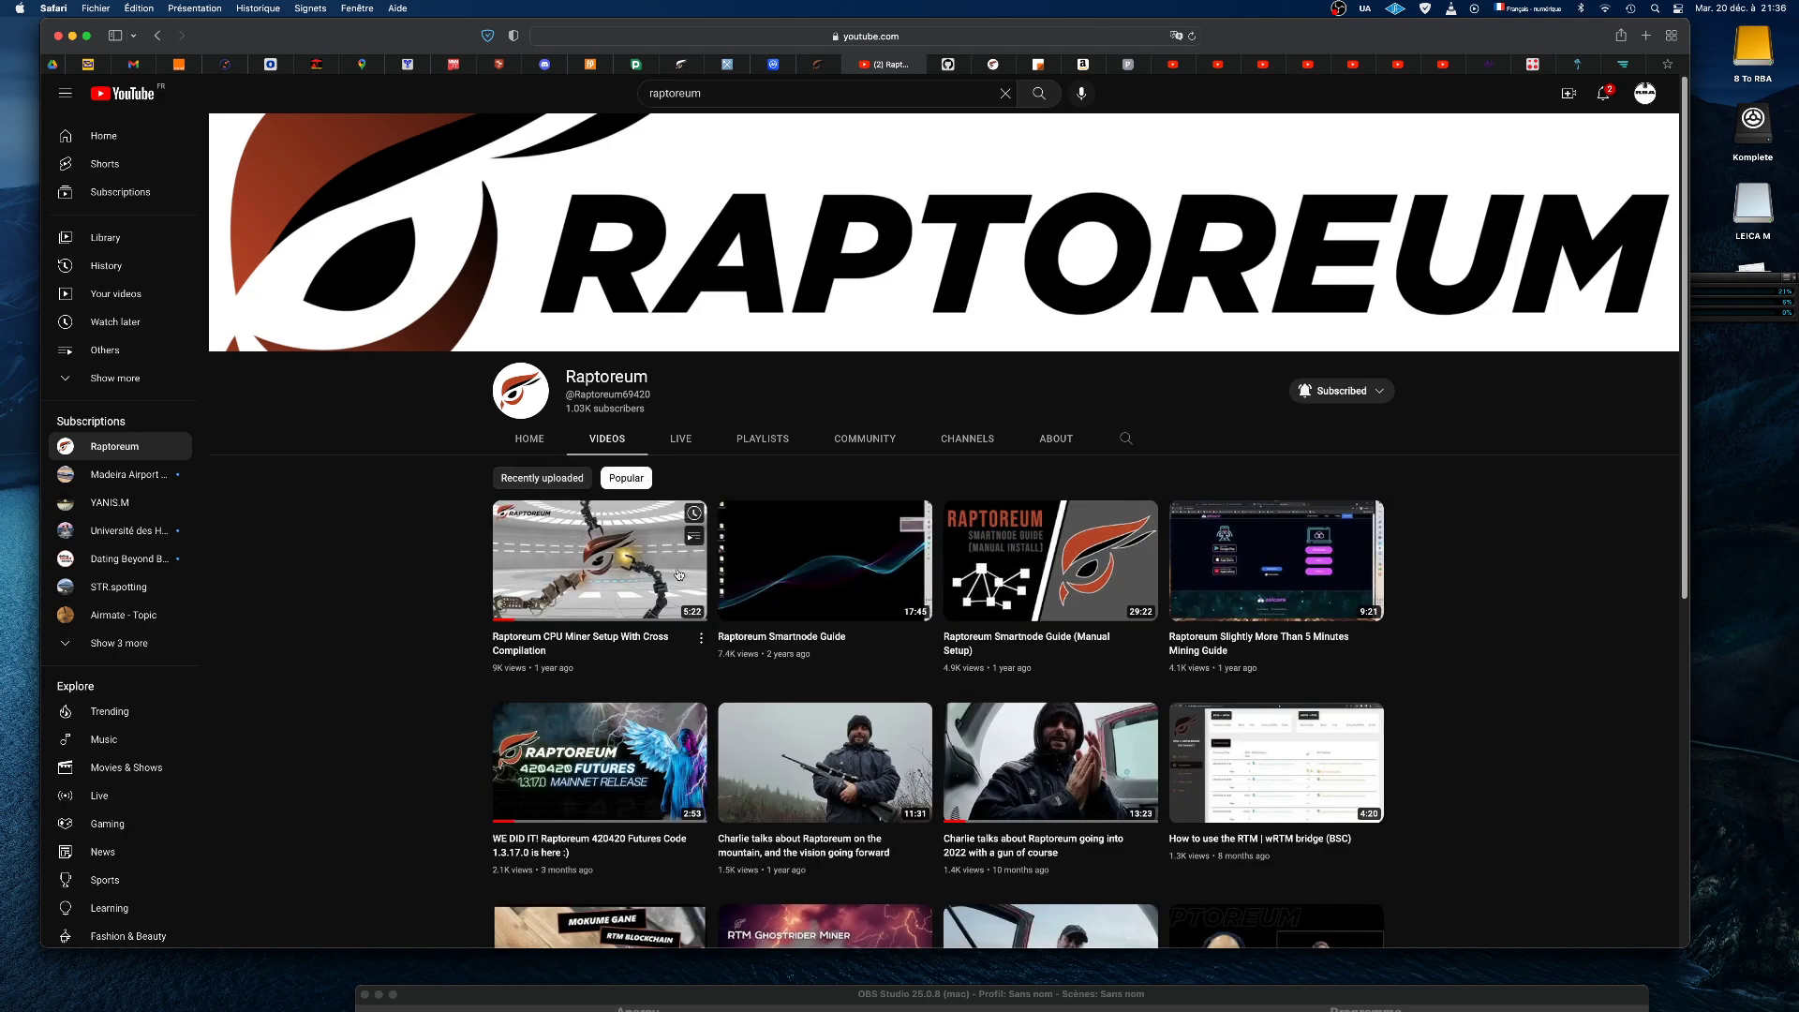
- Minimise the OBS Studio window so the video page is fully visible
scroll(down, 3)
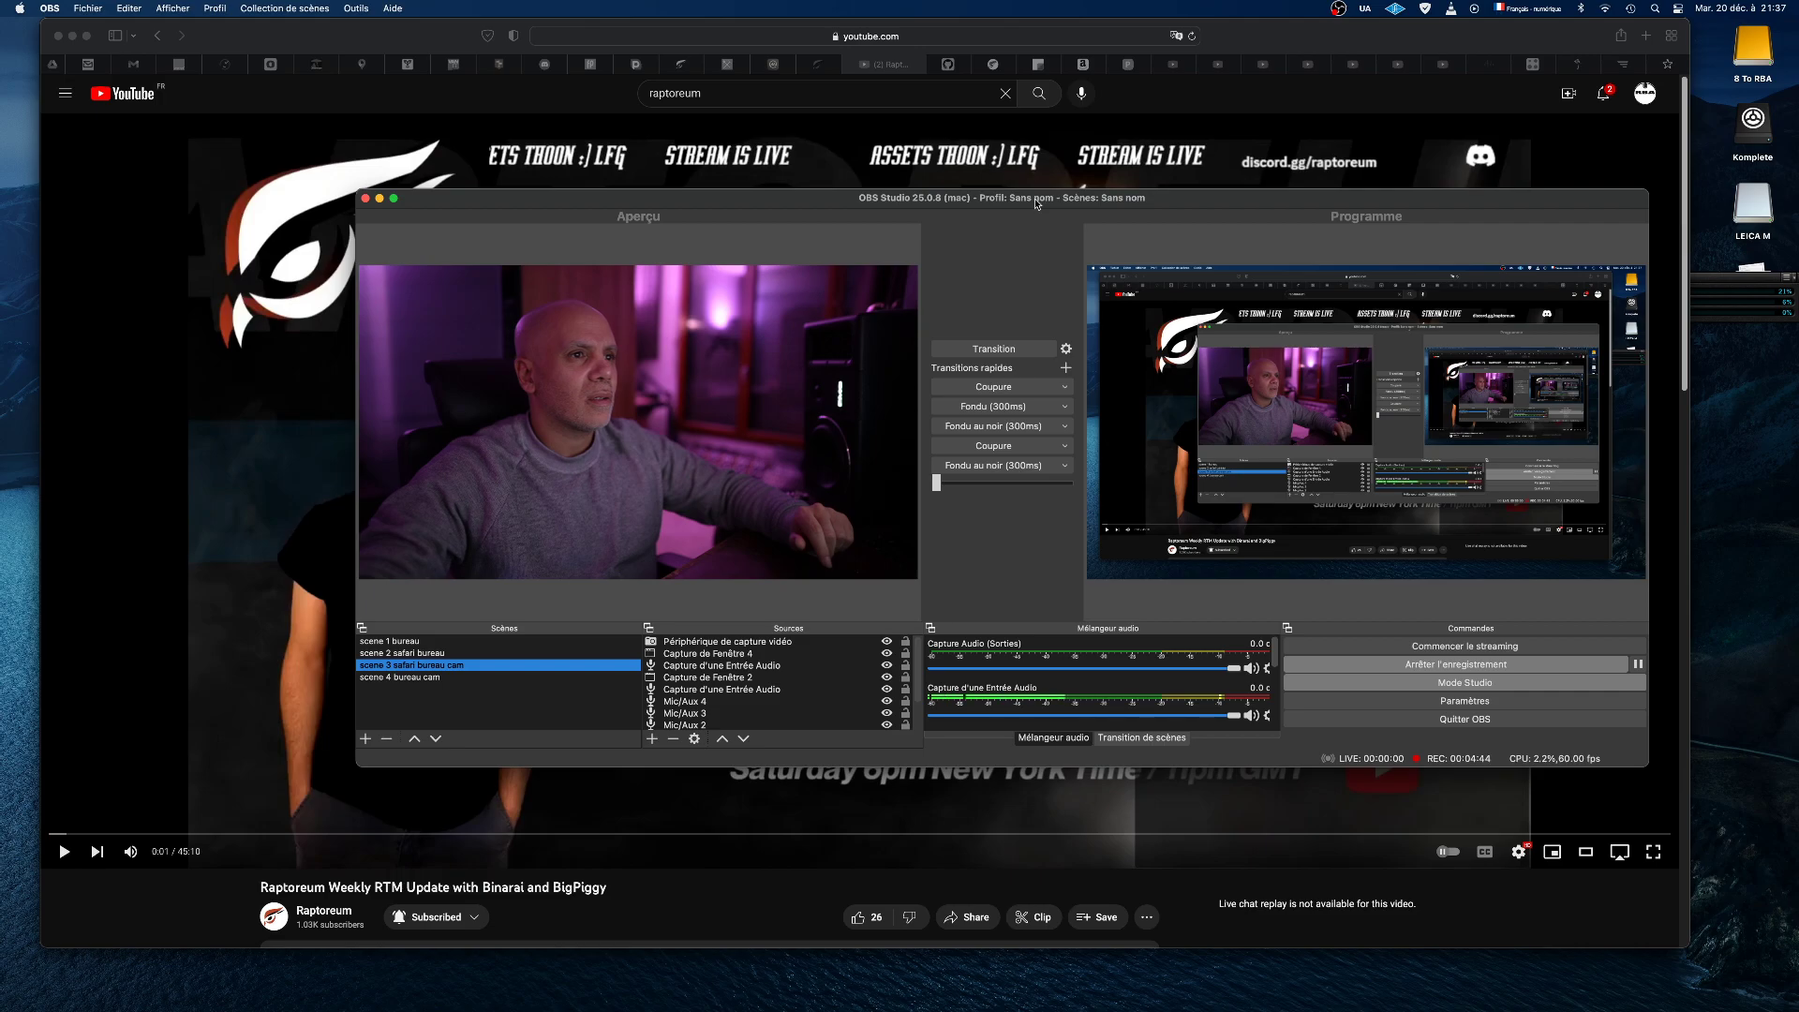
click(378, 199)
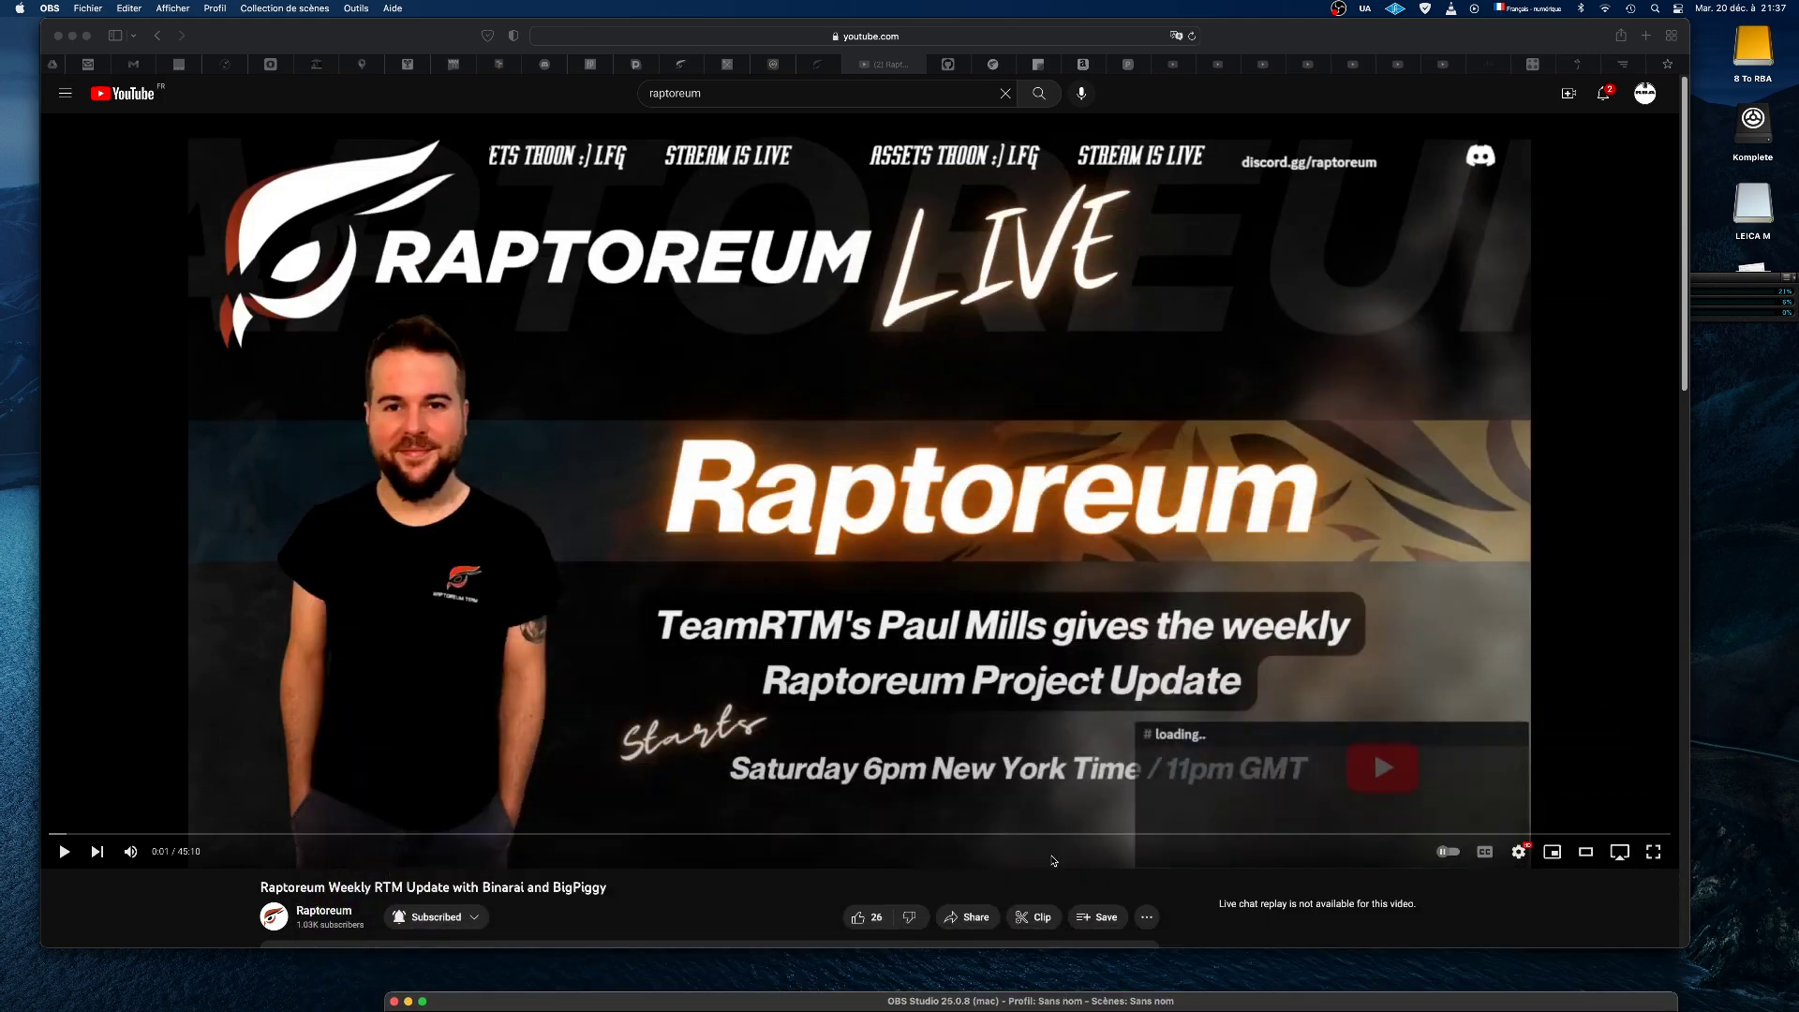
mouse_move(749, 836)
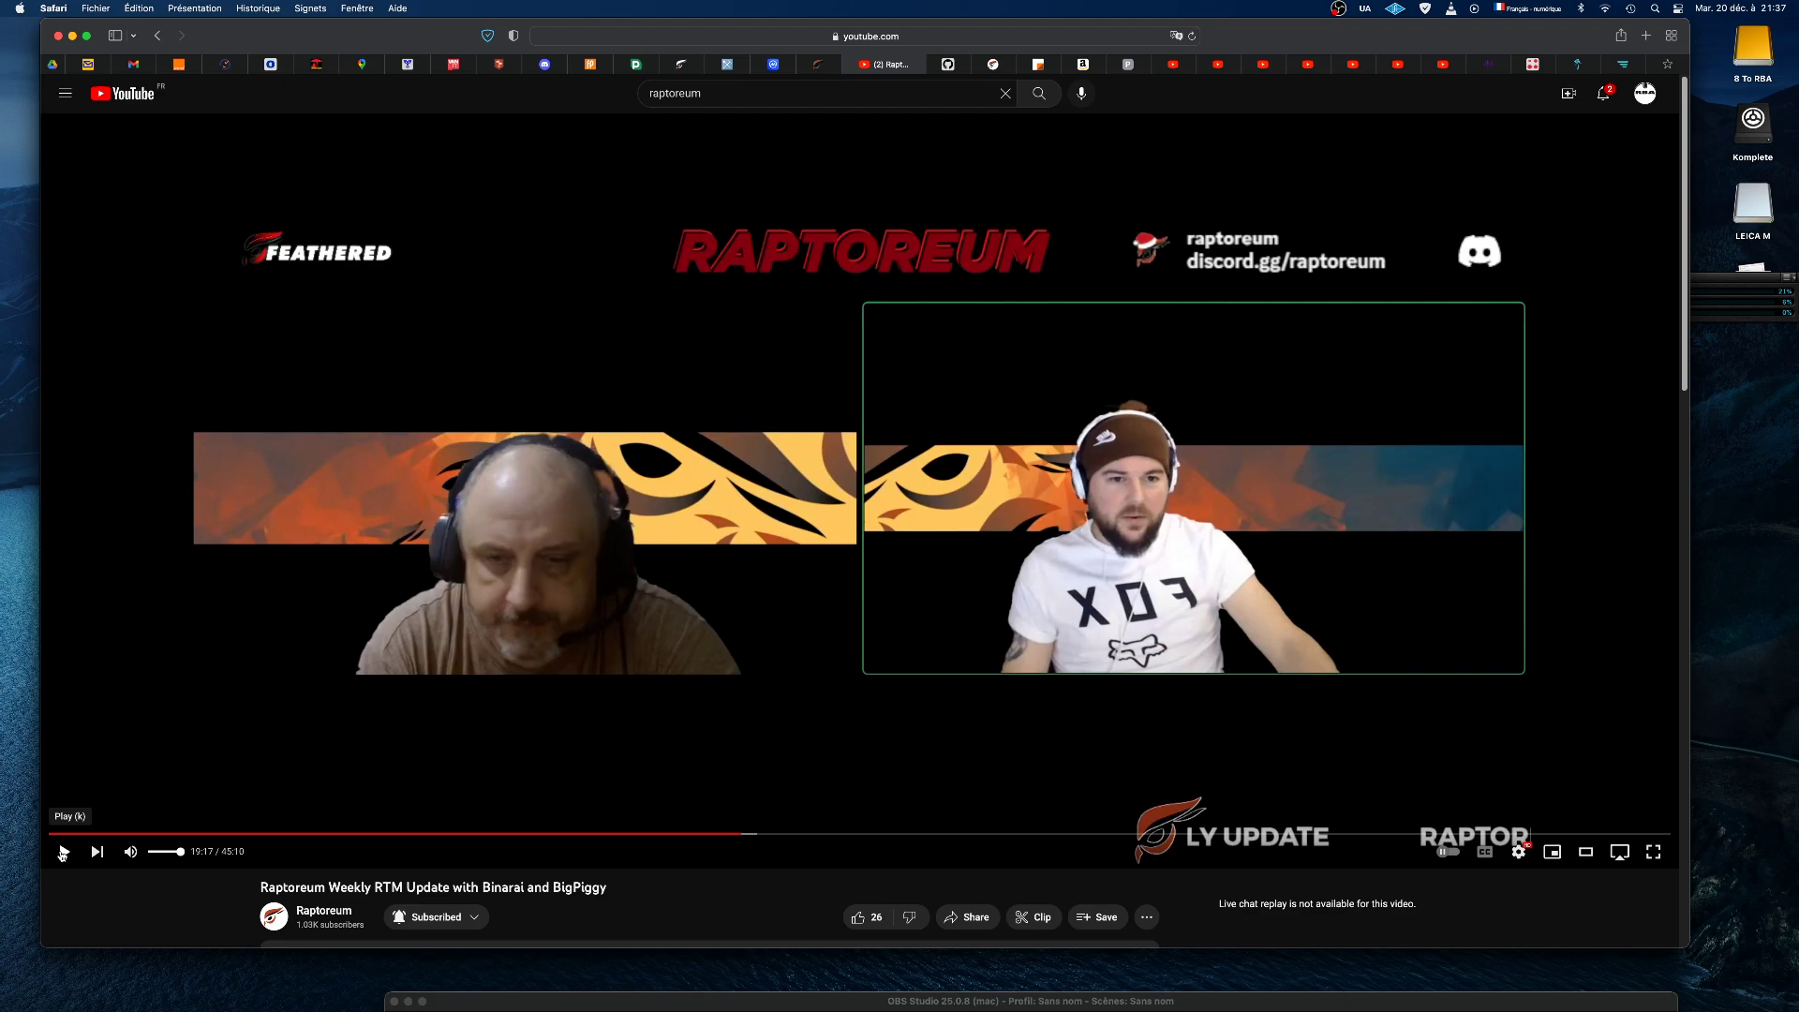
- Start playing the weekly update video from around the 19-minute mark
click(66, 851)
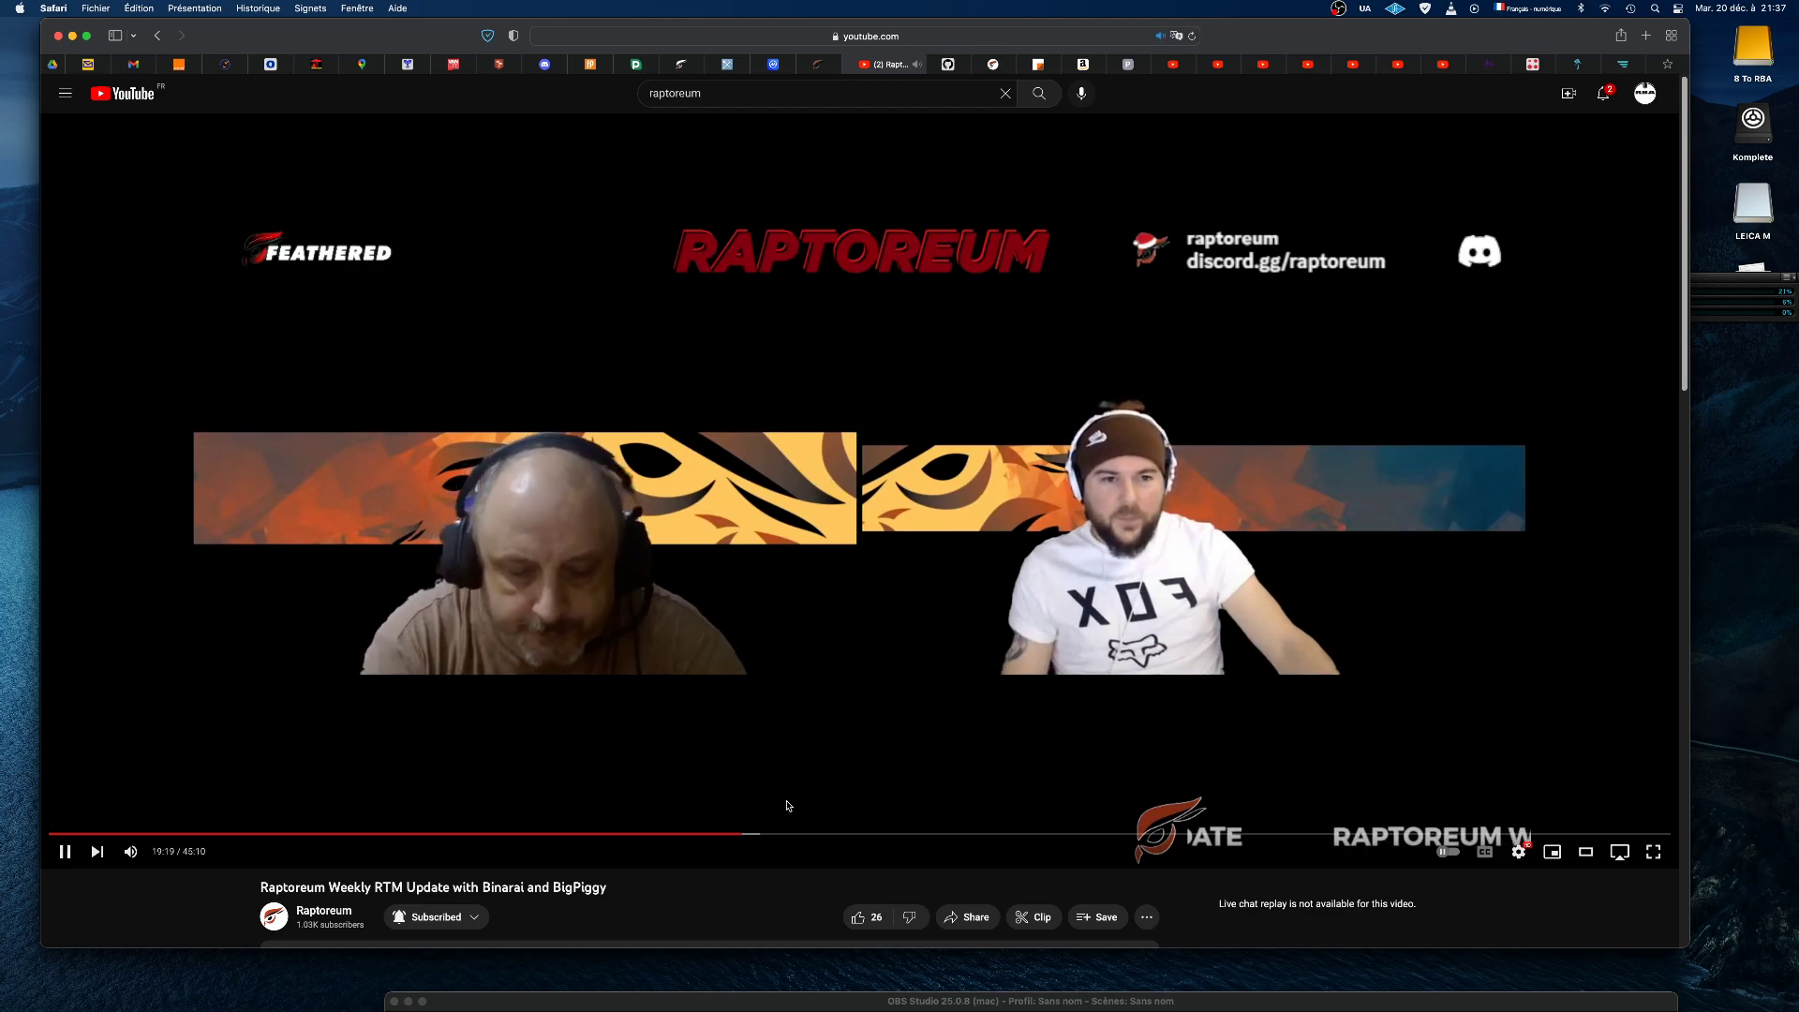
mouse_move(1289, 835)
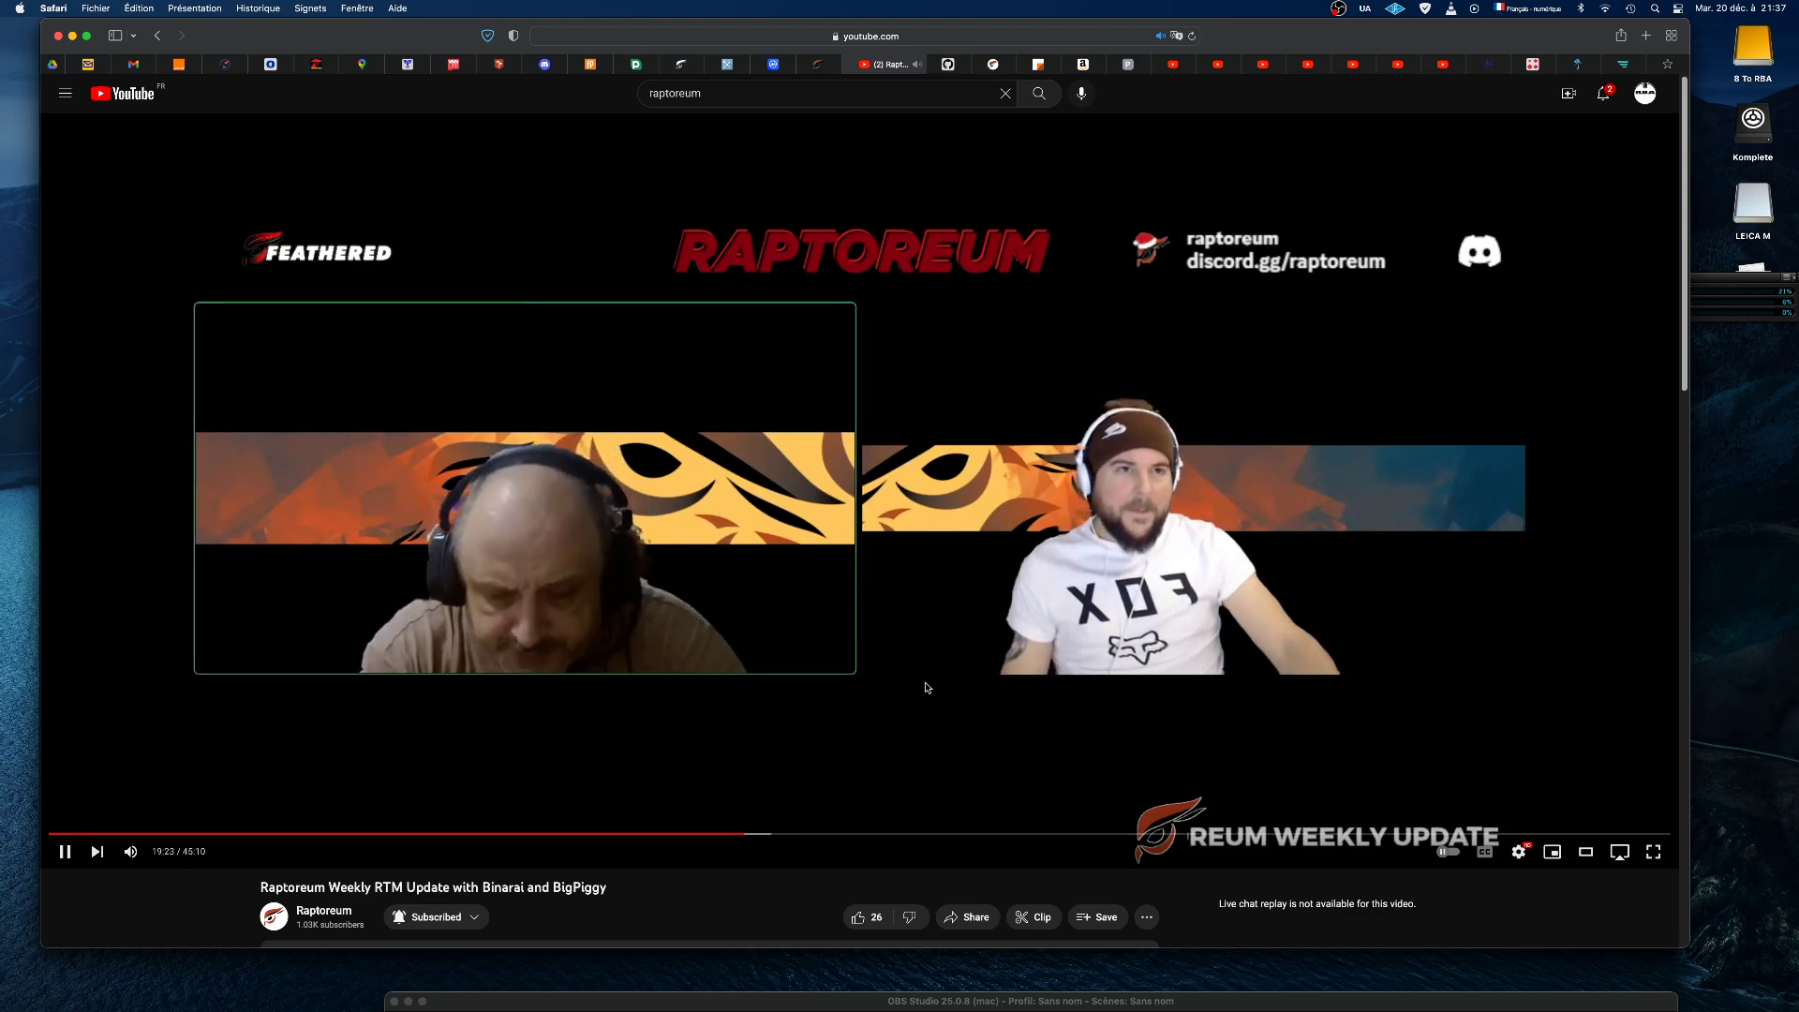
mouse_move(914, 836)
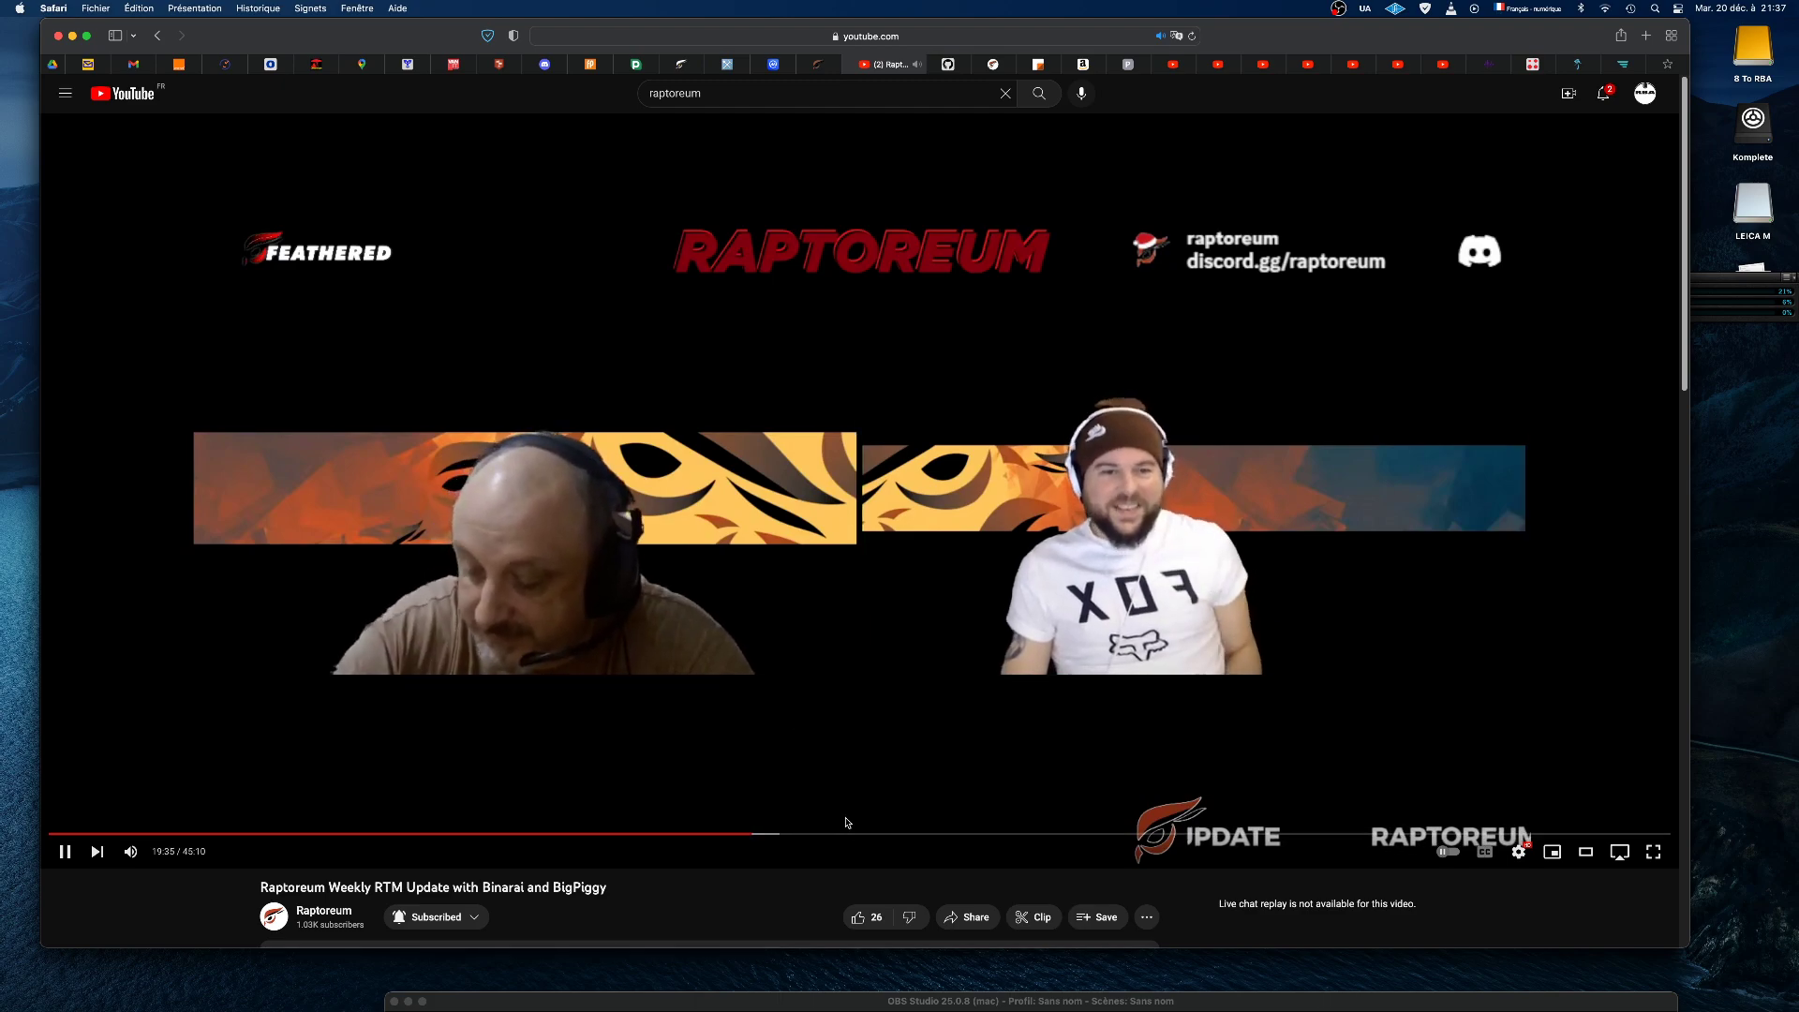
mouse_move(778, 836)
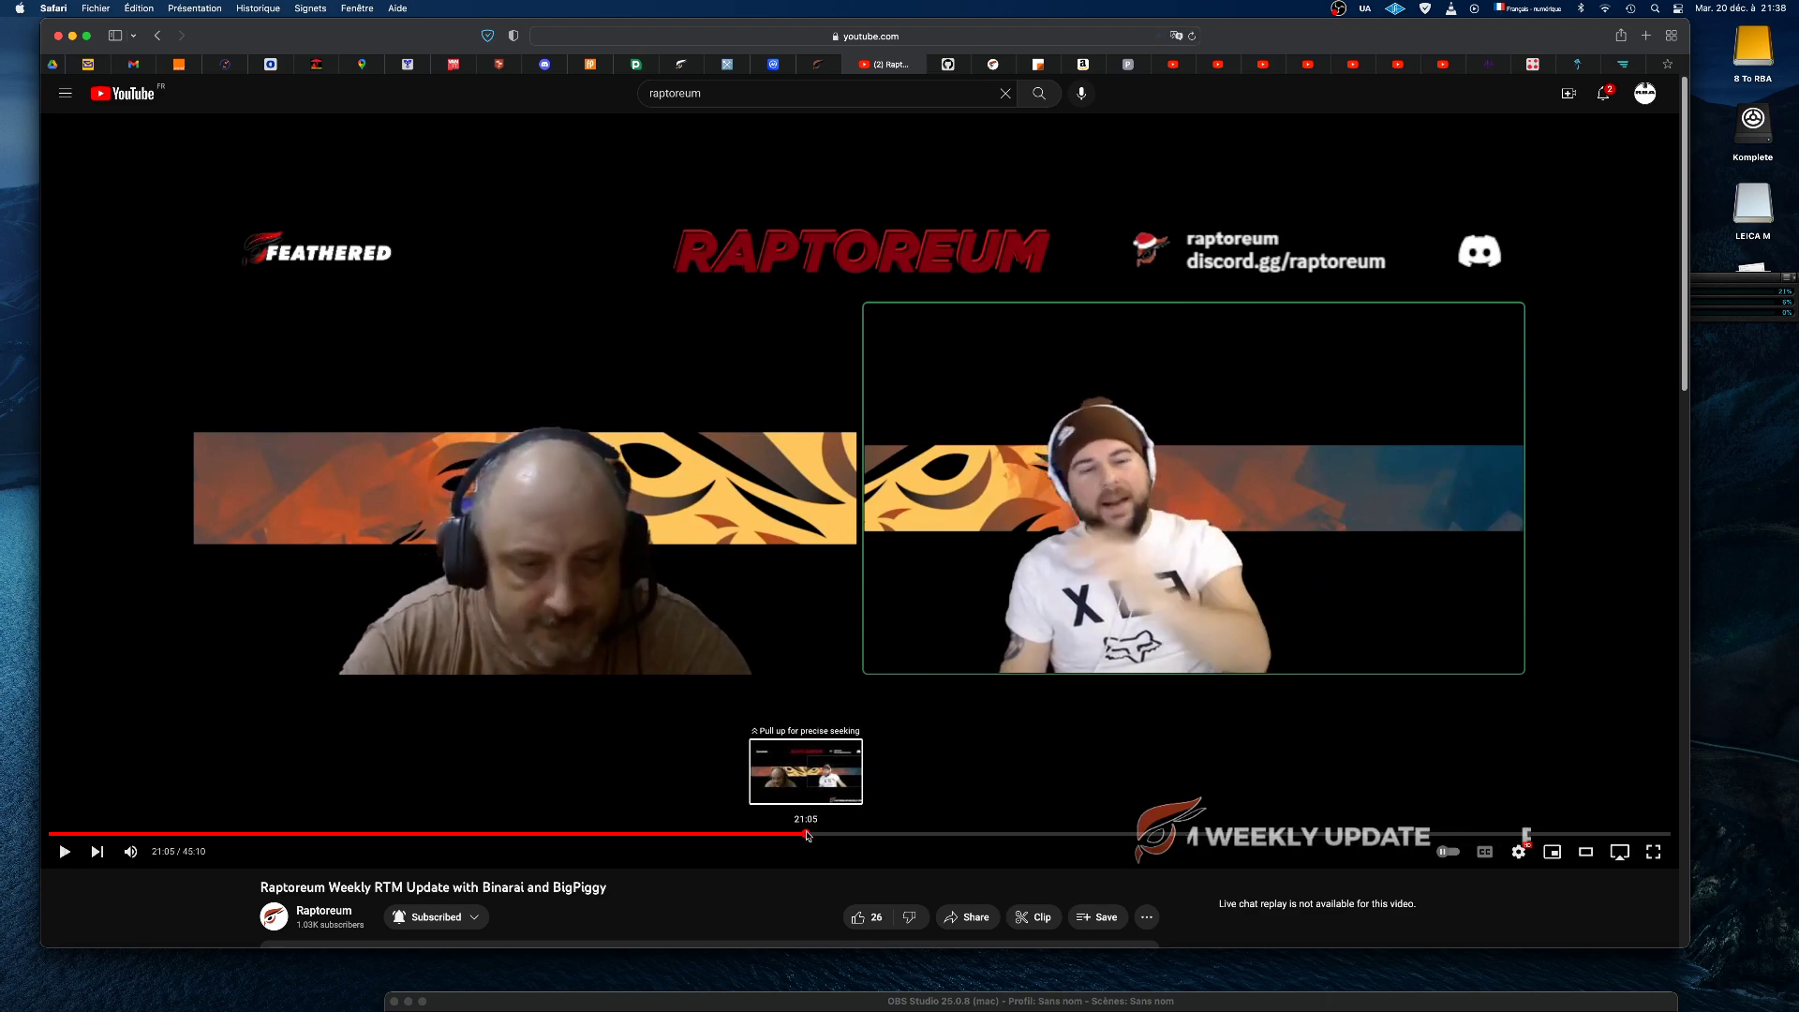
- Jump the playing video ahead to about 21 minutes
click(64, 851)
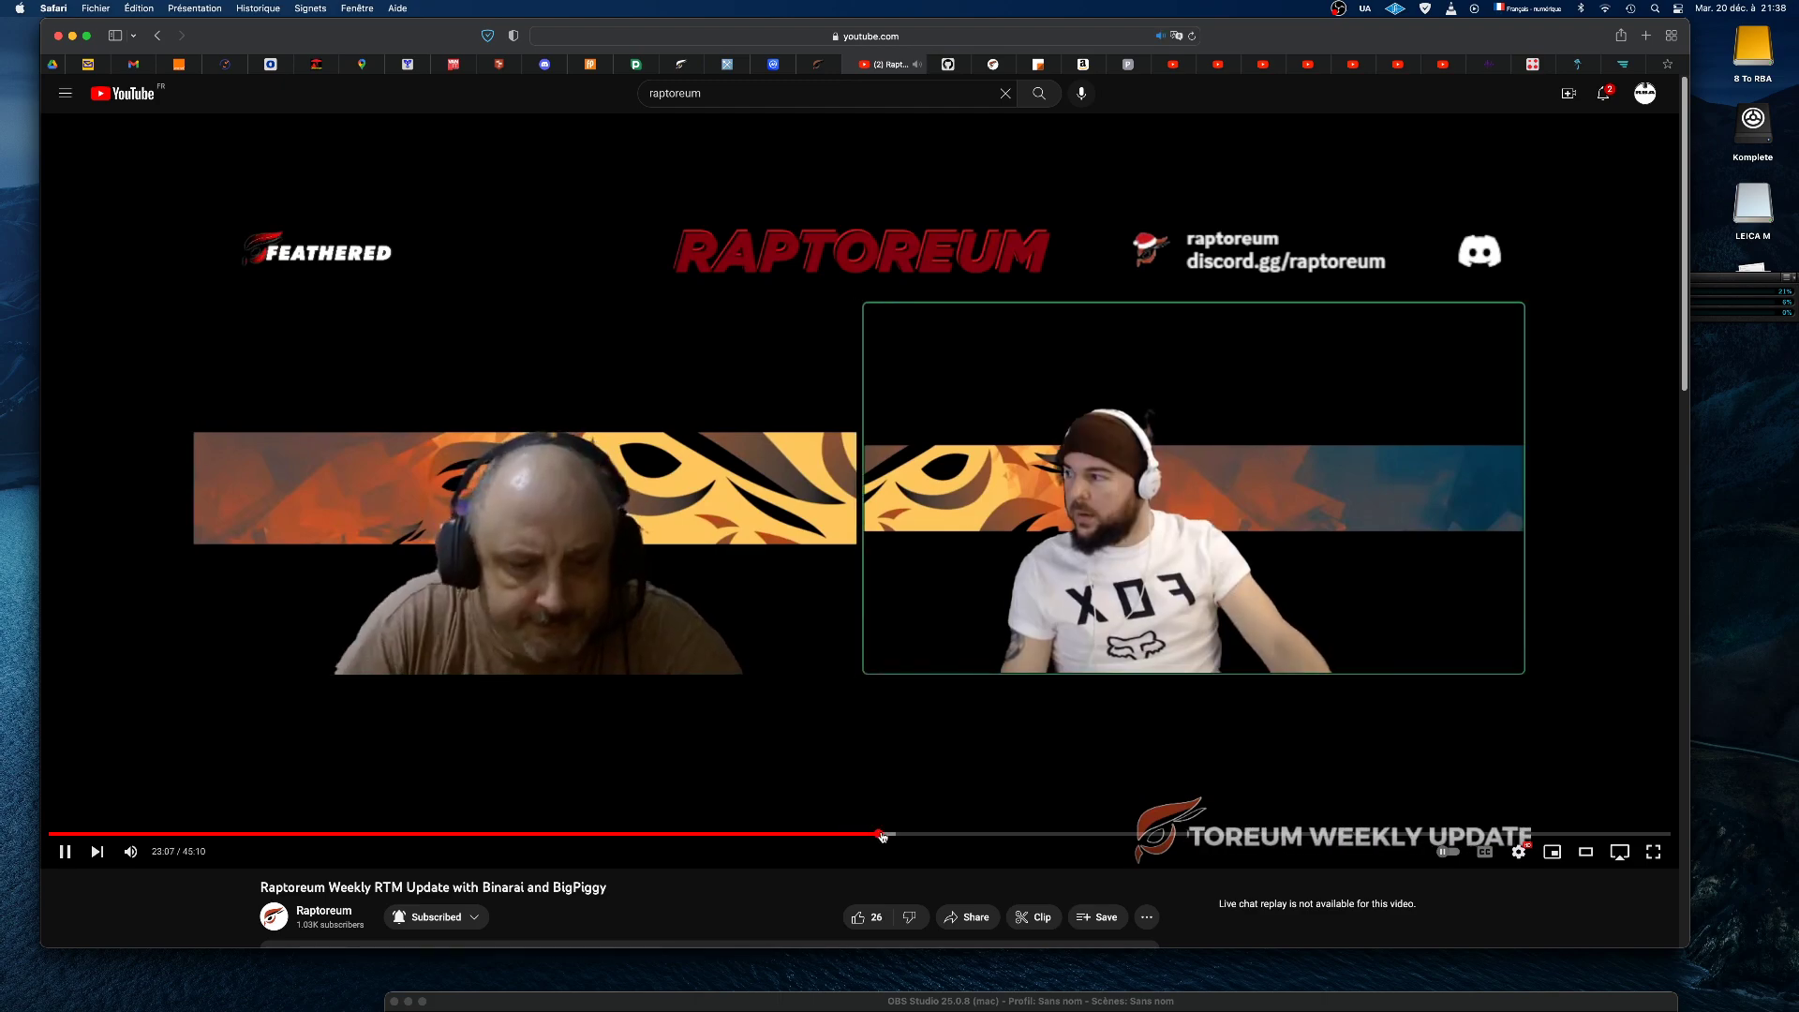
mouse_move(905, 835)
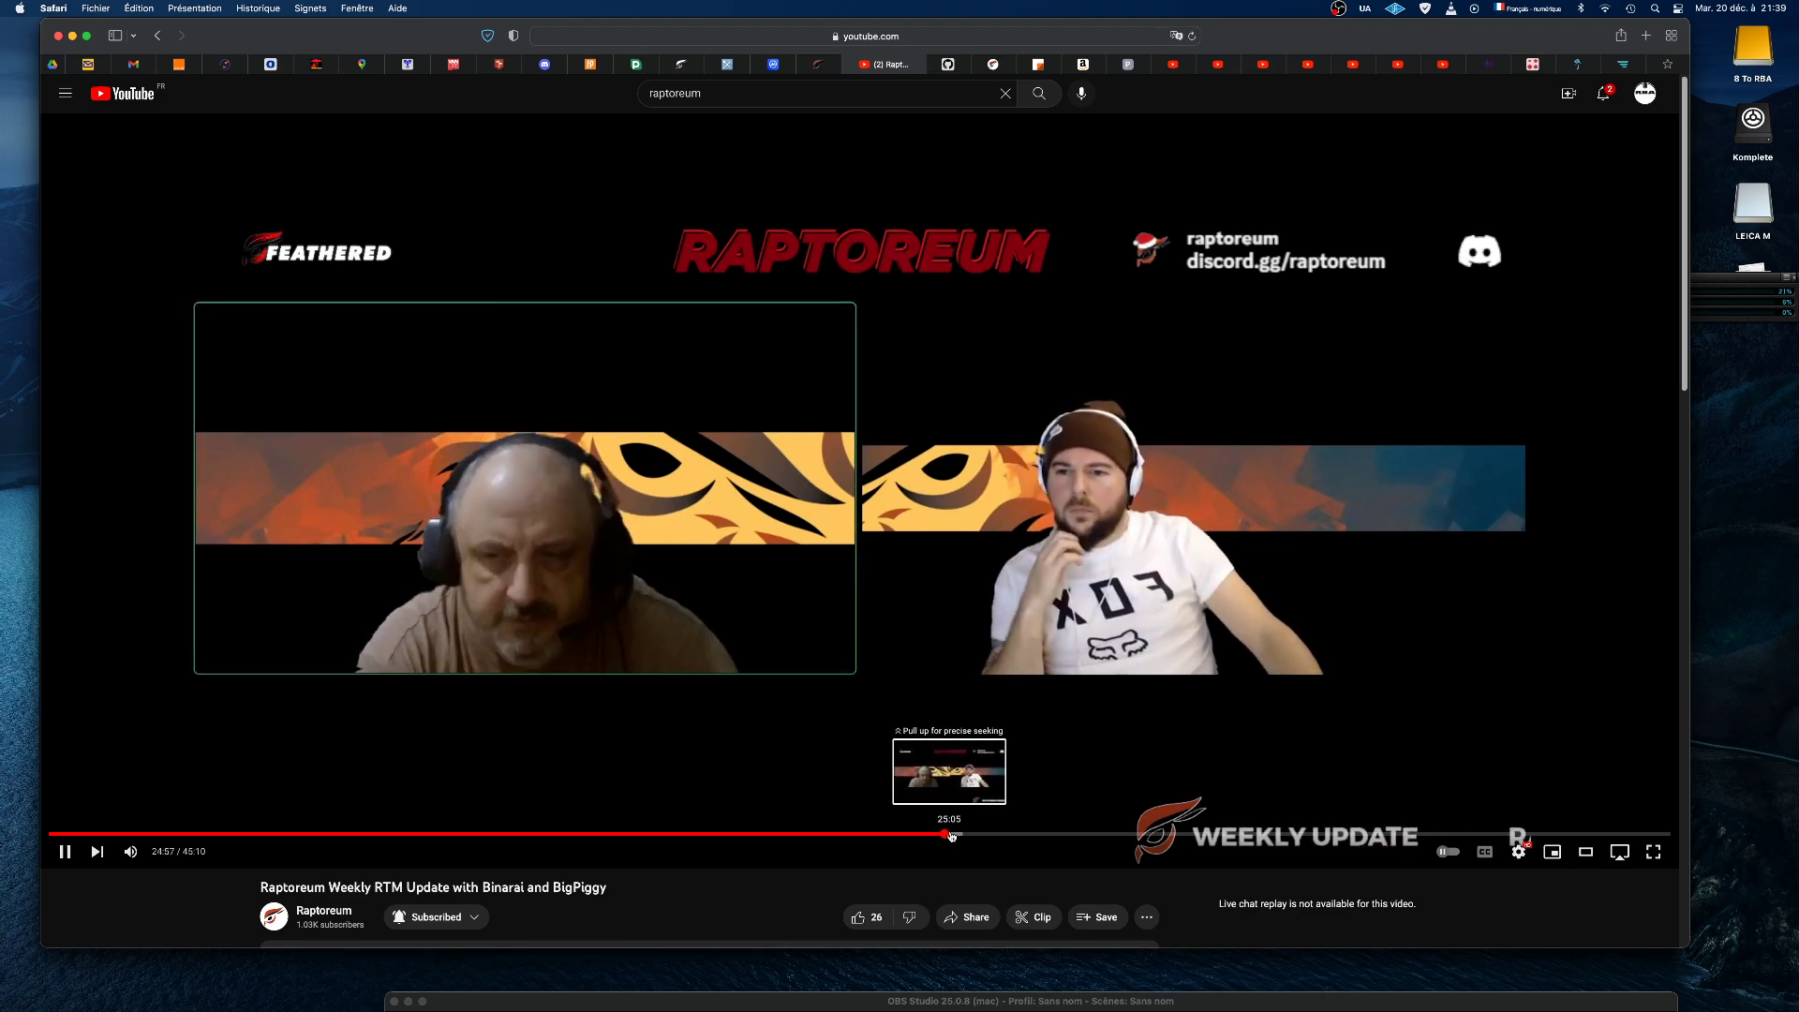
- Drag the playhead forward to about 25 minutes and let playback continue
drag(950, 836, 967, 836)
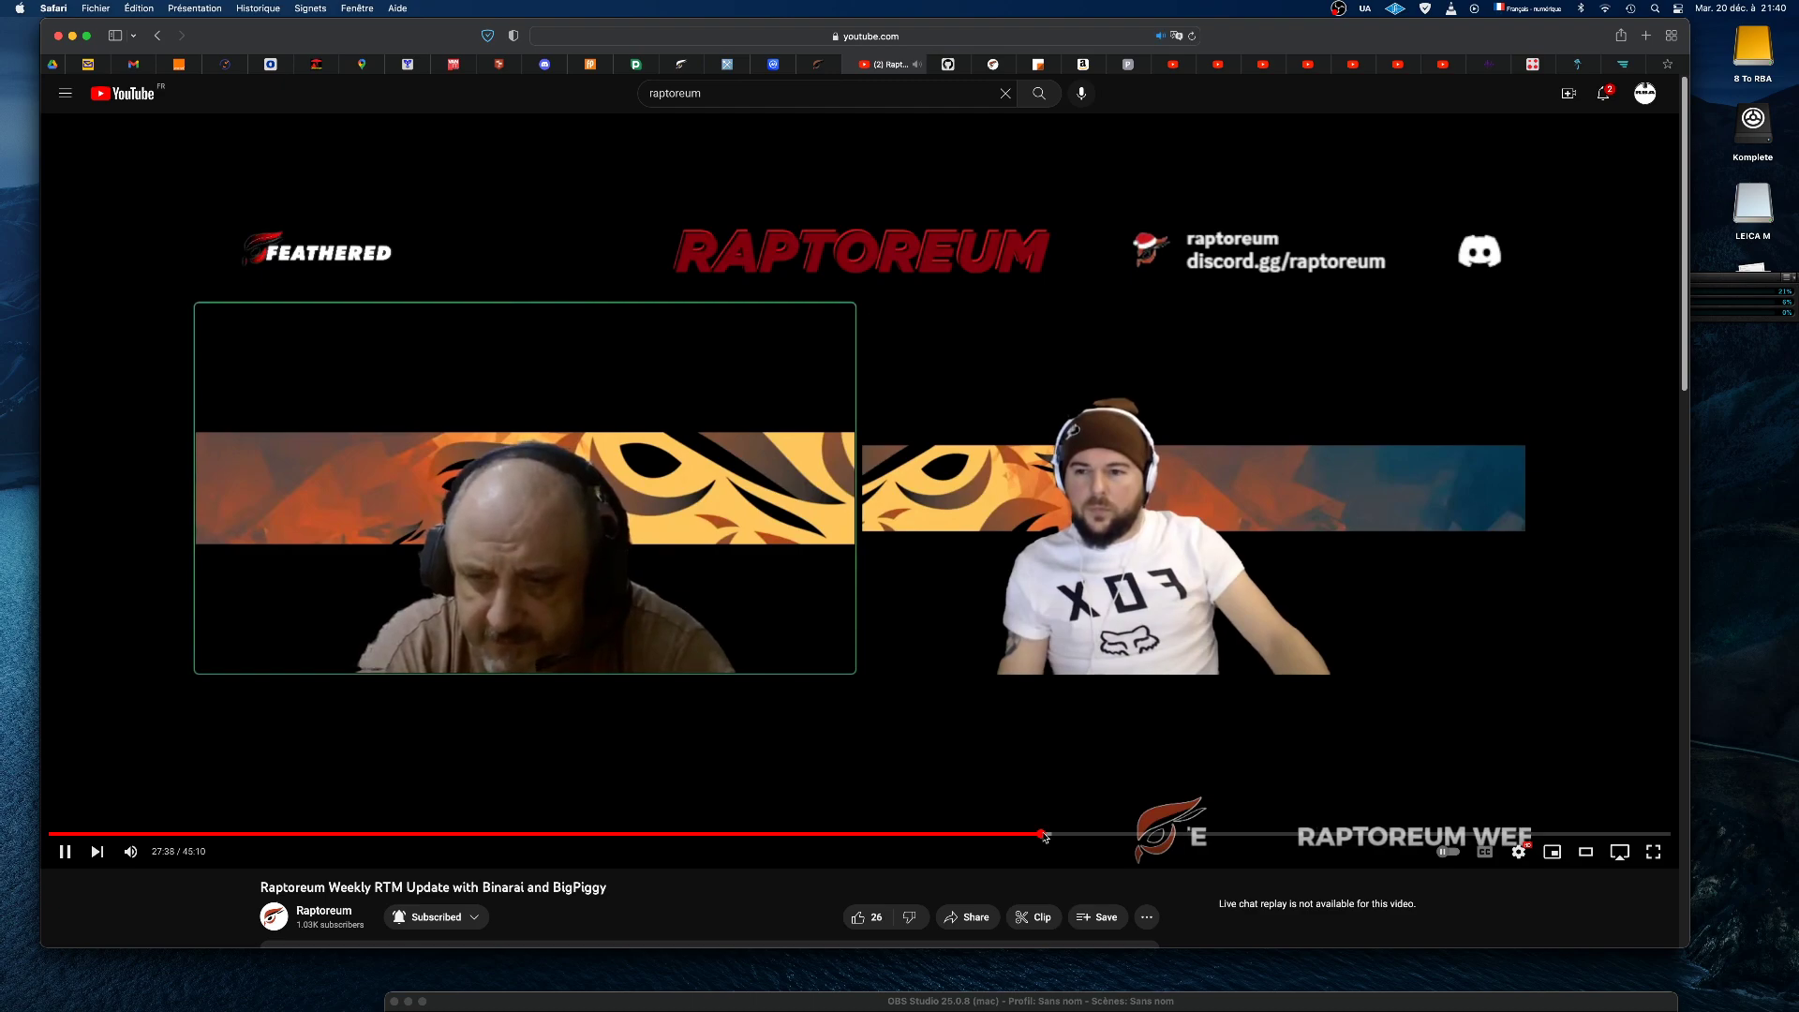
mouse_move(1041, 834)
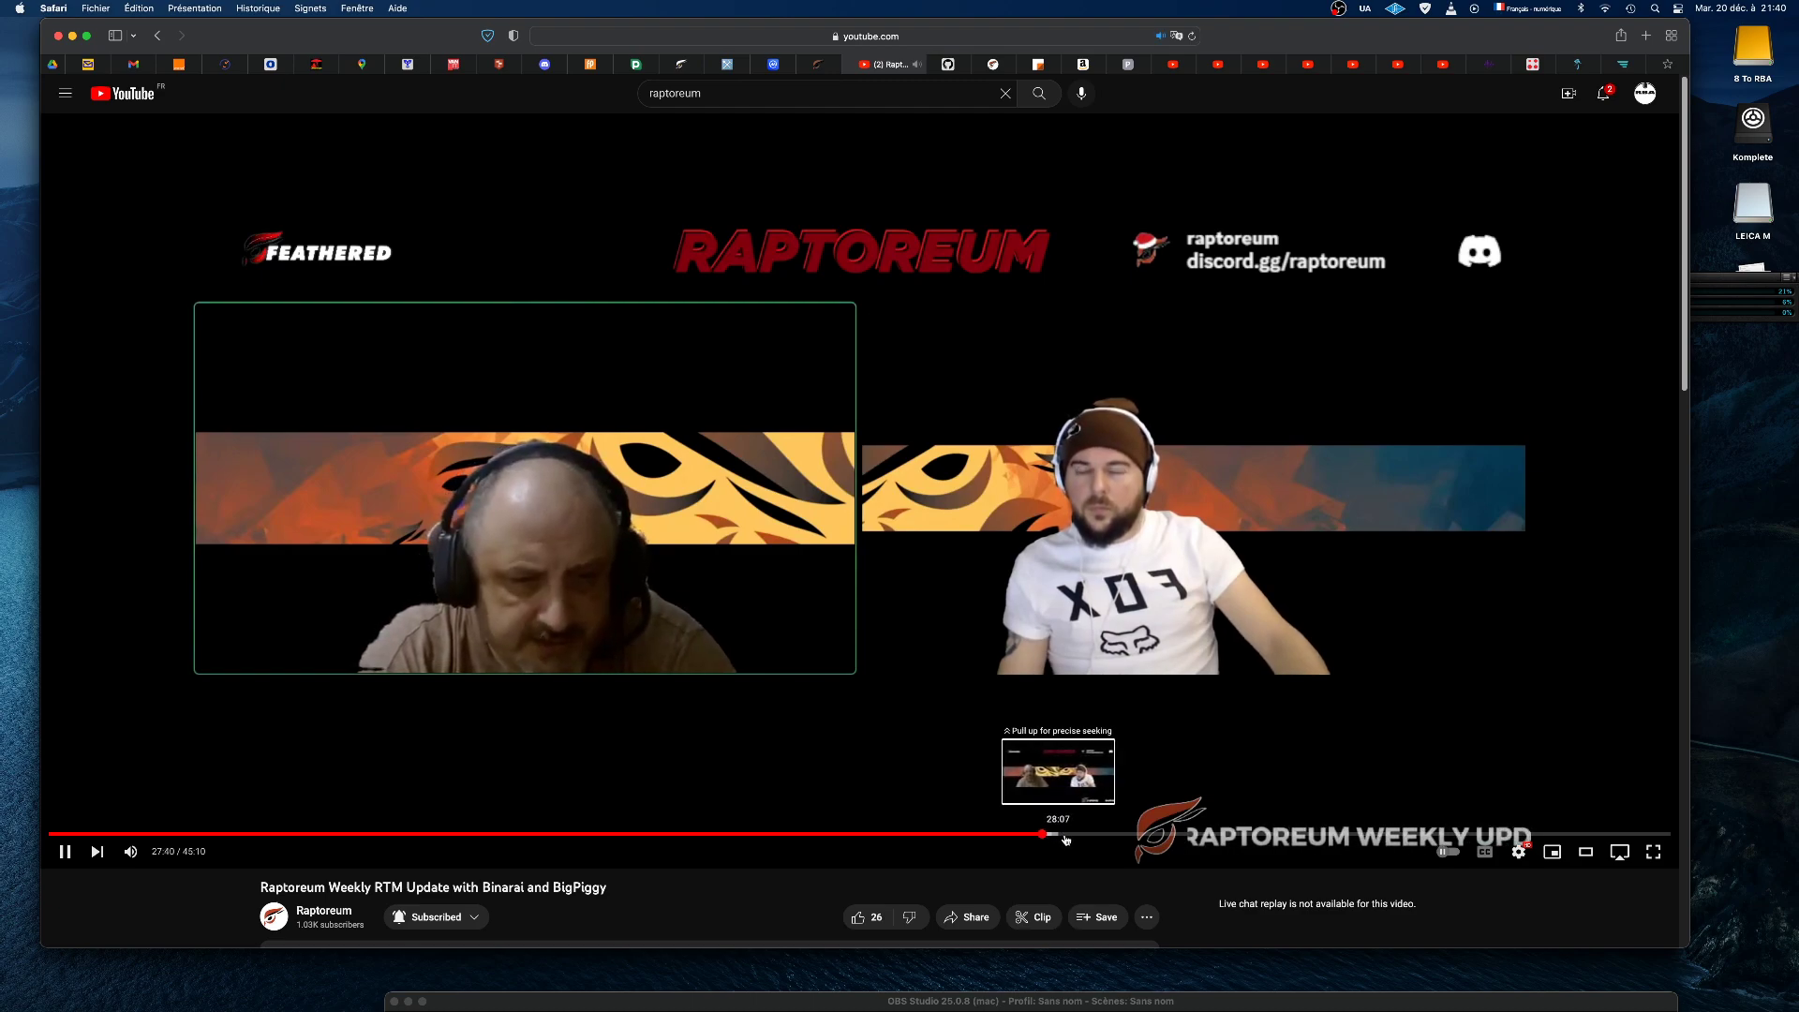
- Resume playback, seek past the 39-minute mark and pause near 40:33
click(63, 851)
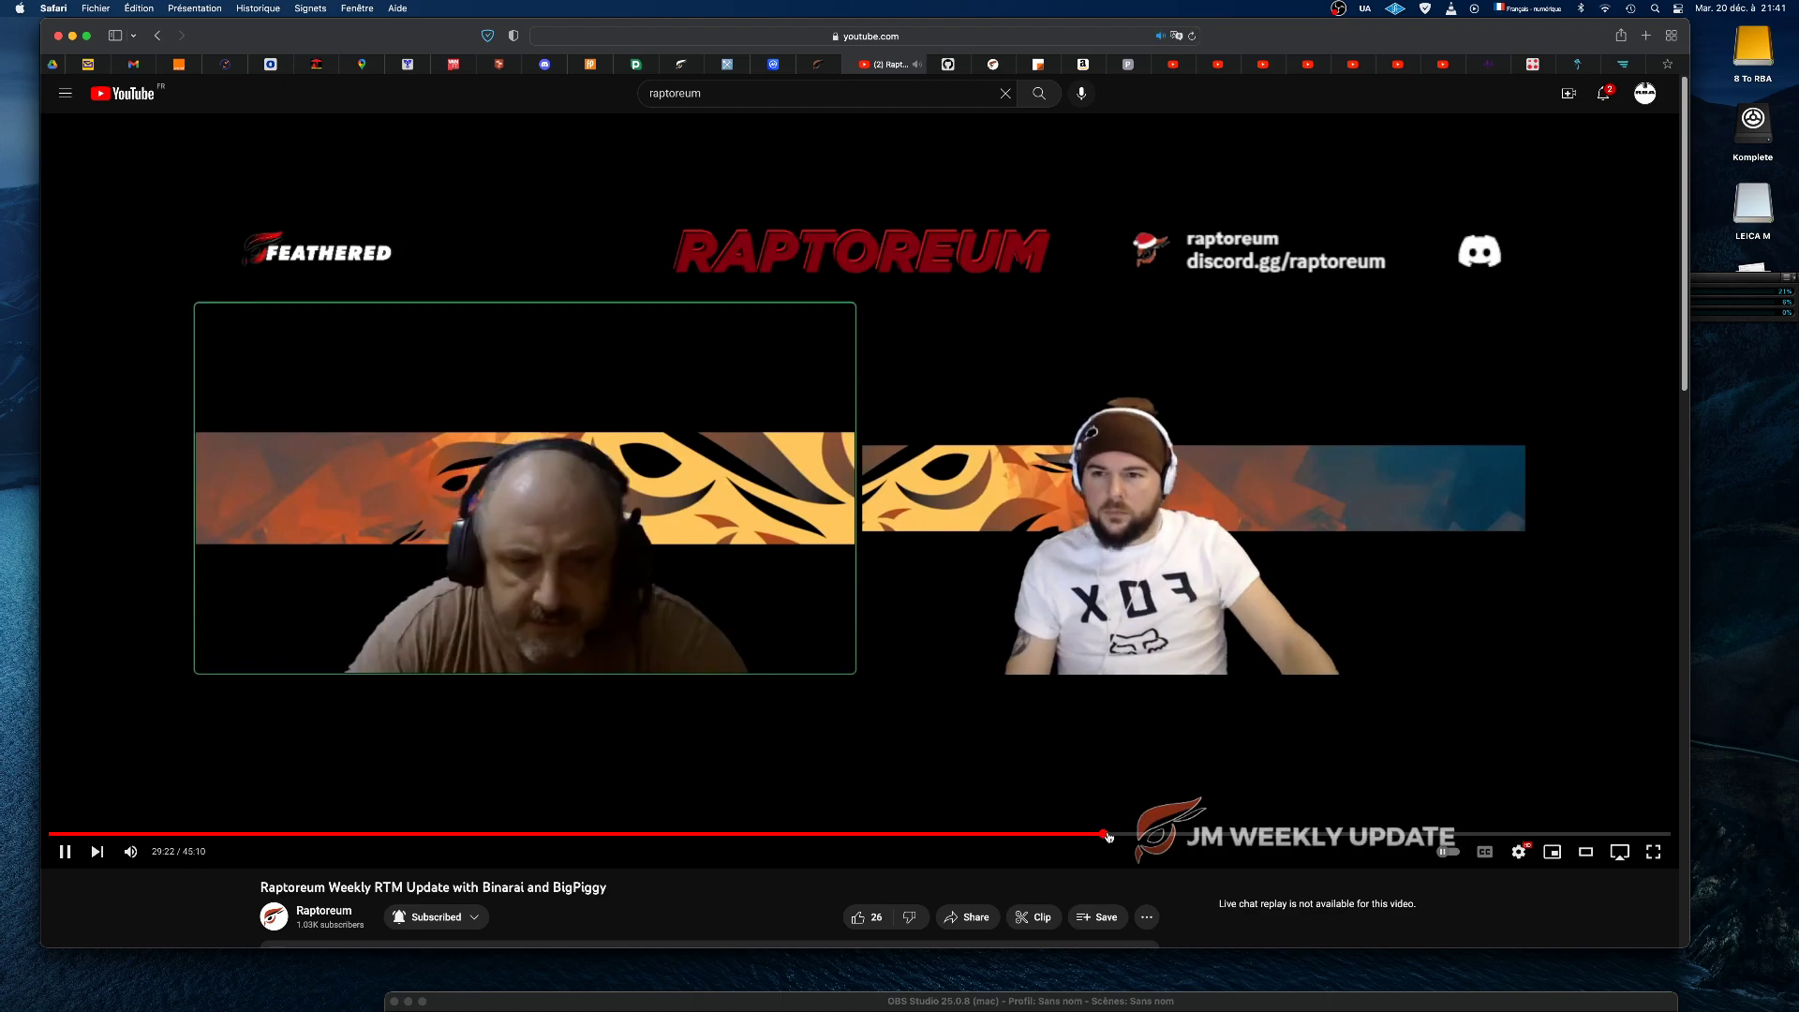
mouse_move(1128, 836)
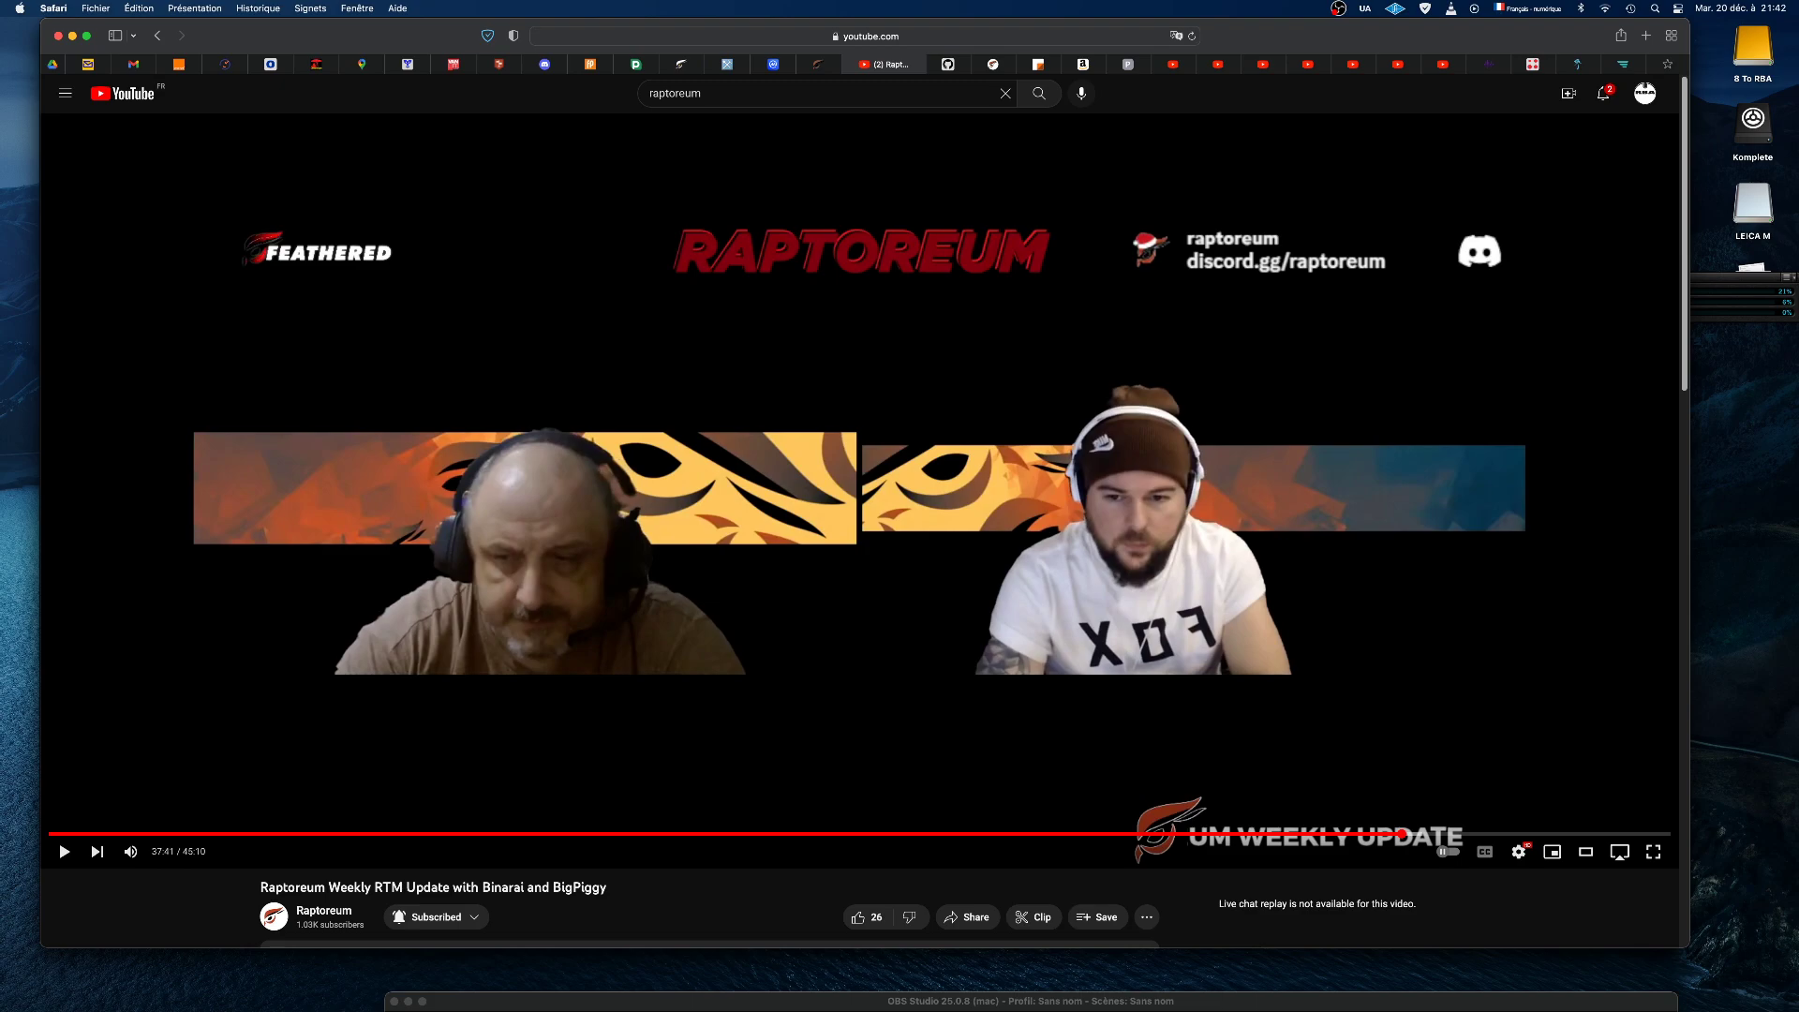
click(64, 850)
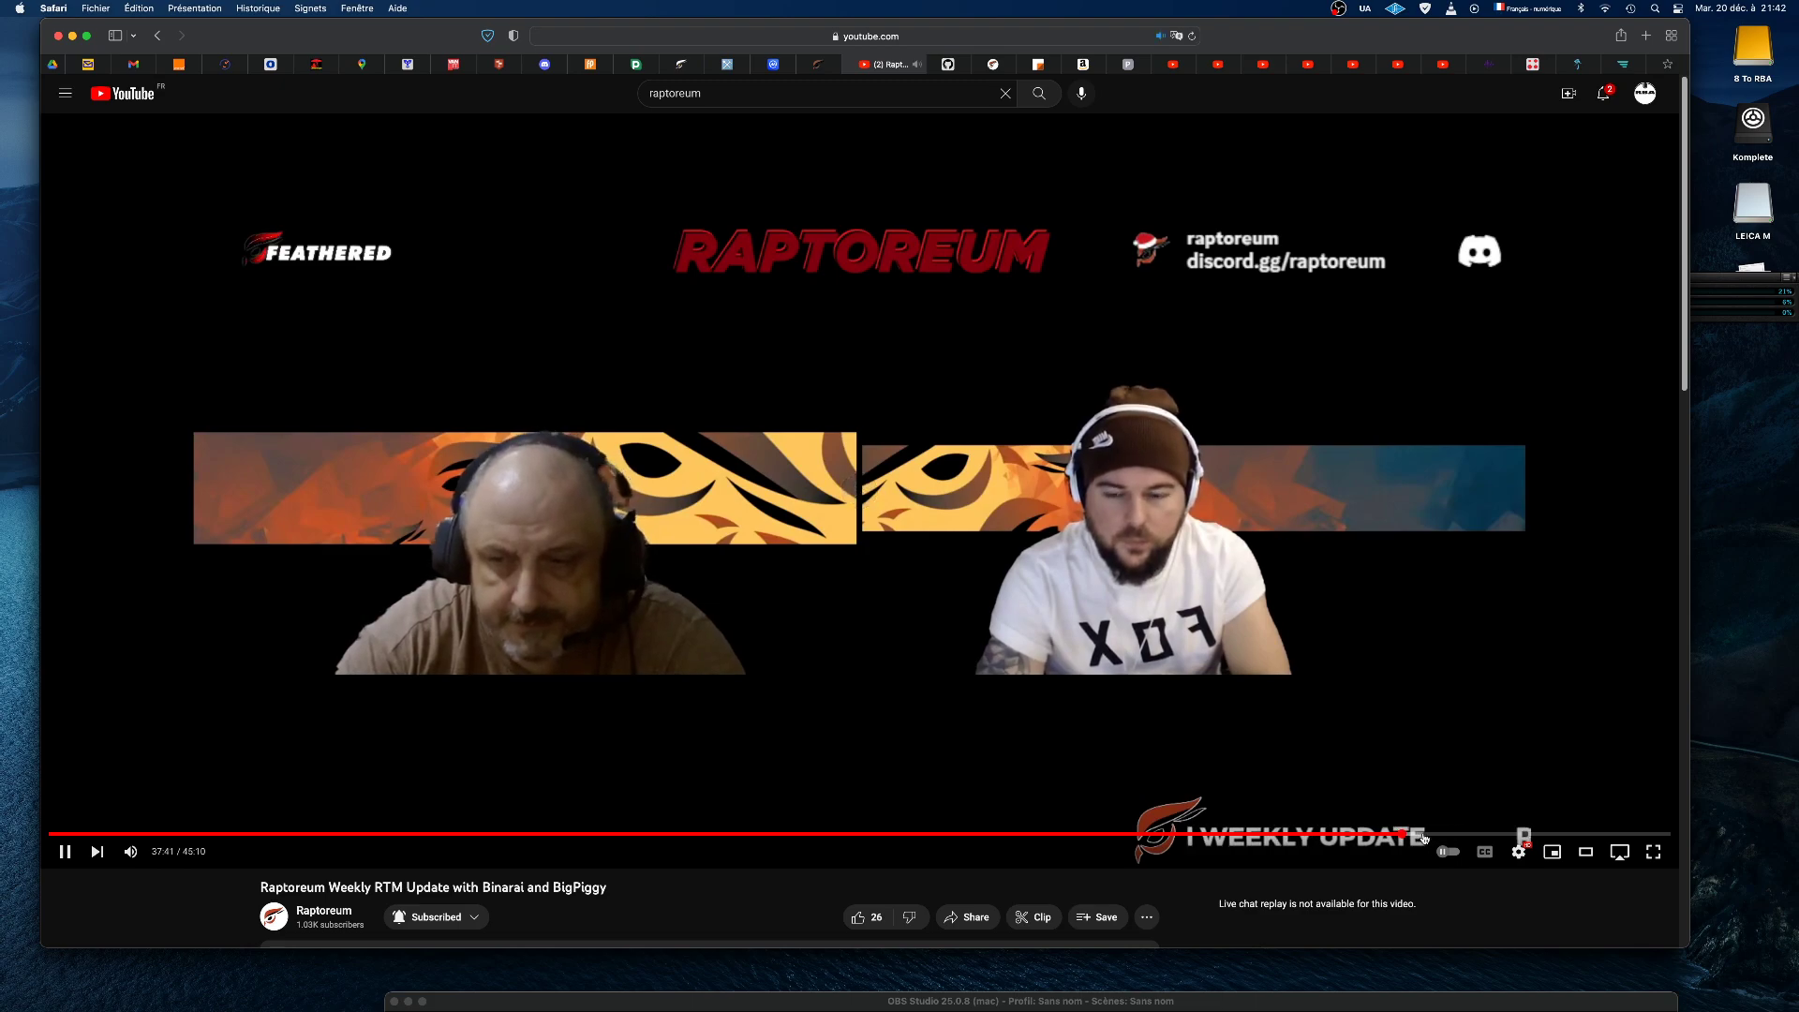
mouse_move(1406, 833)
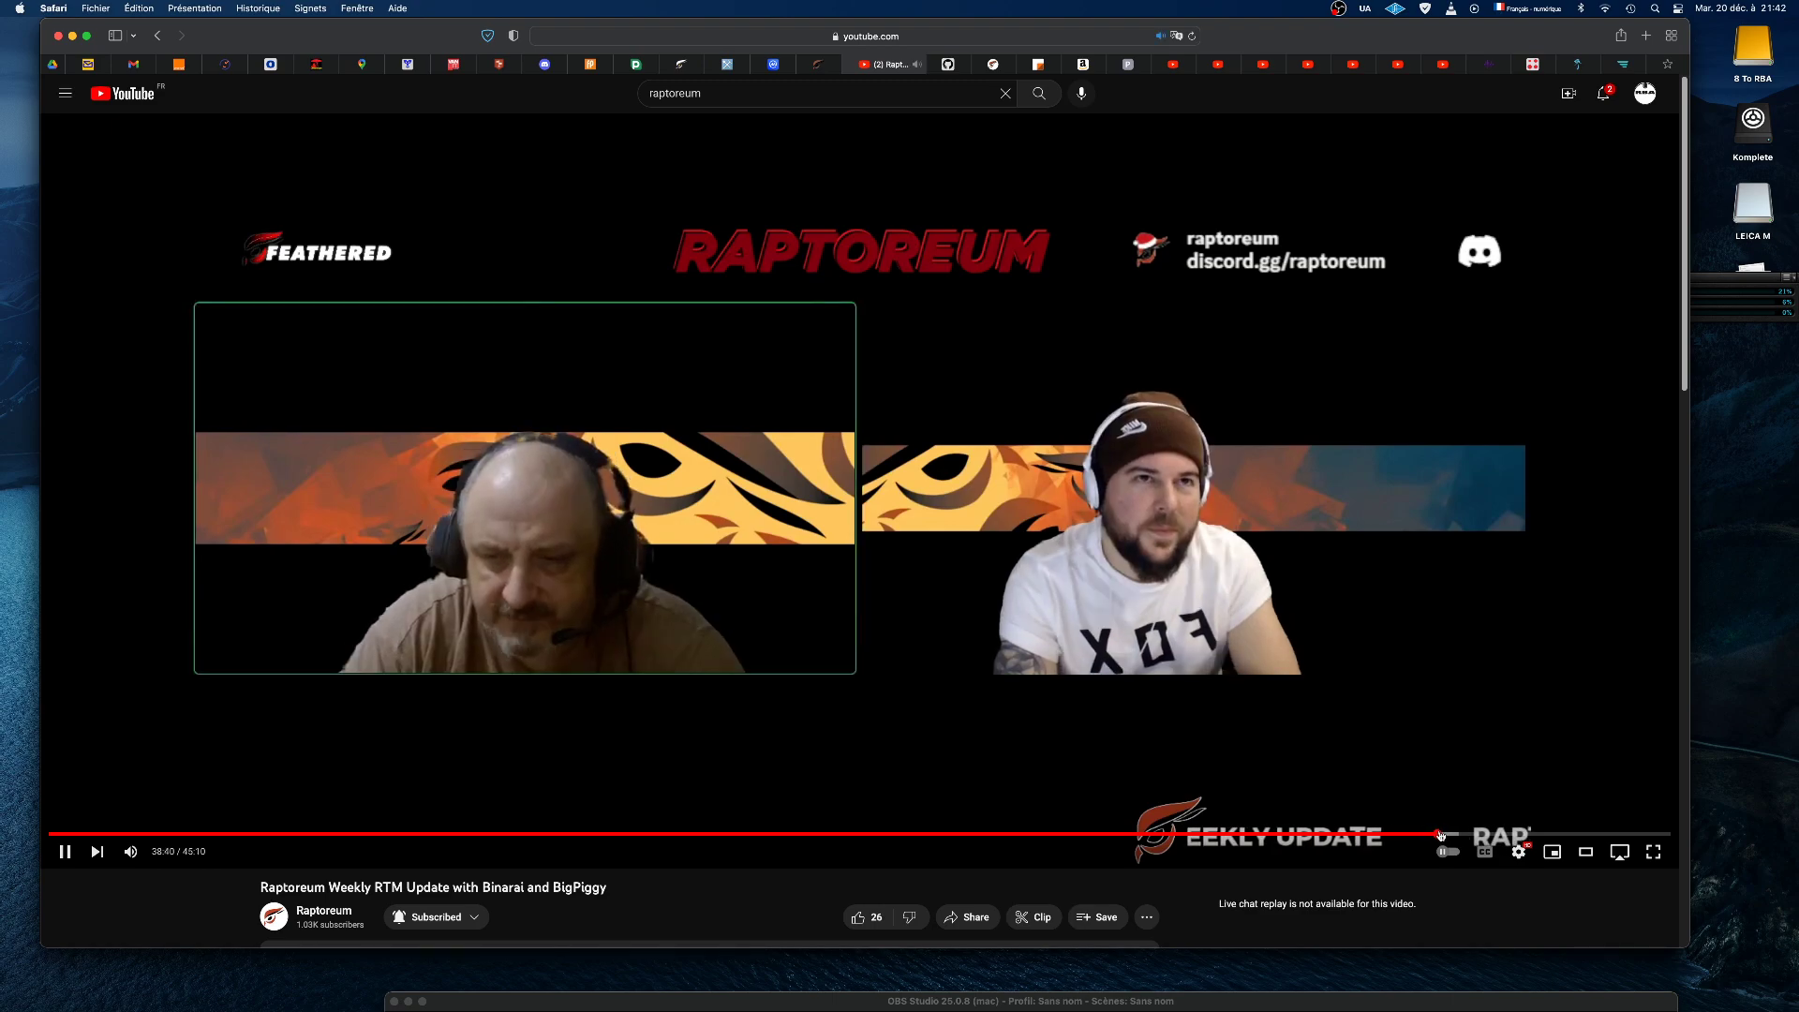
mouse_move(1443, 860)
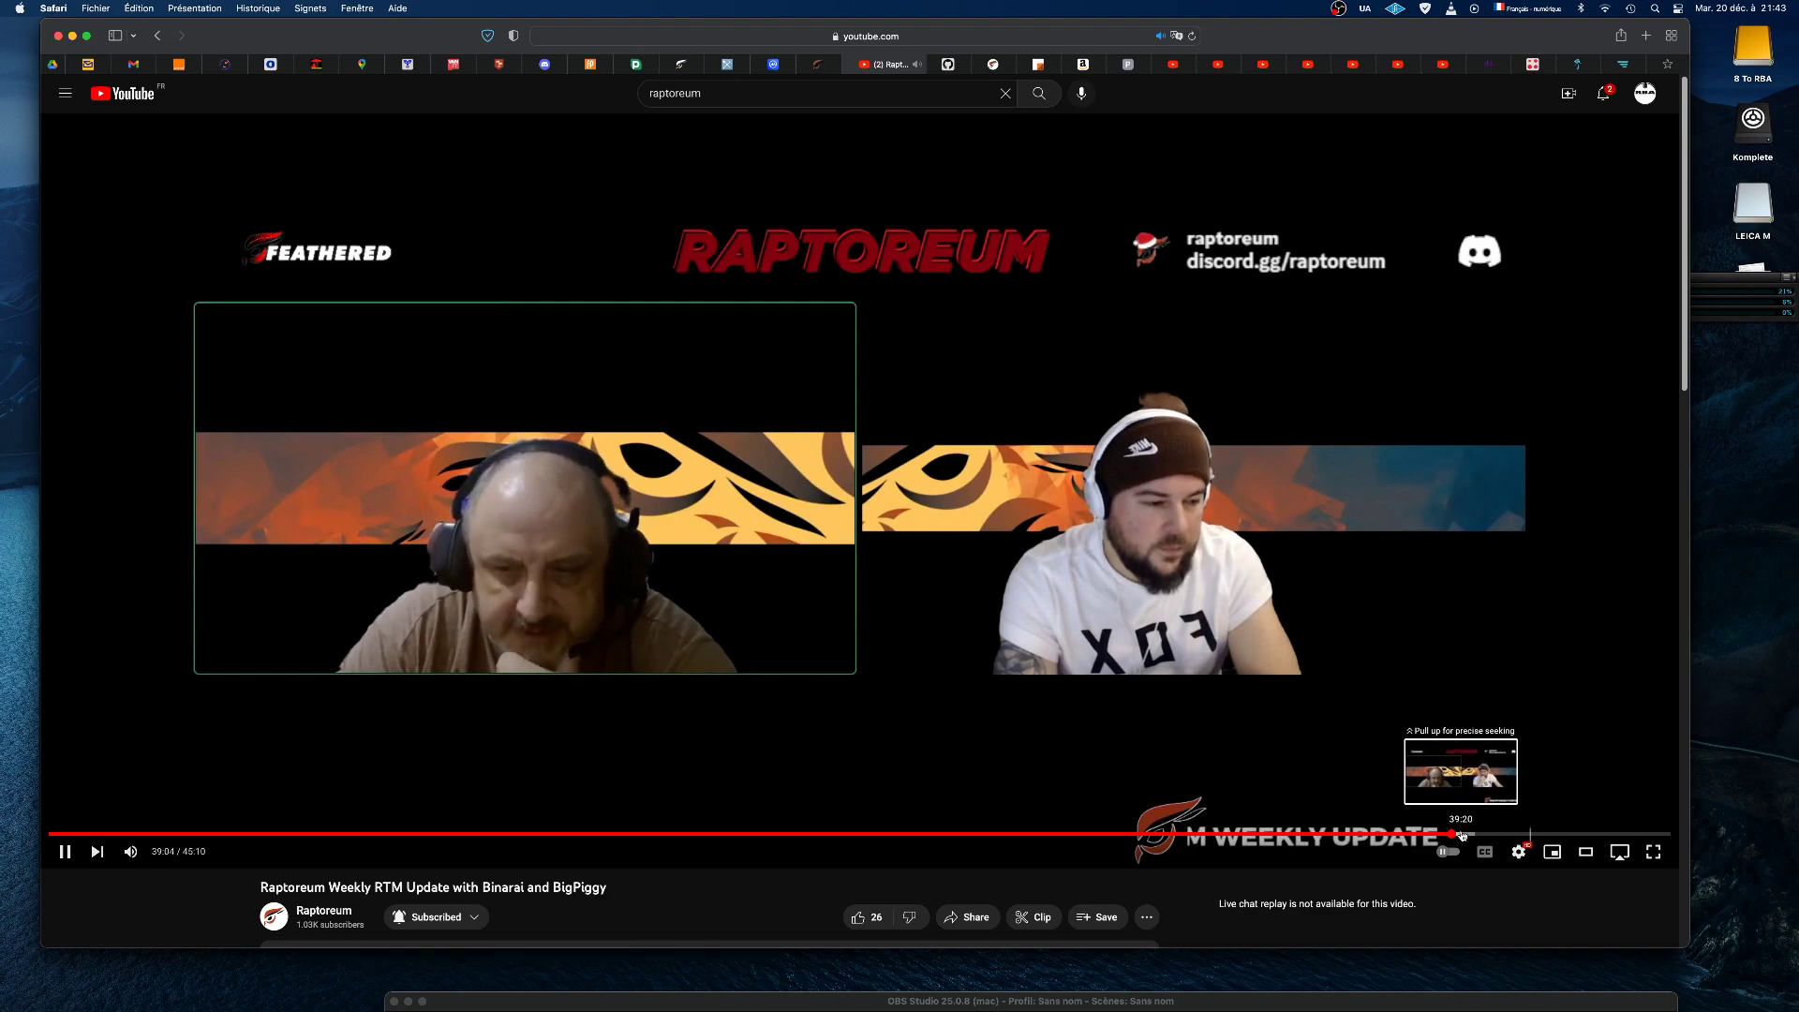
click(1457, 836)
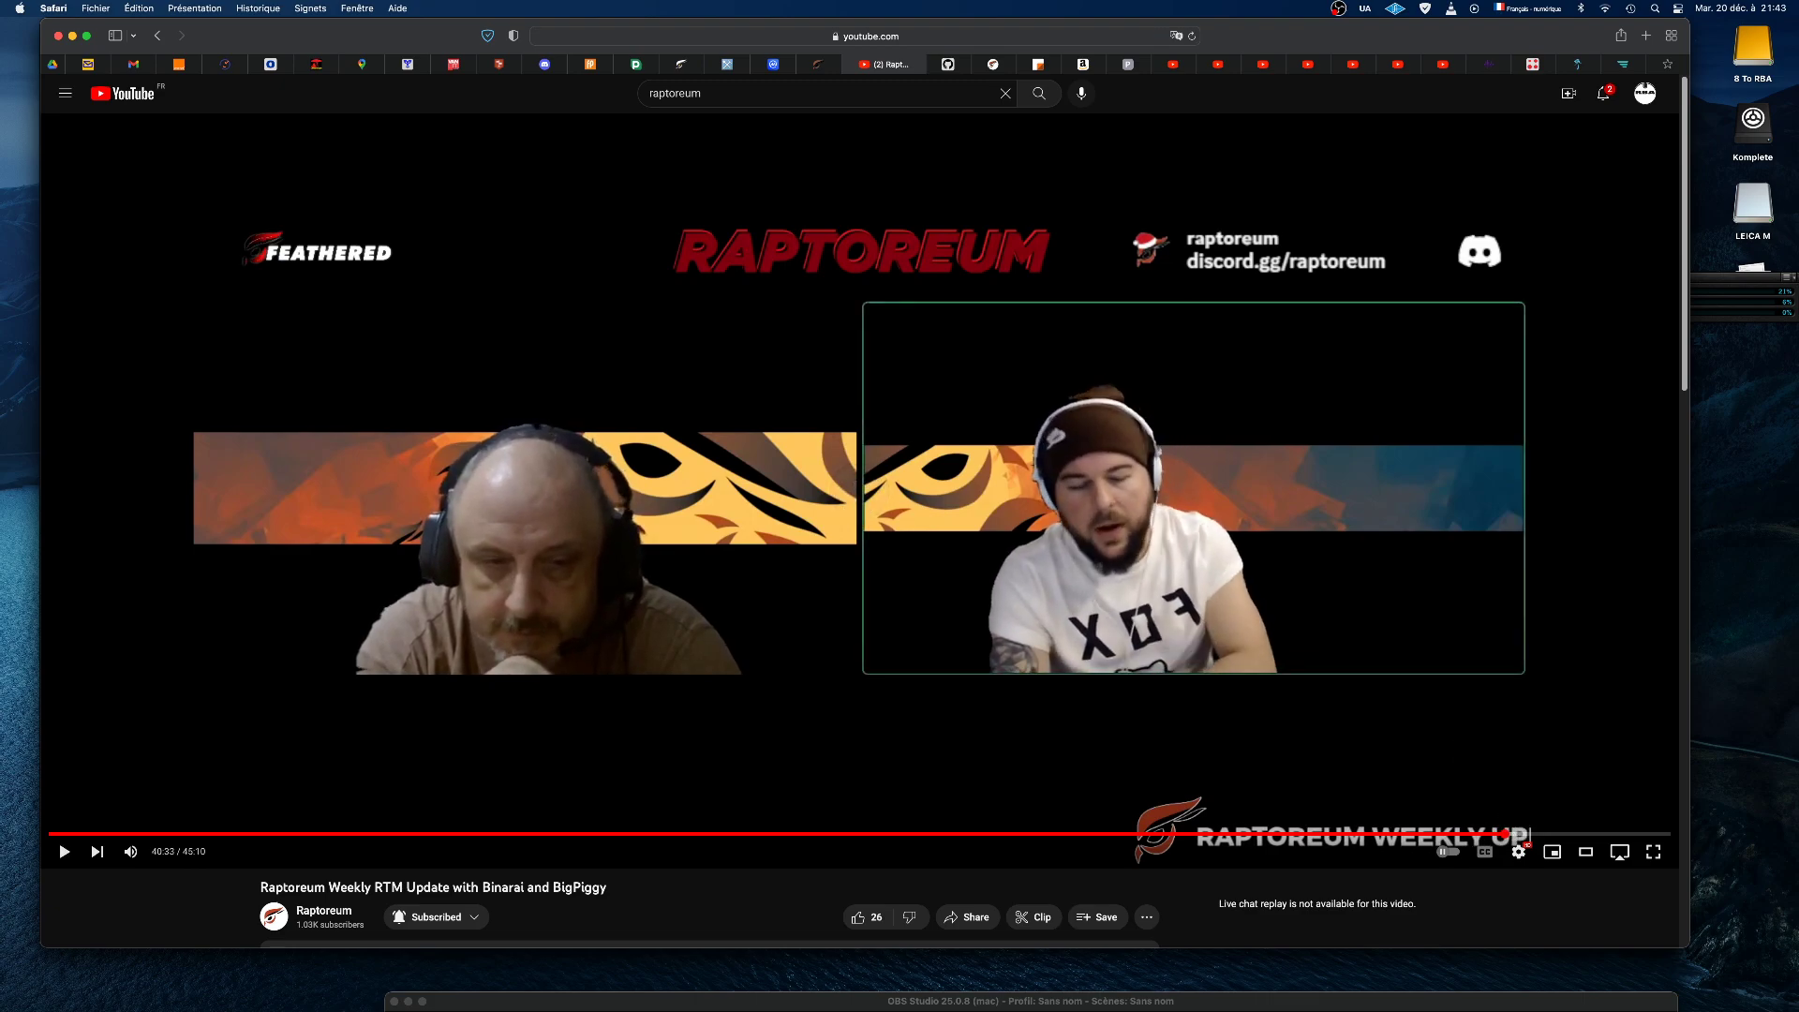
- Resume playback of the paused update video
click(64, 851)
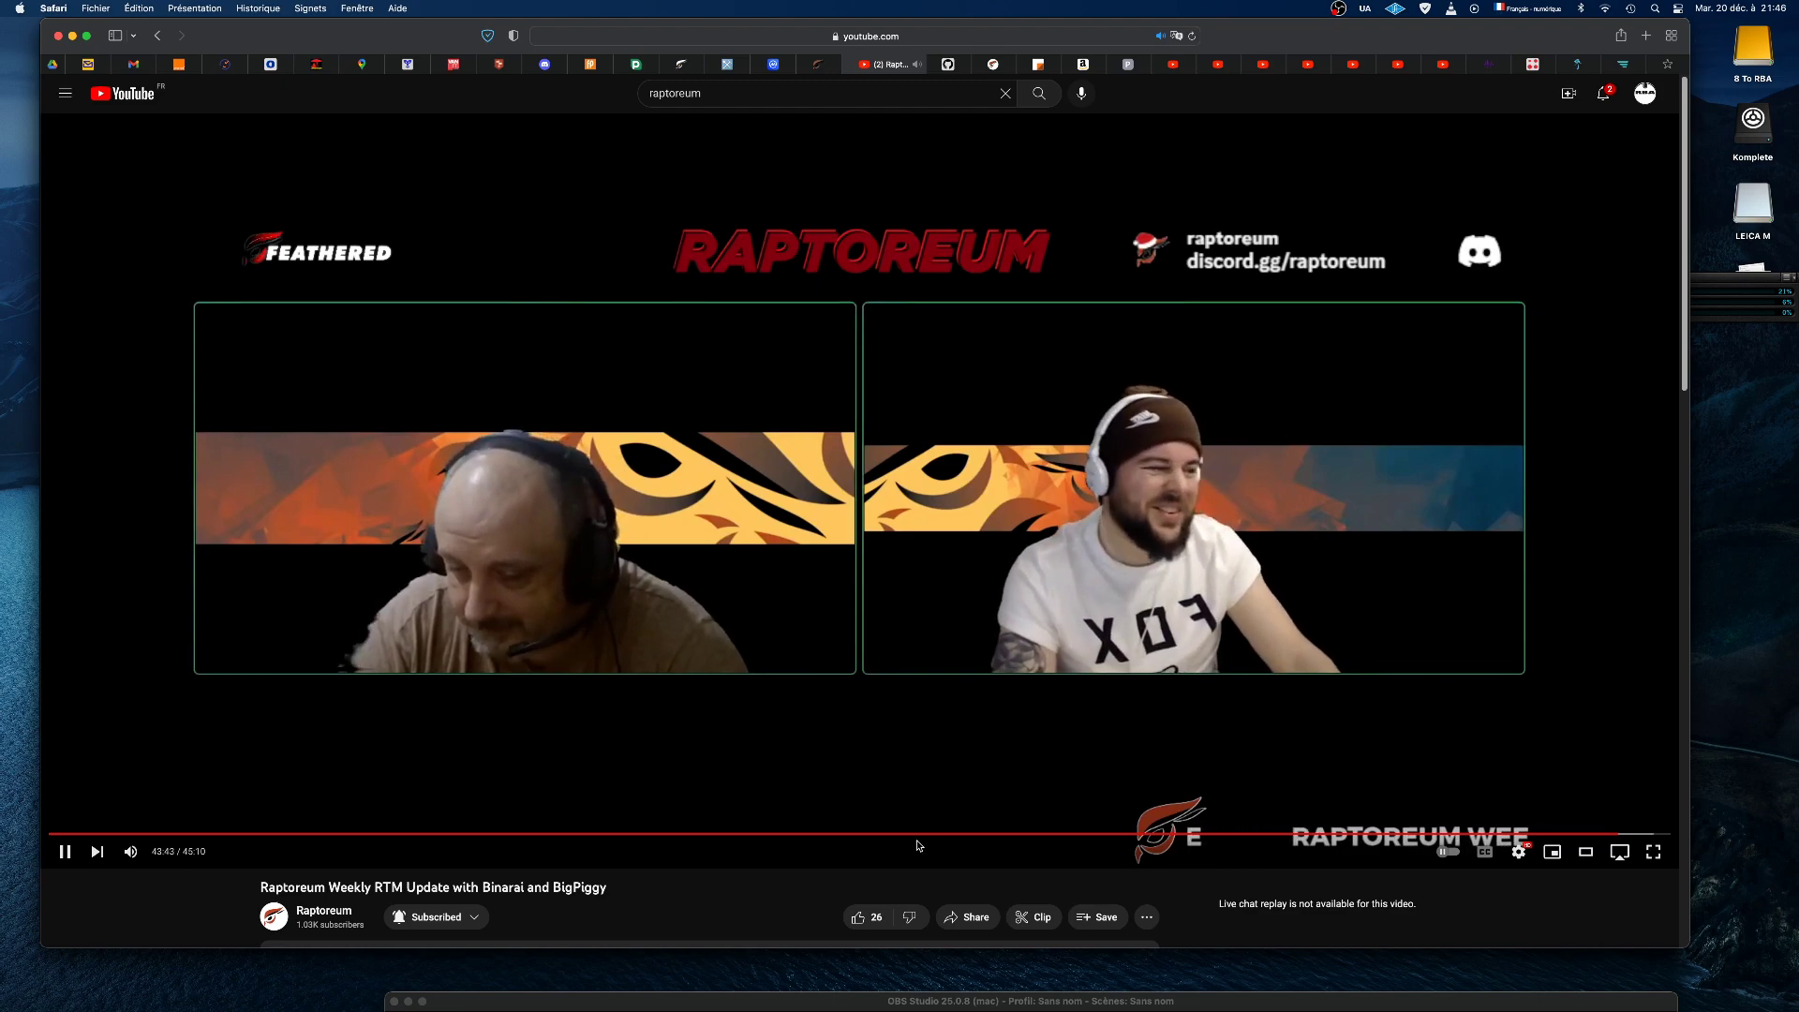
mouse_move(1611, 832)
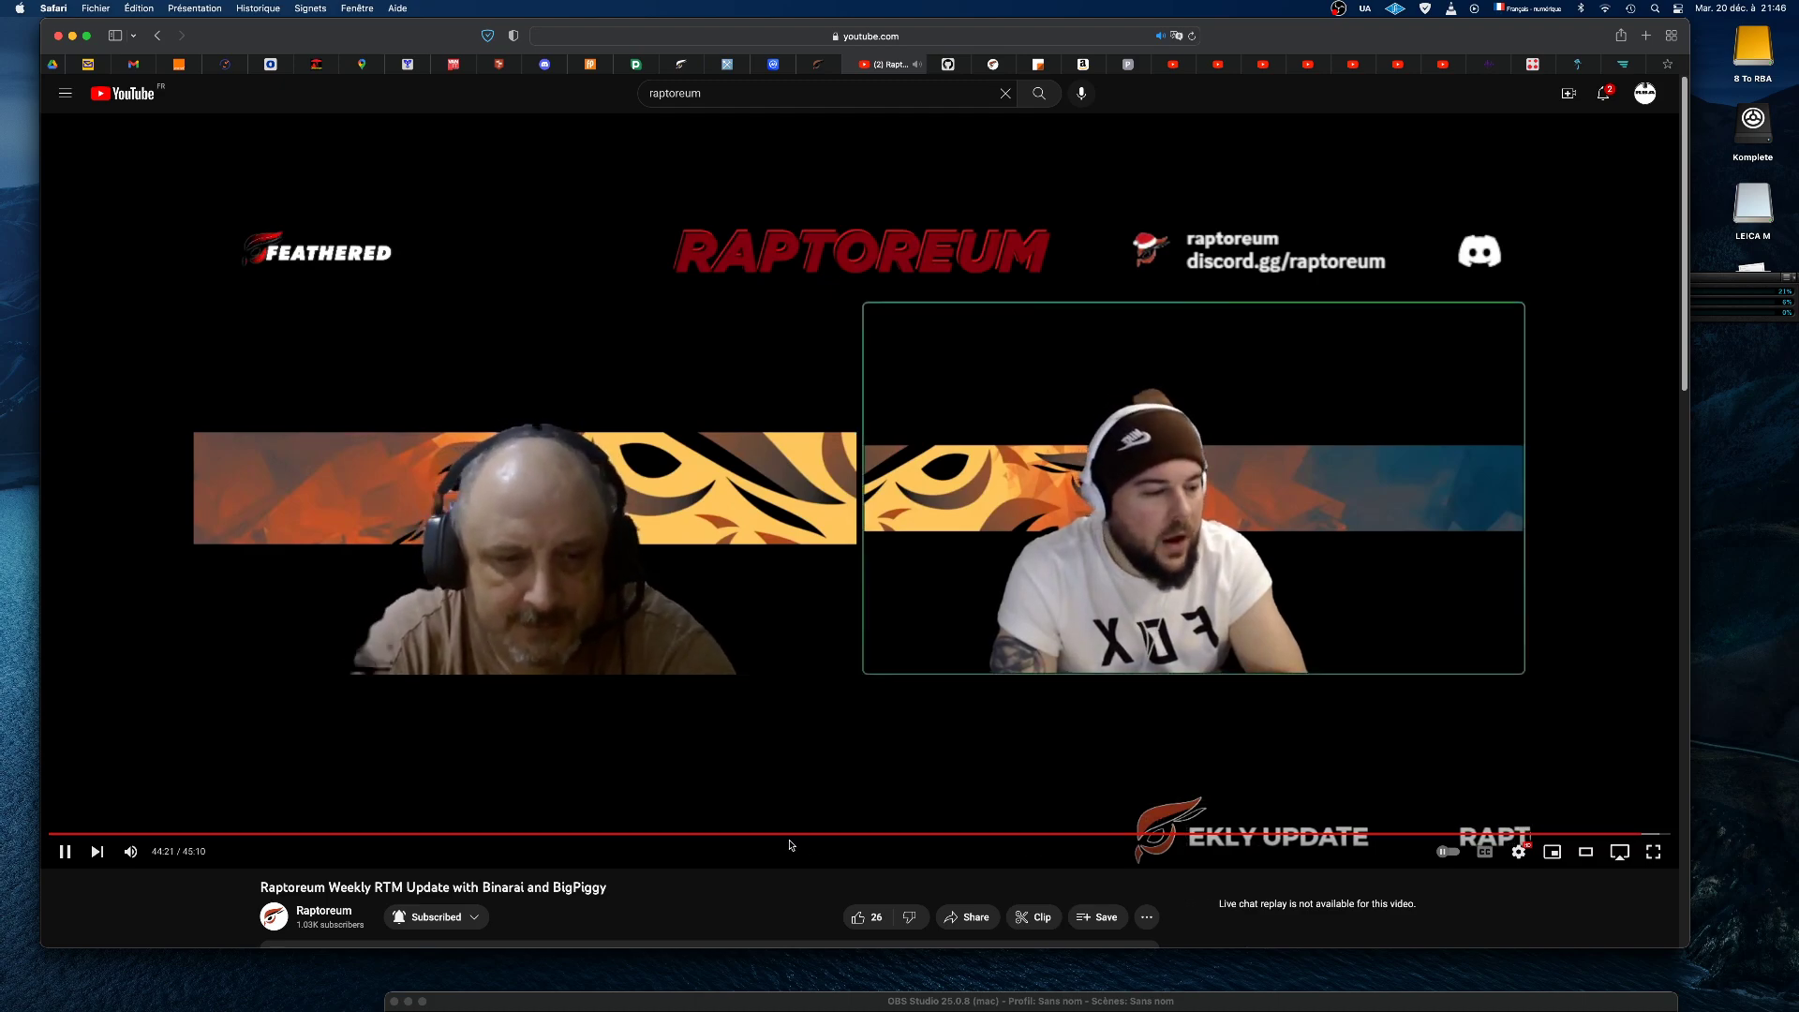
mouse_move(582, 835)
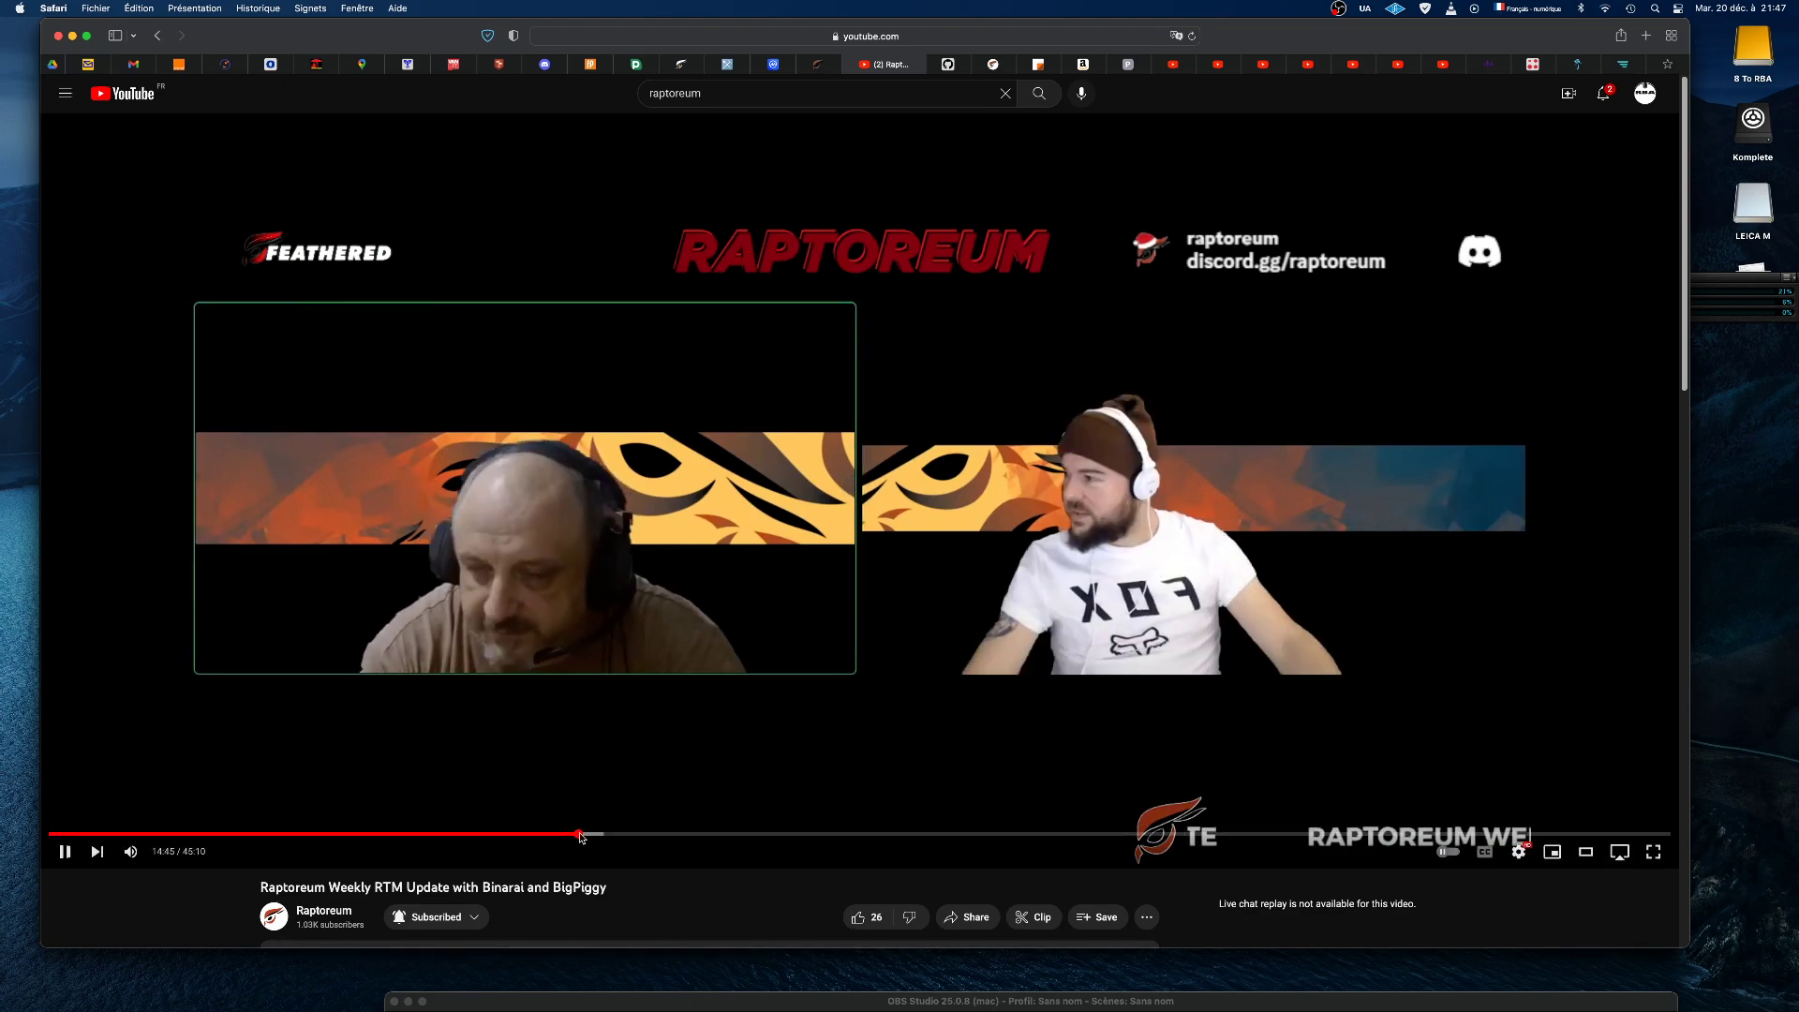
mouse_move(583, 834)
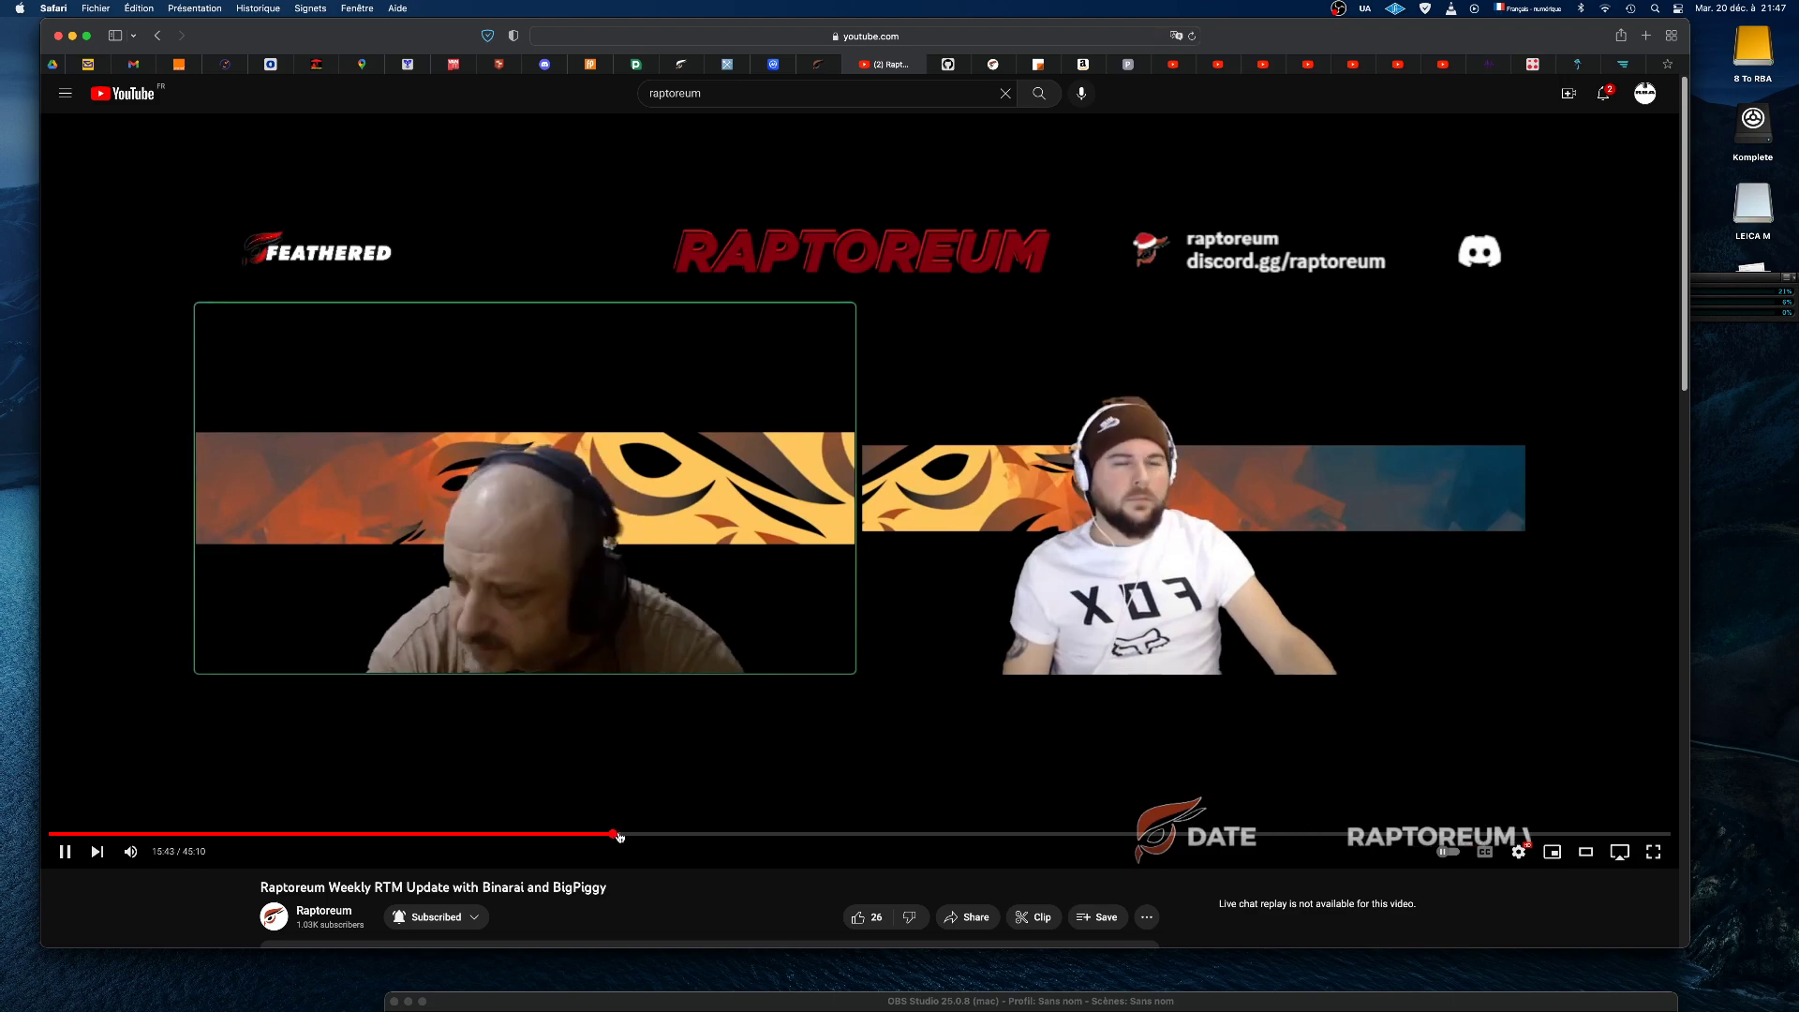
mouse_move(624, 835)
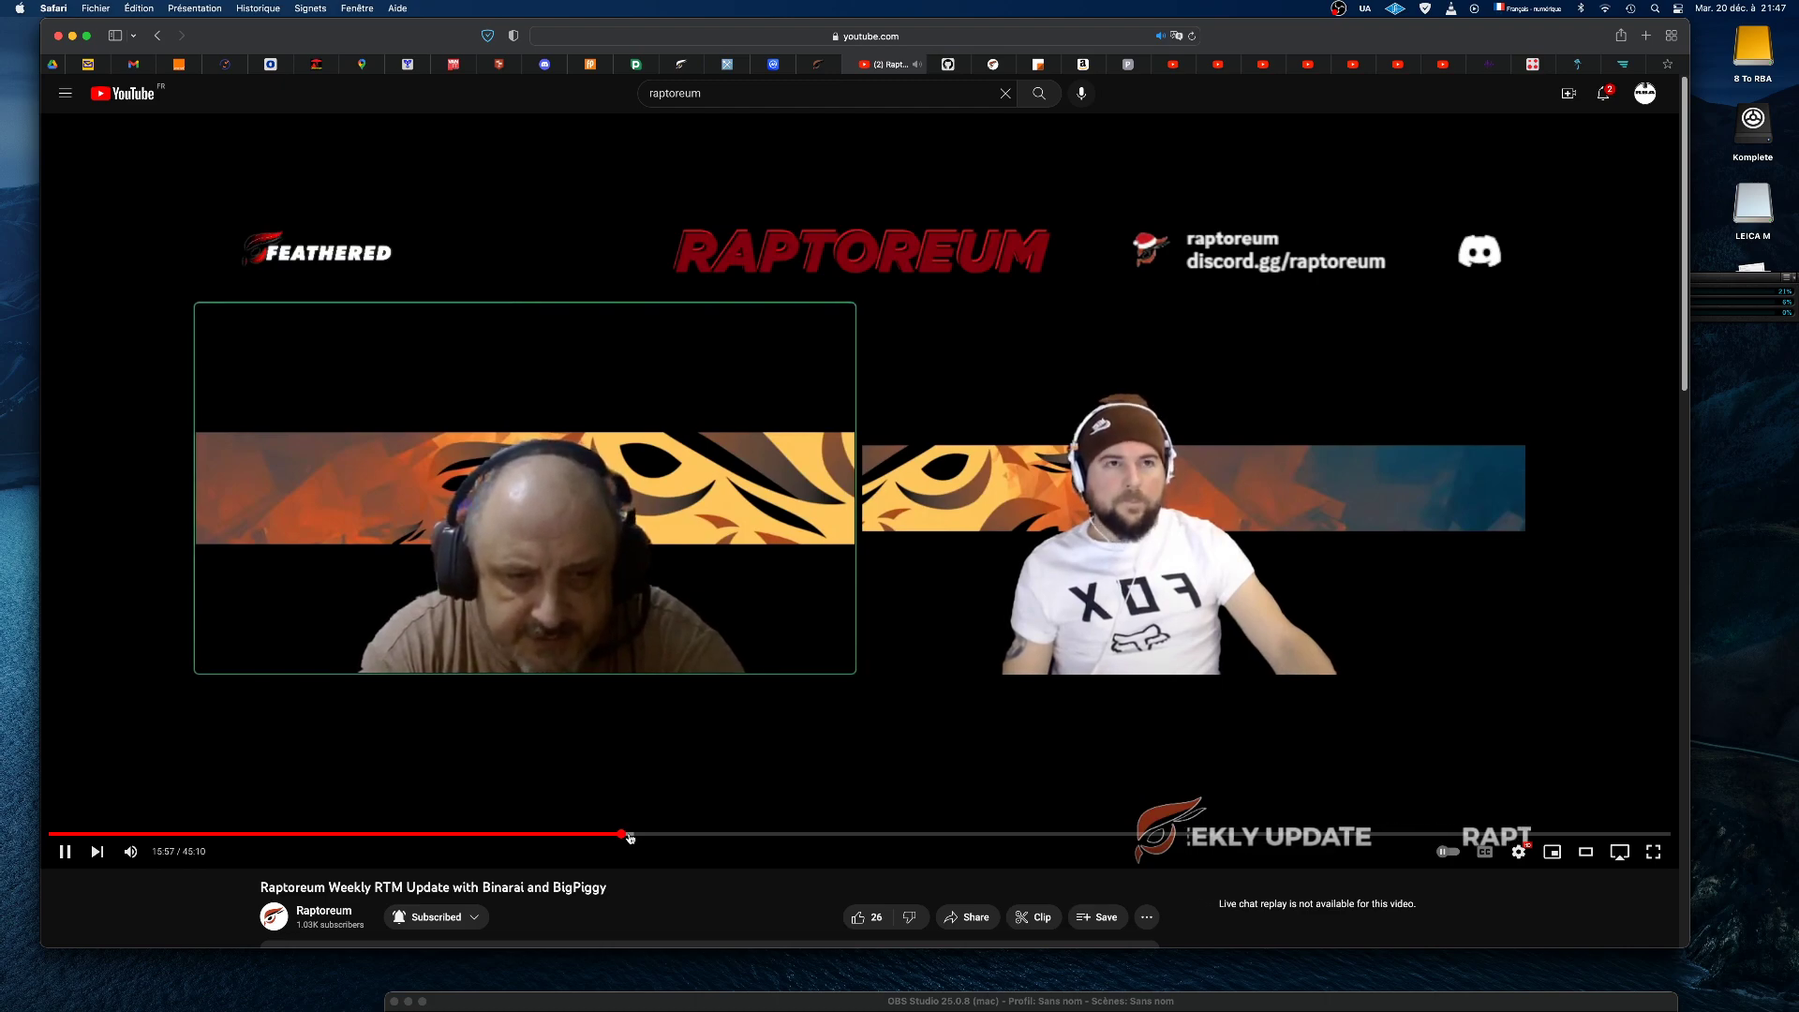
- Drag the playhead through 17 and 20 minutes to about the 20:36 point
drag(622, 834, 641, 834)
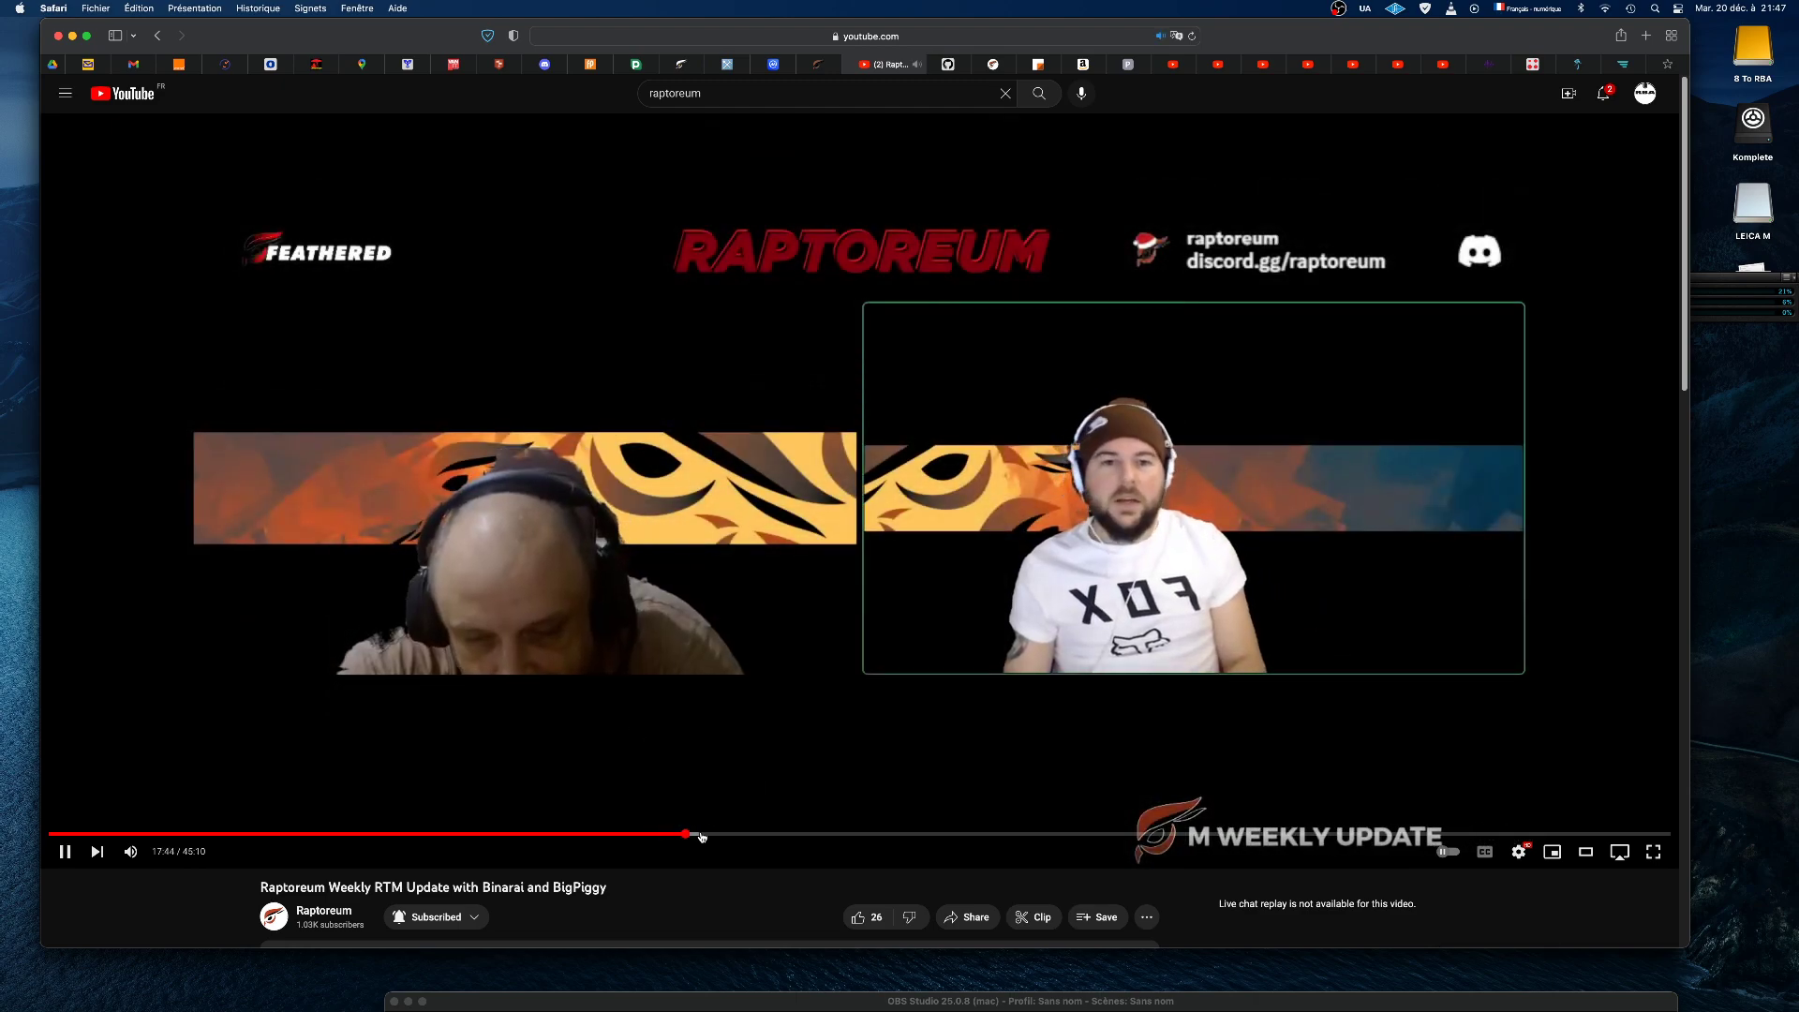
drag(685, 834, 714, 834)
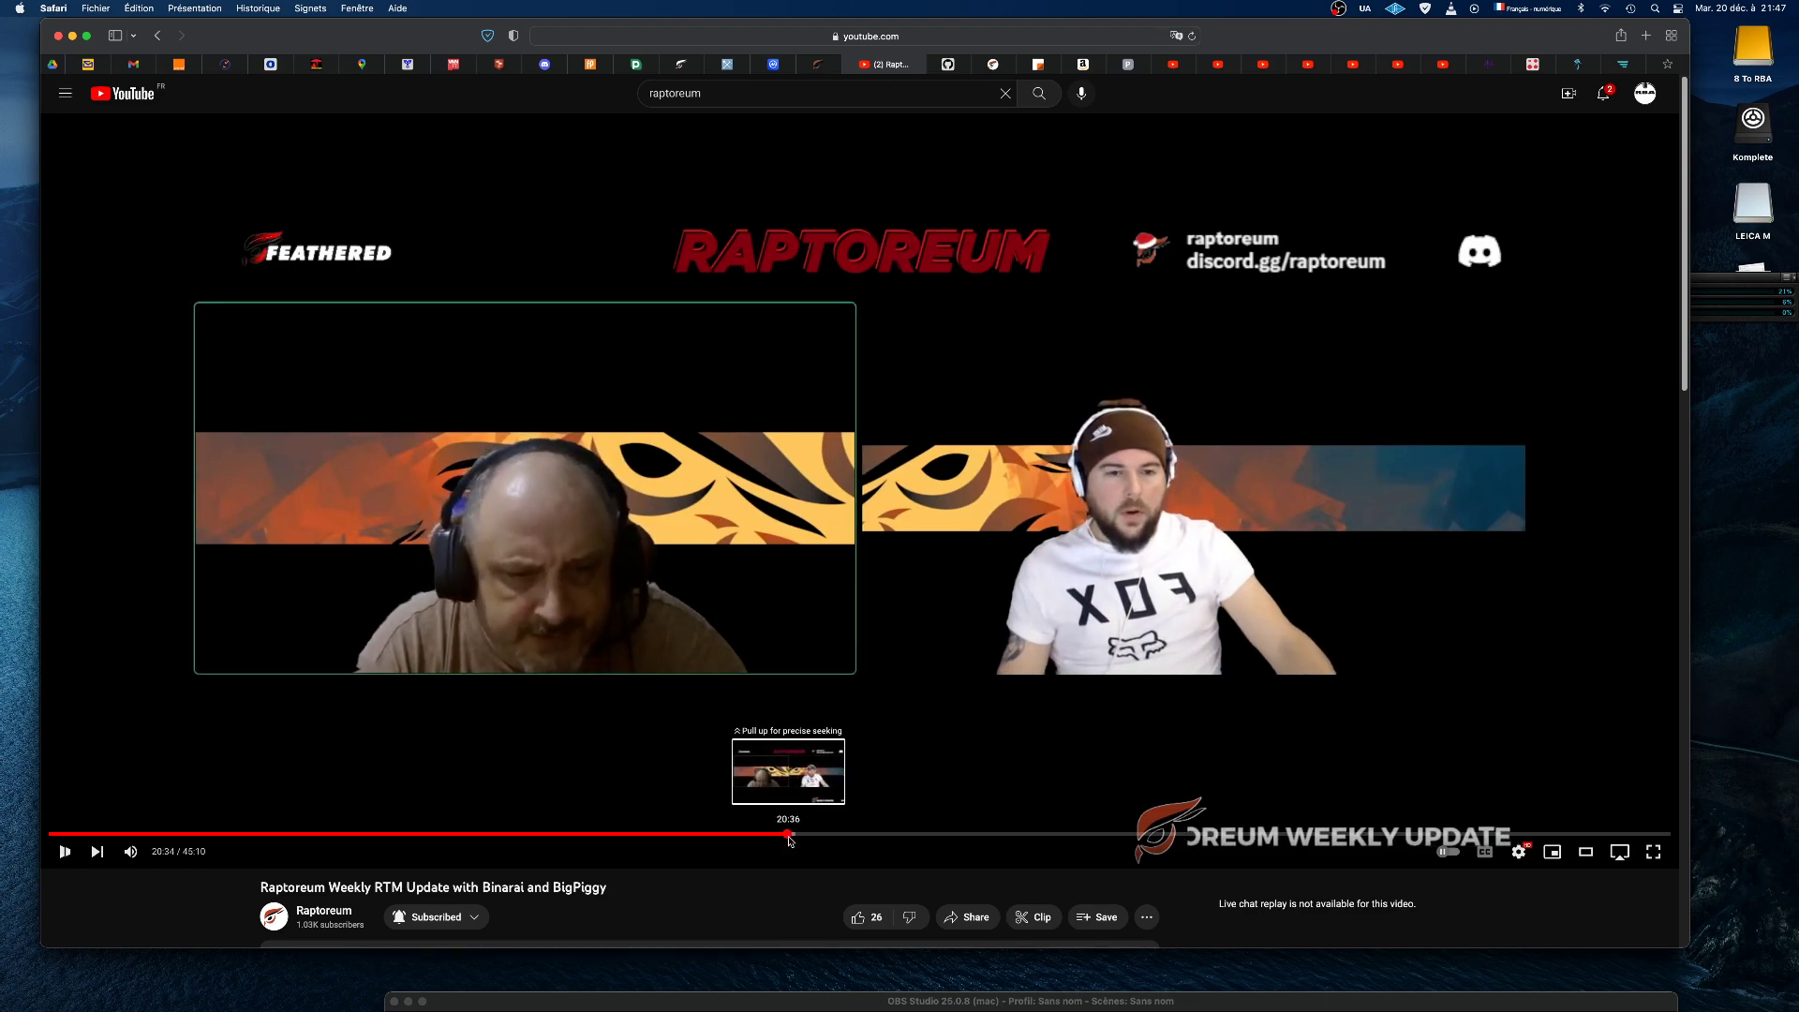
click(789, 836)
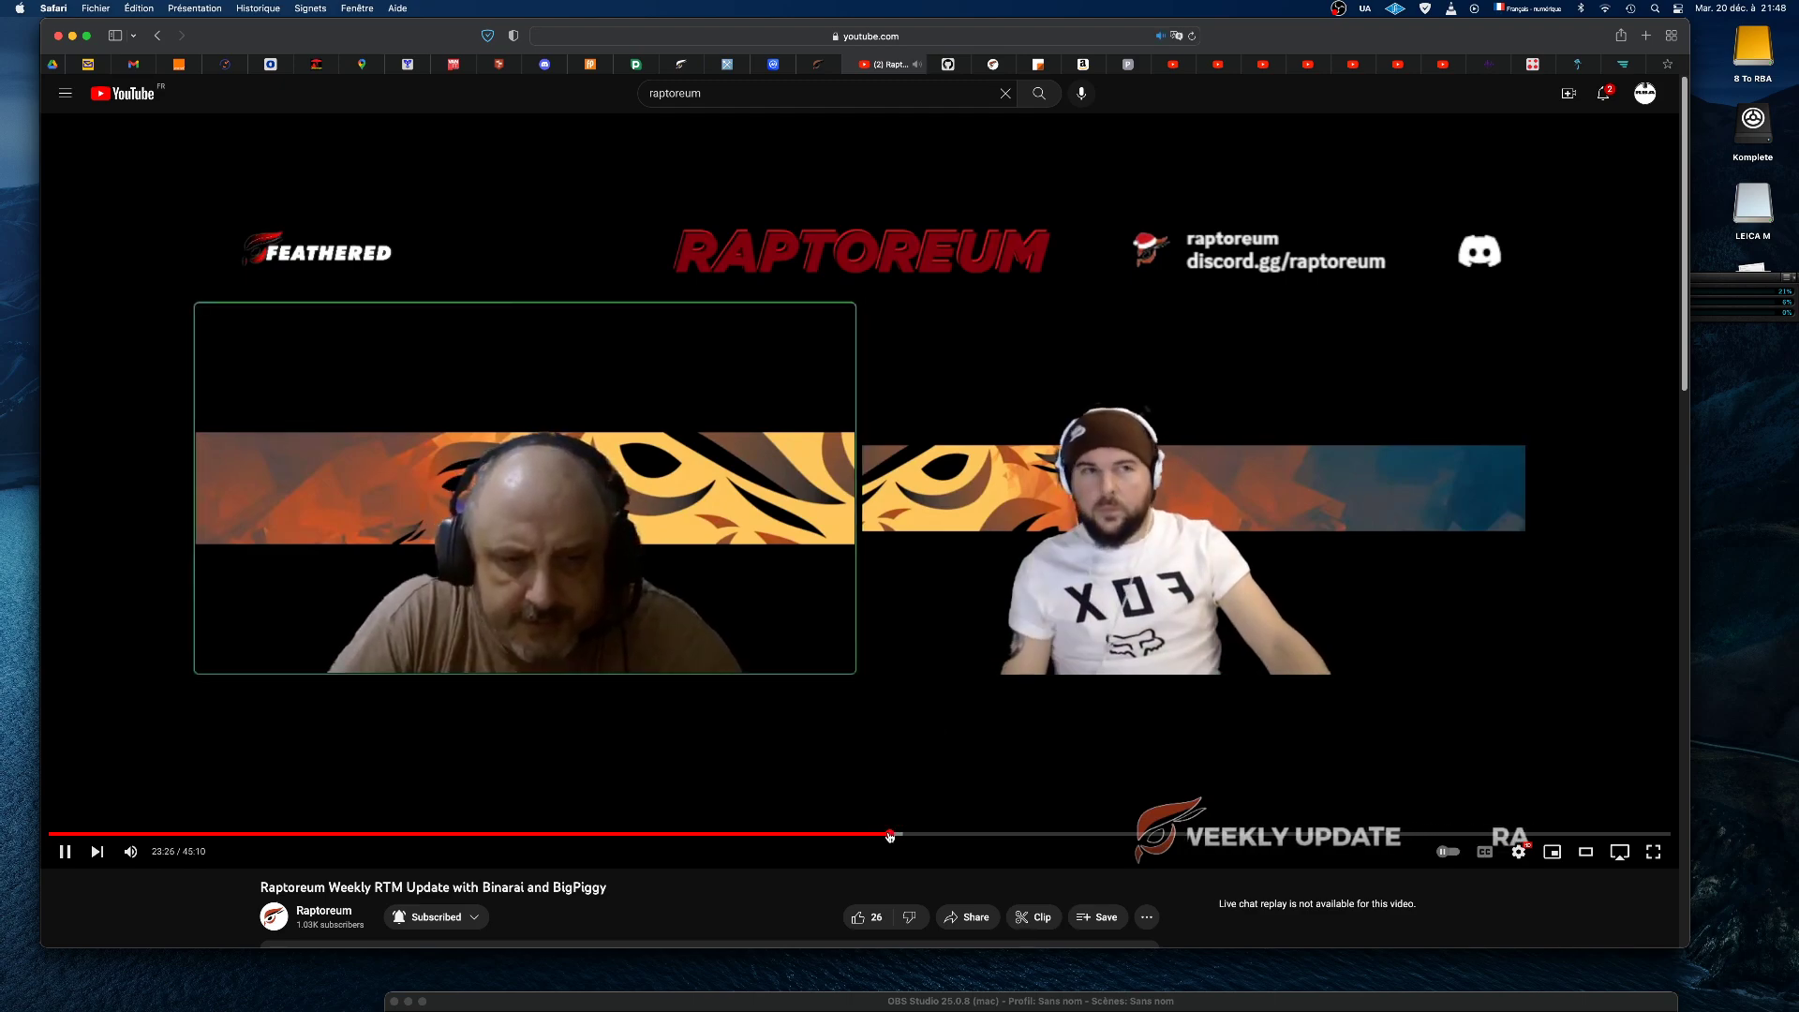
mouse_move(898, 836)
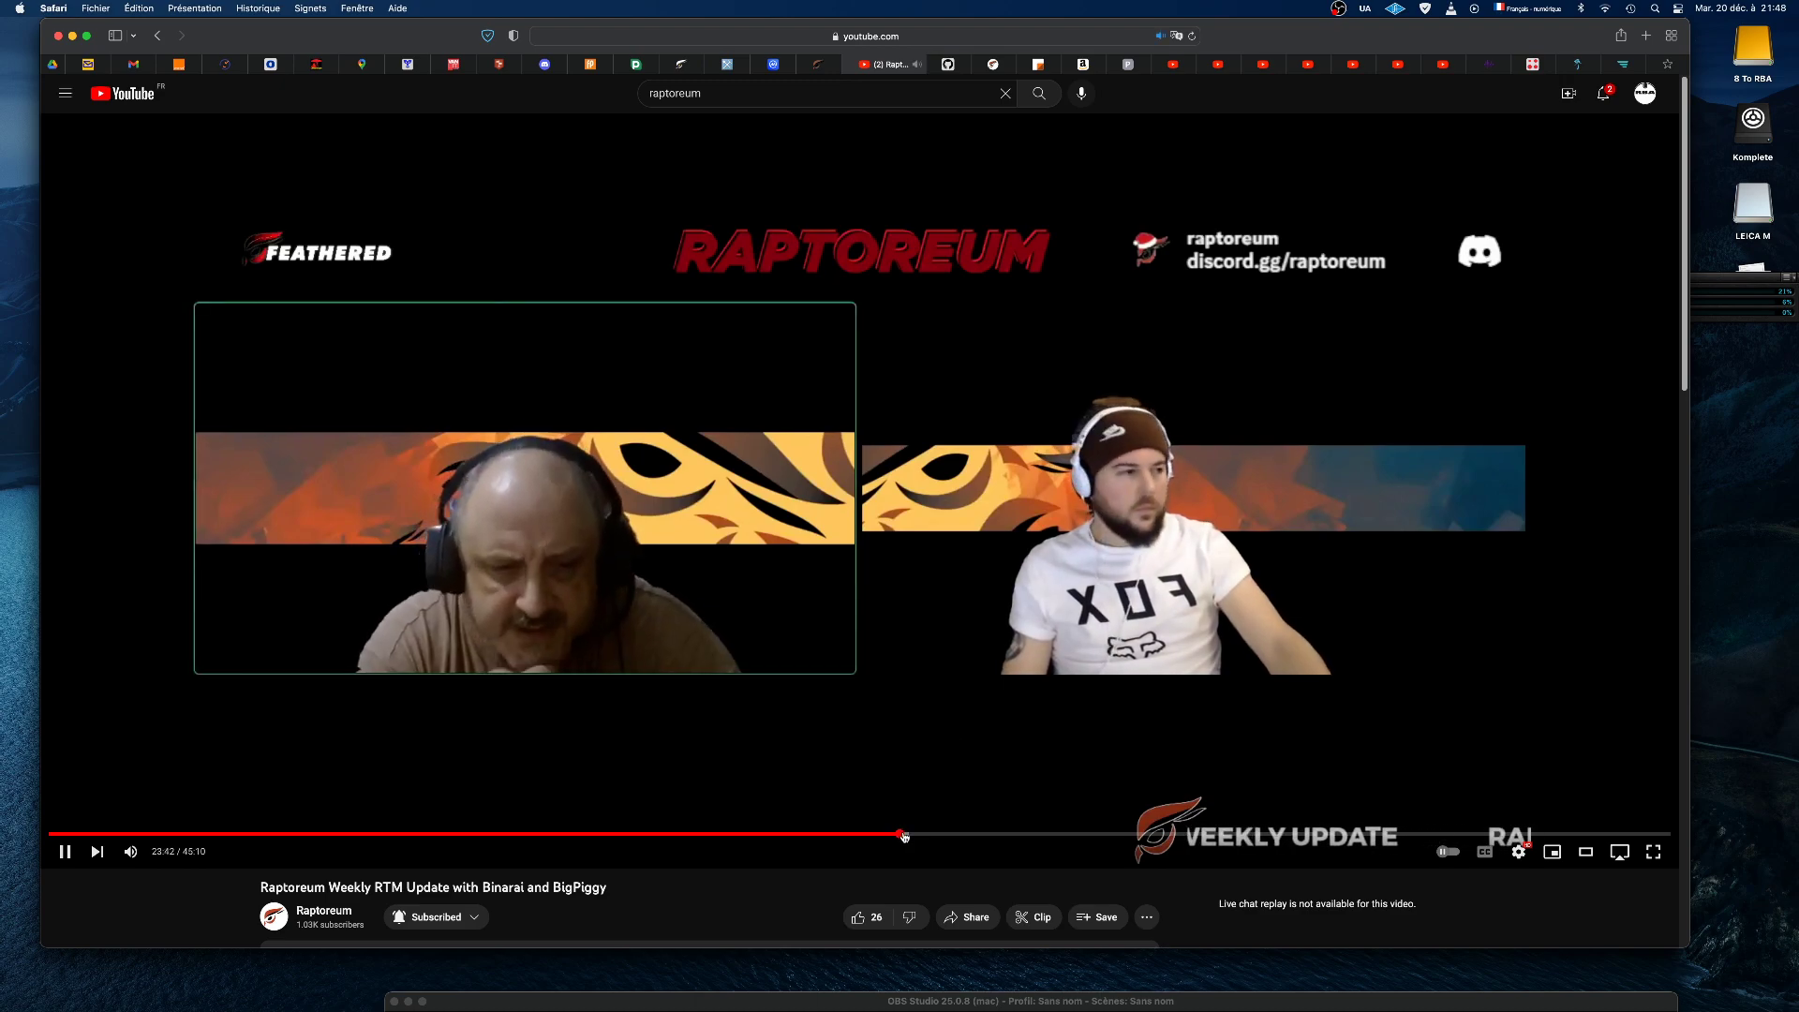
mouse_move(905, 836)
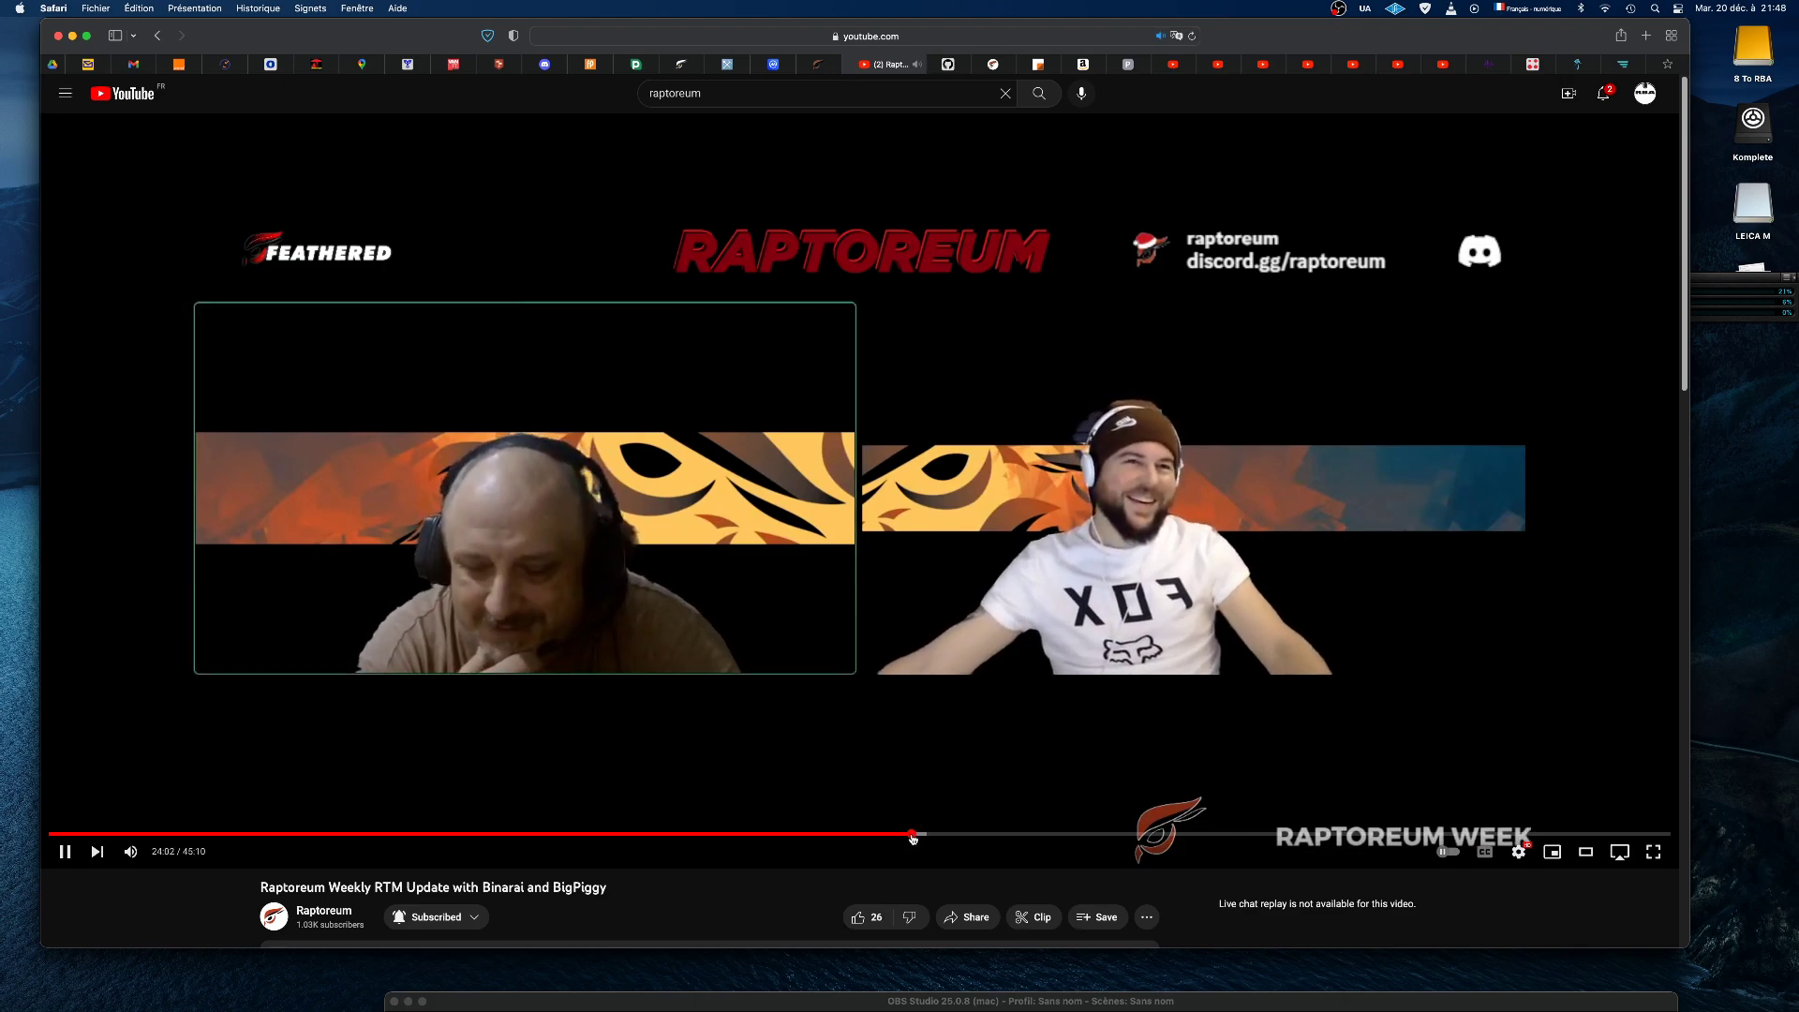
mouse_move(914, 836)
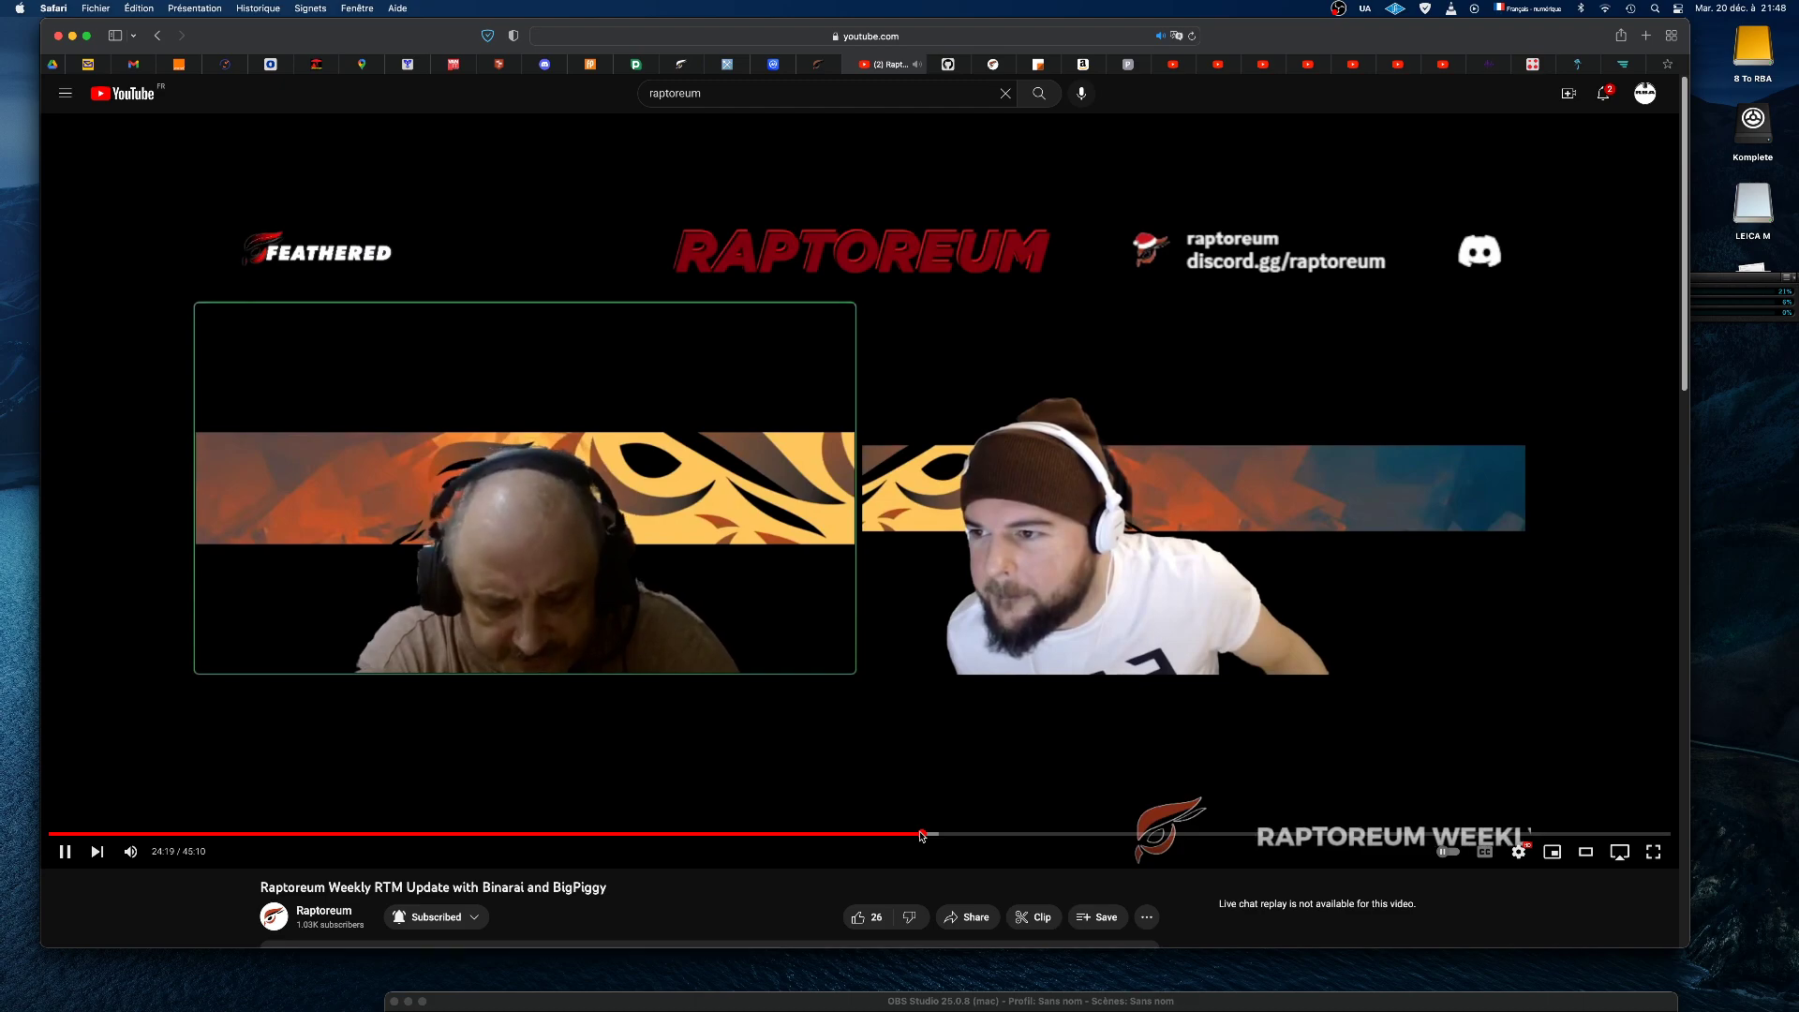
mouse_move(926, 834)
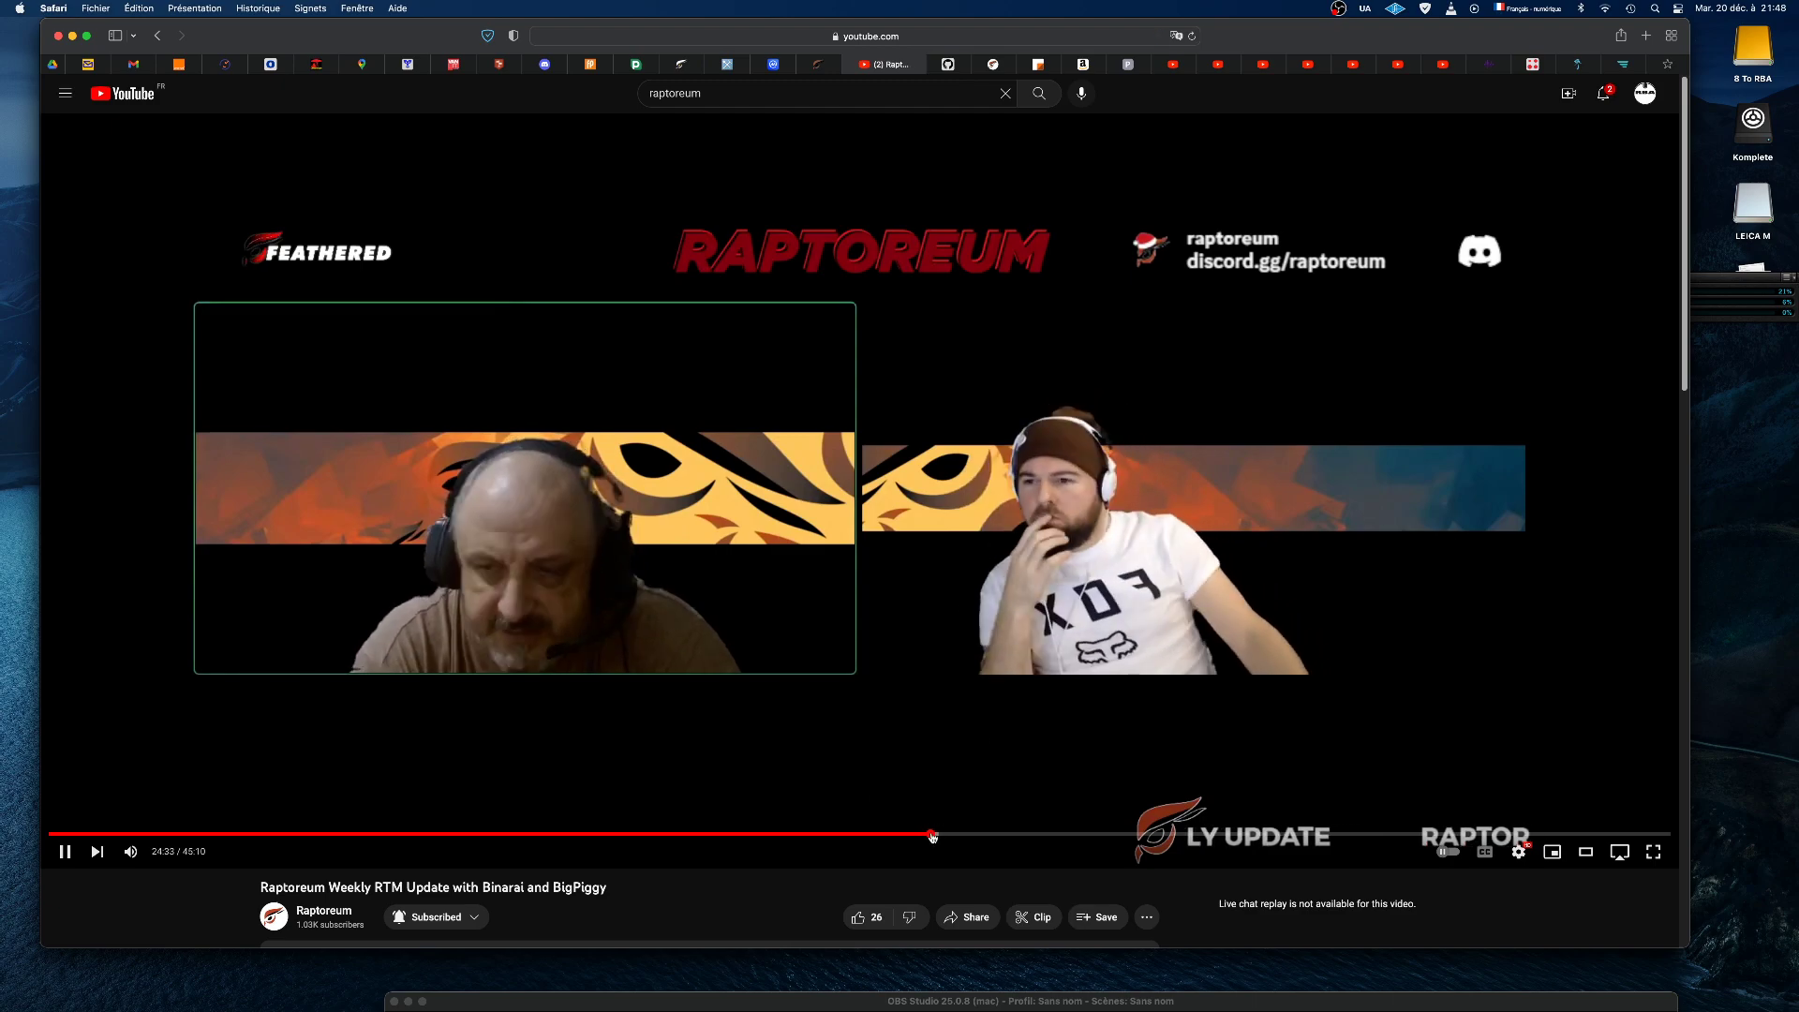
mouse_move(937, 835)
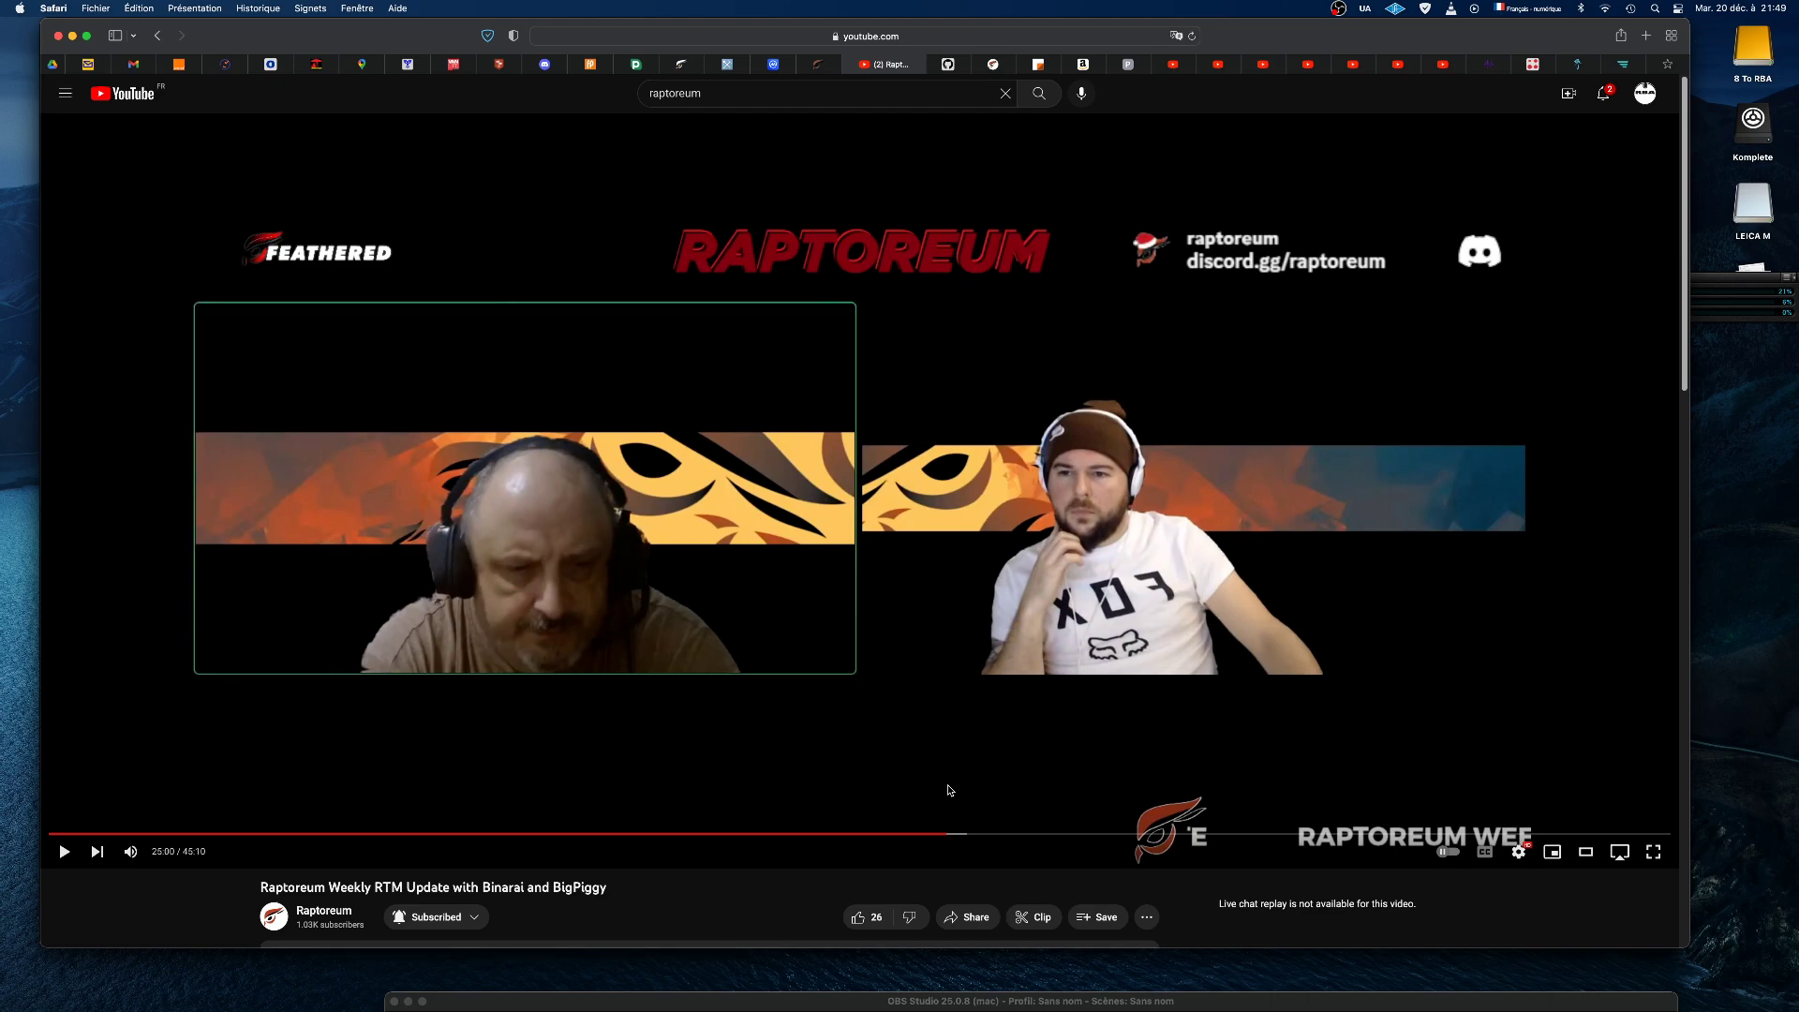
mouse_move(555, 266)
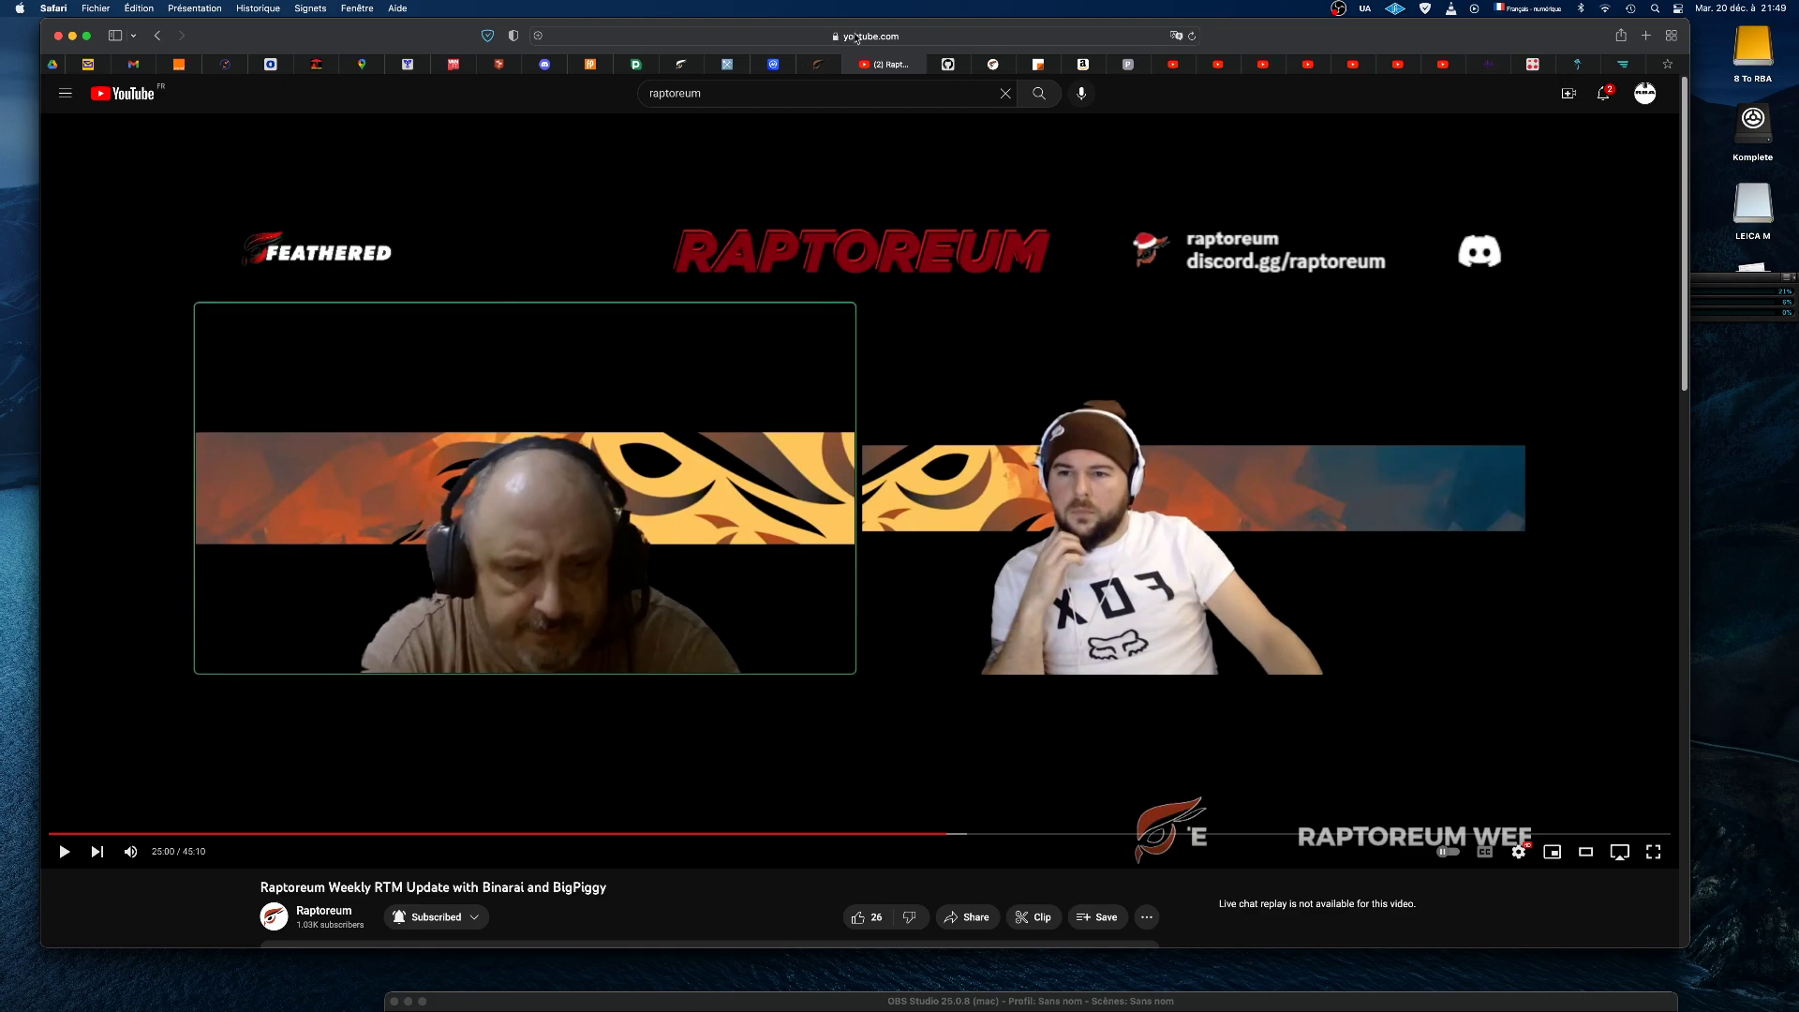
- Focus Safari's address bar to show Favourites and Frequently Visited sites
click(865, 35)
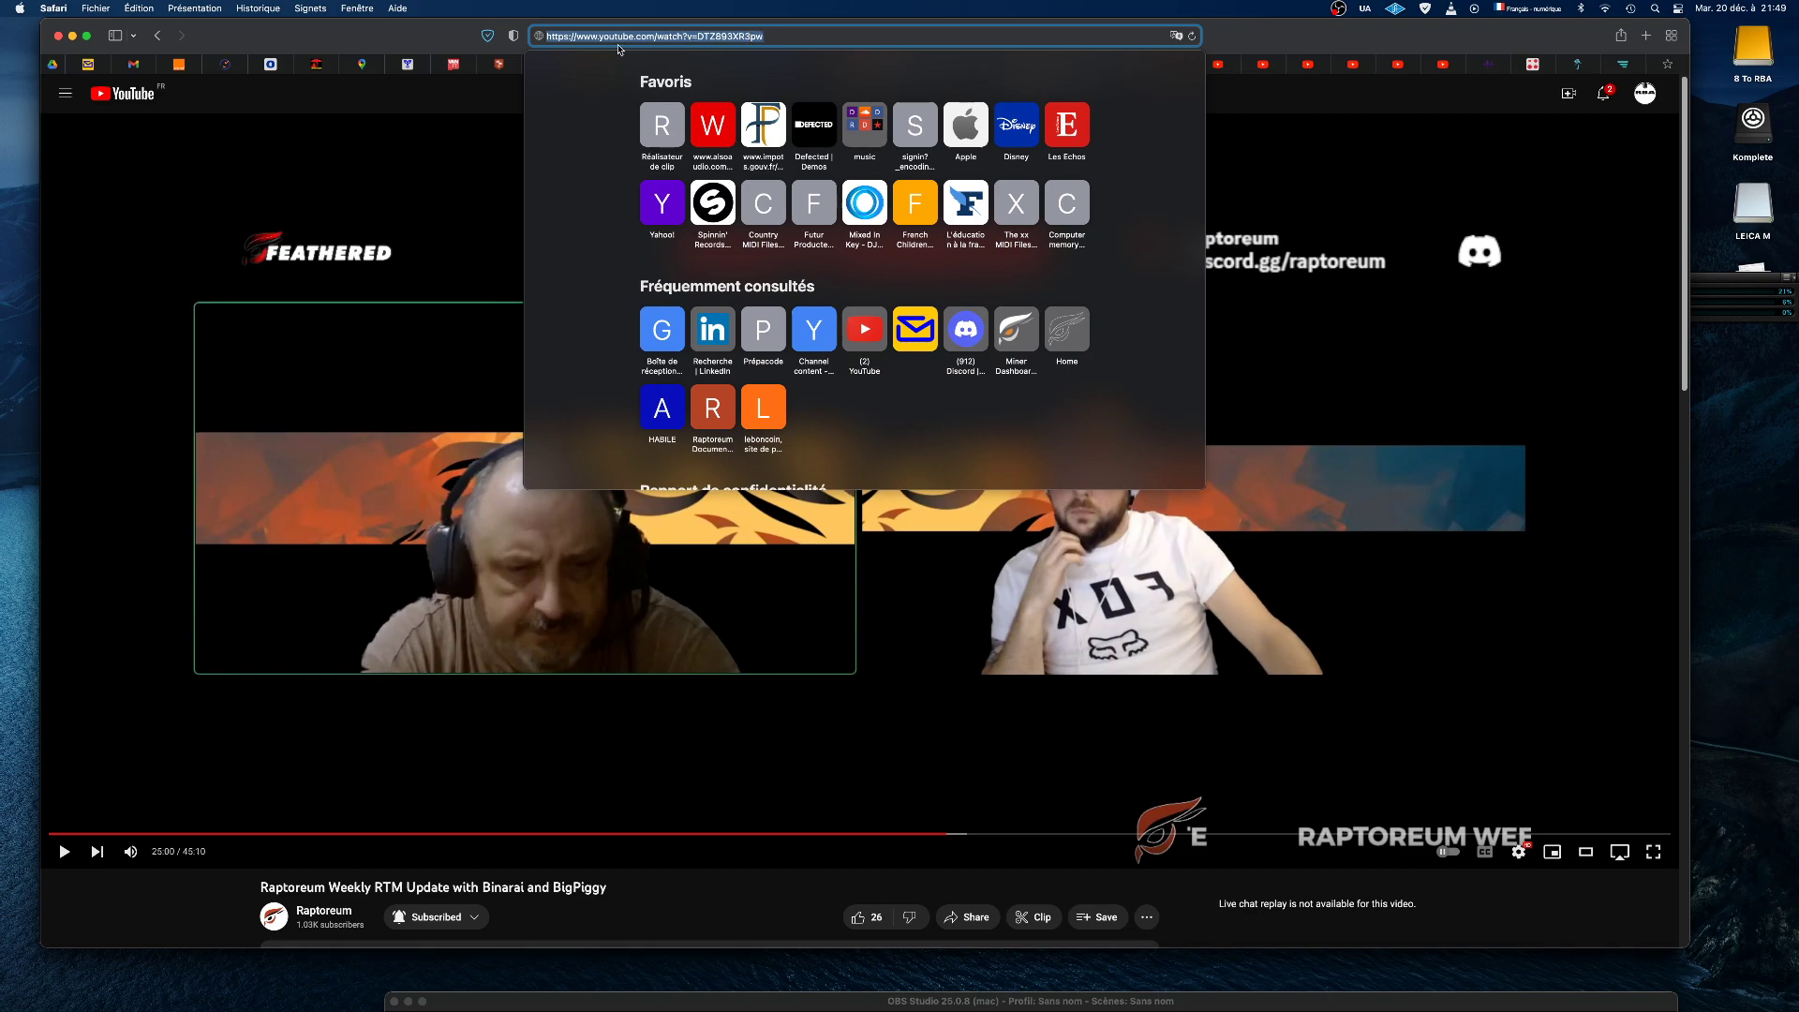
mouse_move(401, 214)
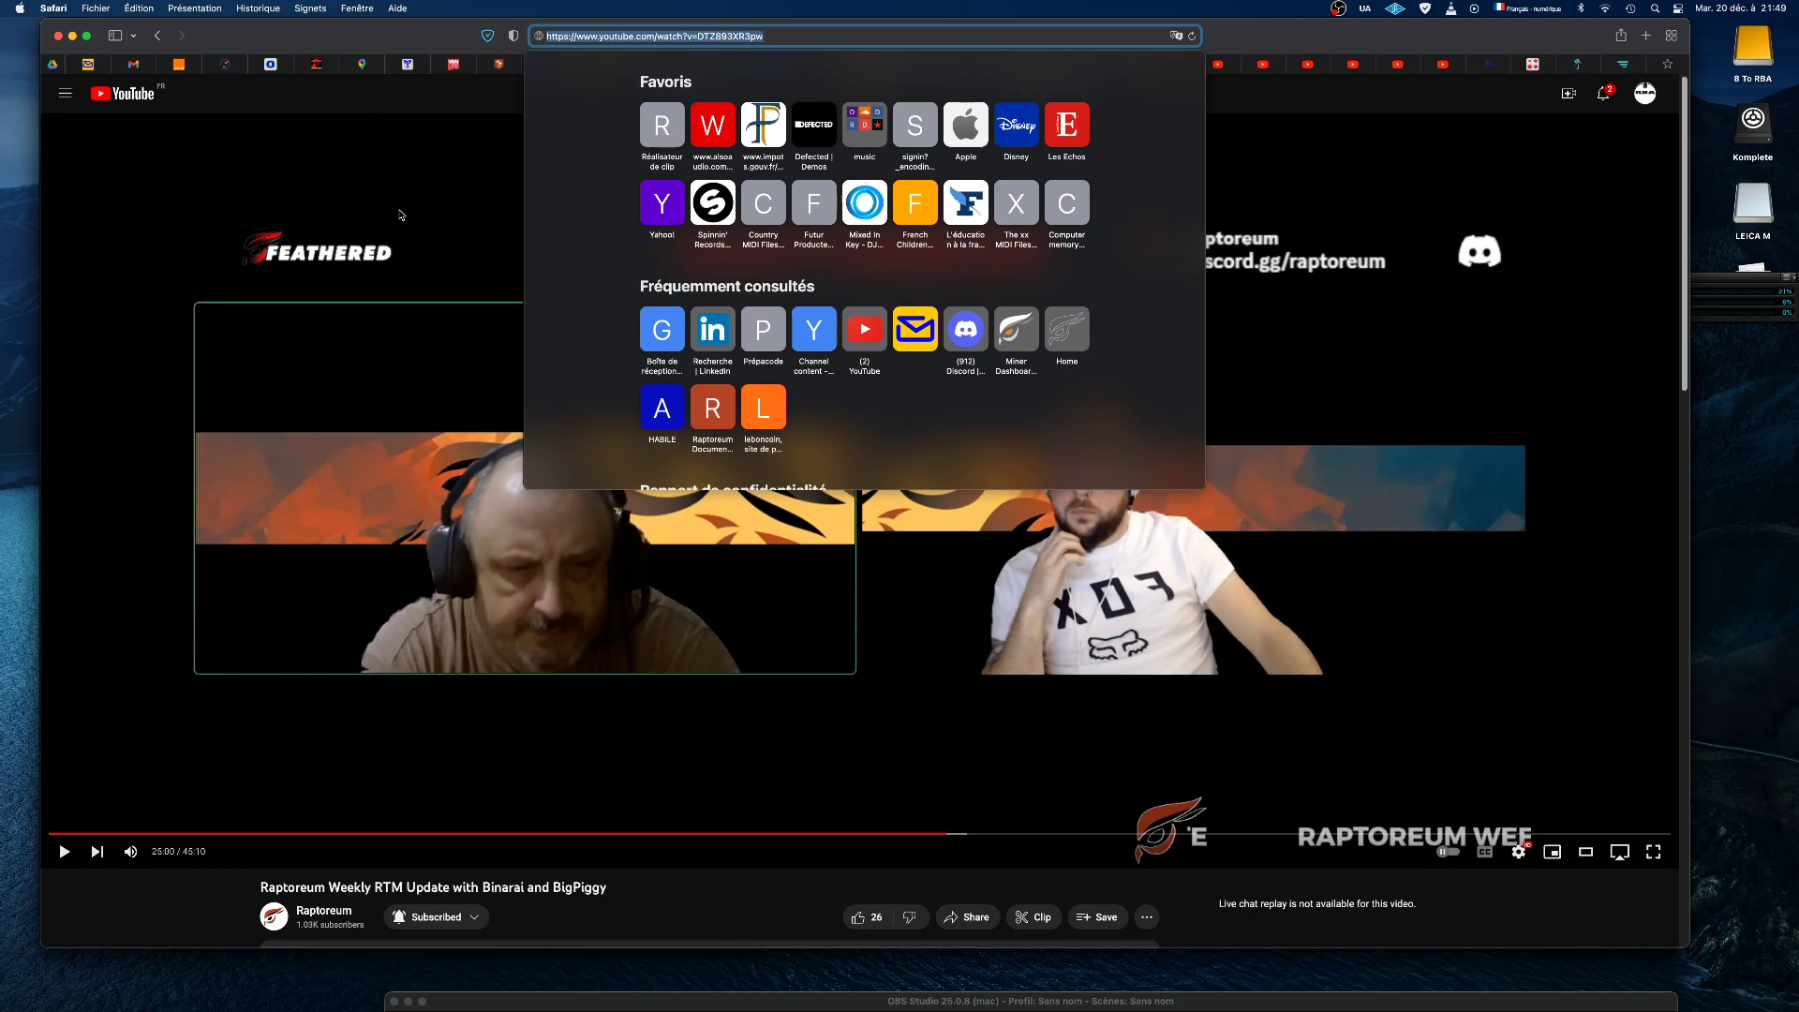